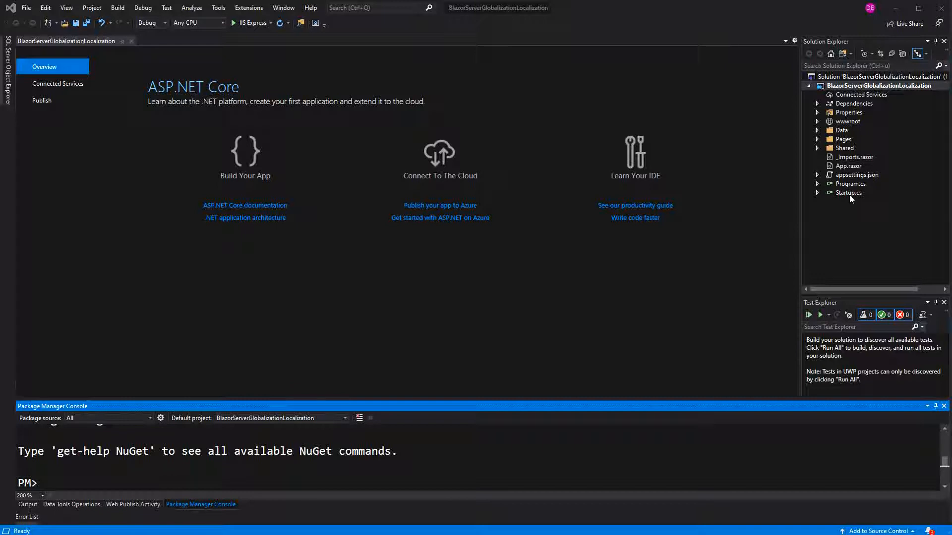
# In Startup.cs ConfigureServices, add services.AddLocalization(opt => opt.ResourcesPath = "Resources")
pyautogui.doubleClick(849, 192)
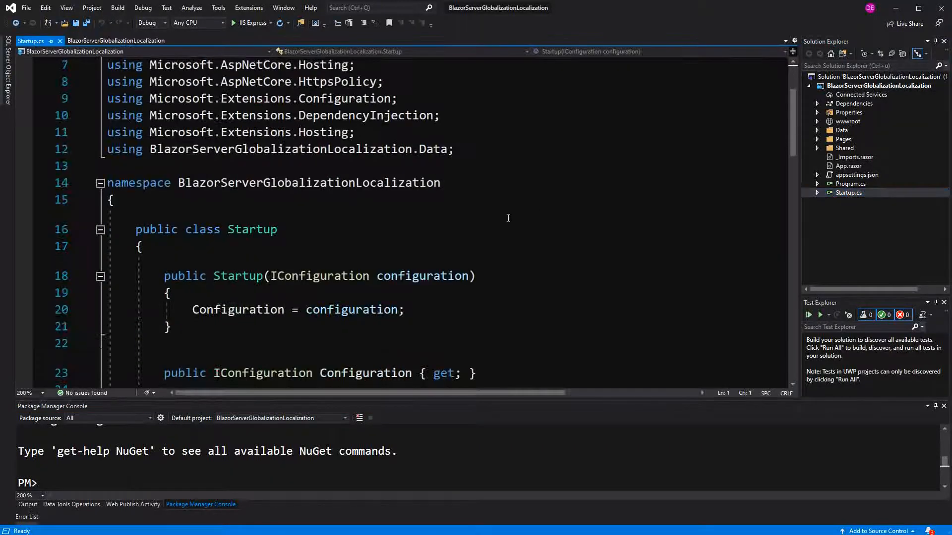
pyautogui.scroll(-3)
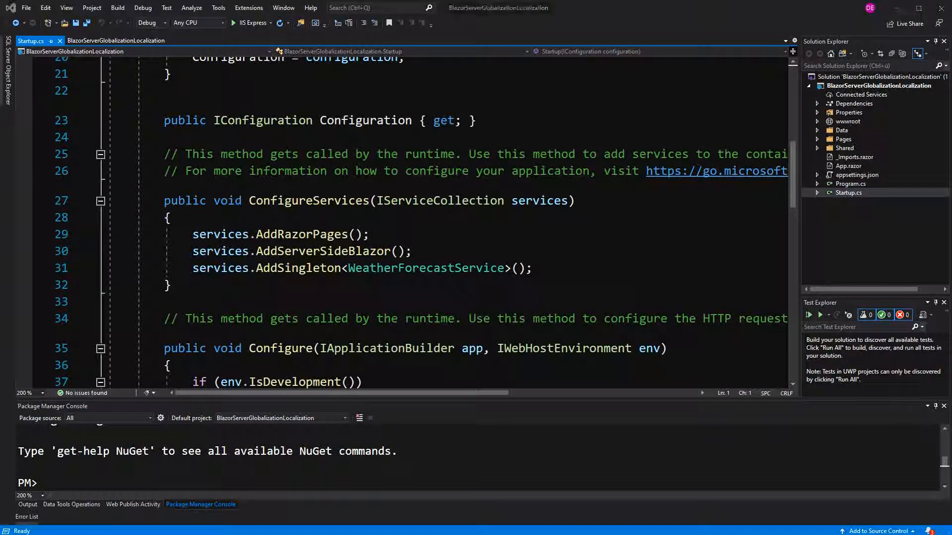
pyautogui.write('services')
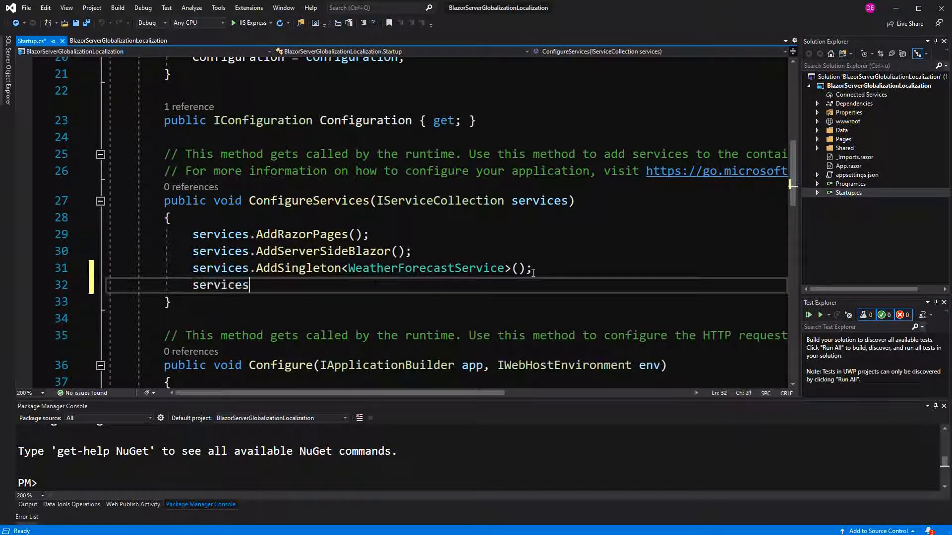
pyautogui.write('.Add')
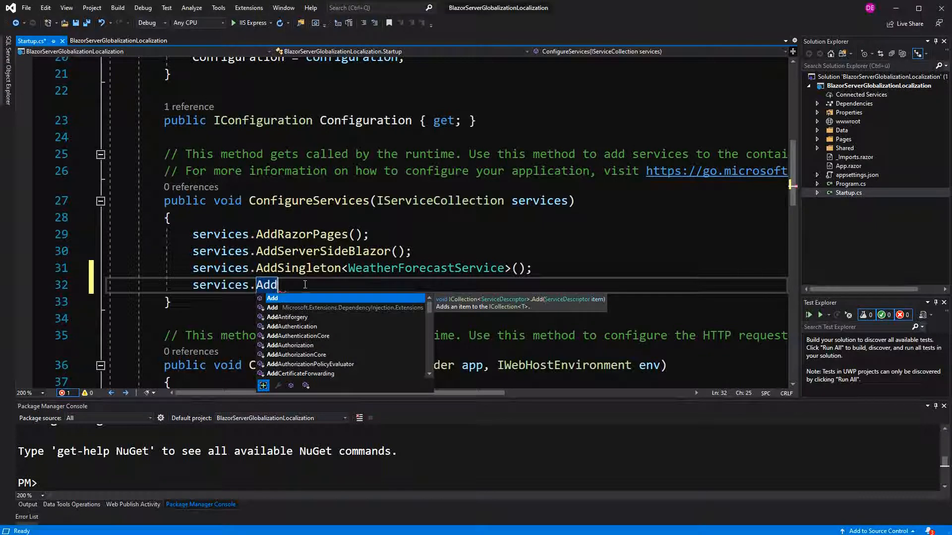
pyautogui.write('Localization(')
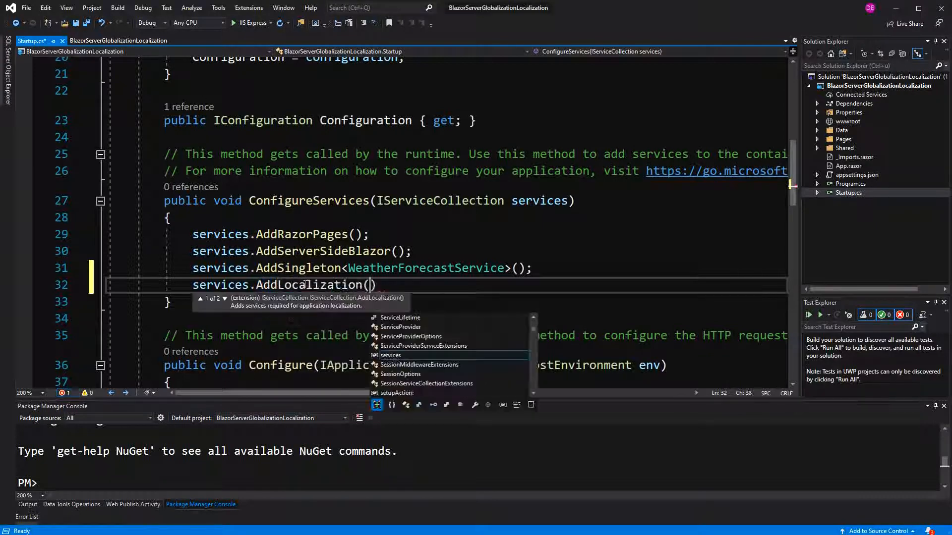
pyautogui.write('OptionsBuilderConfigurationExtensions =>')
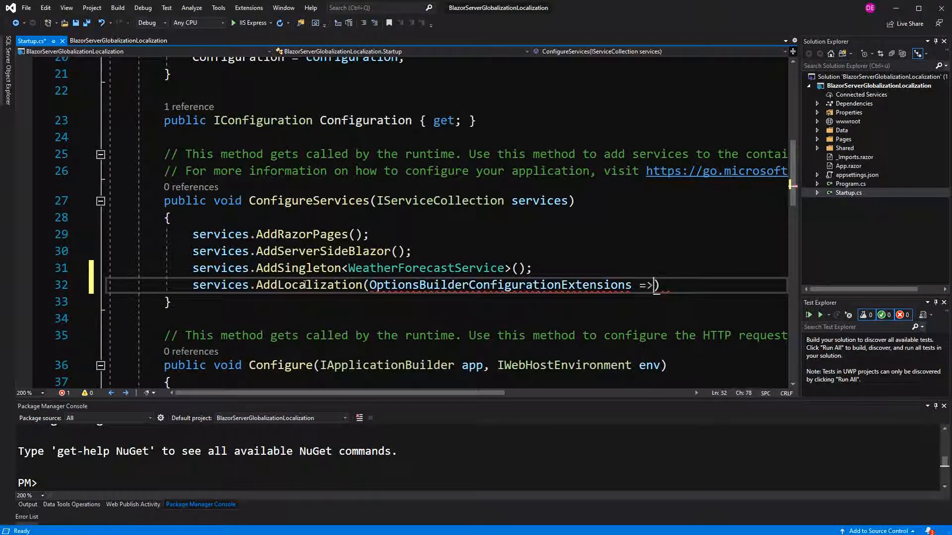
pyautogui.press('Backspace')
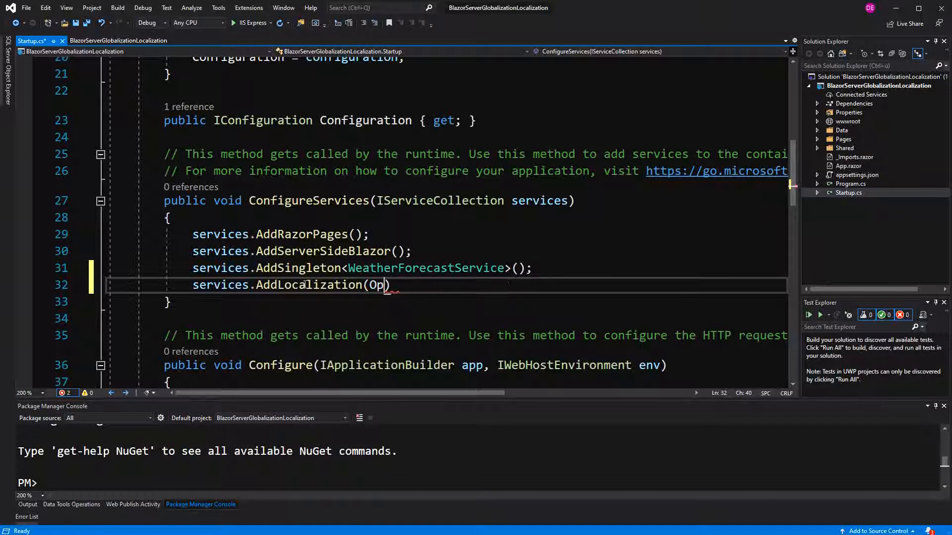
pyautogui.write('t')
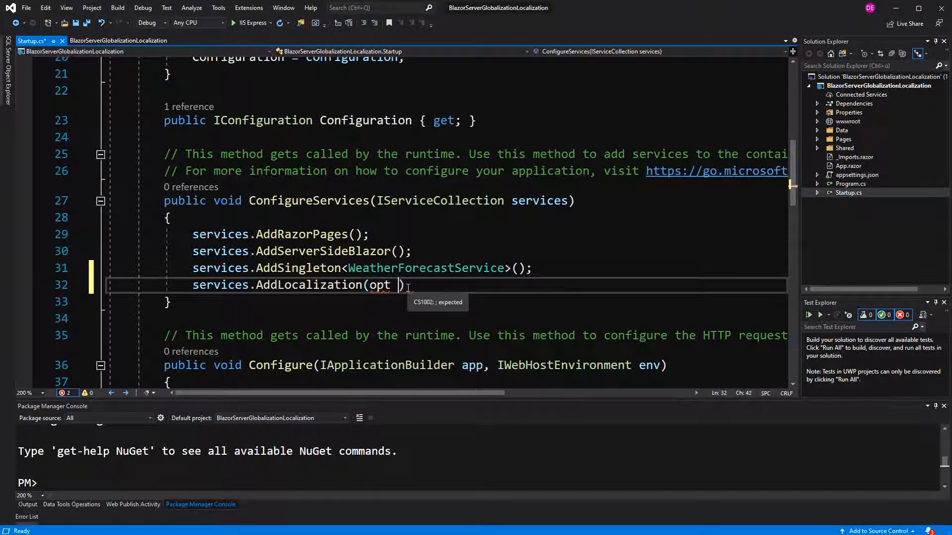
pyautogui.write('=>')
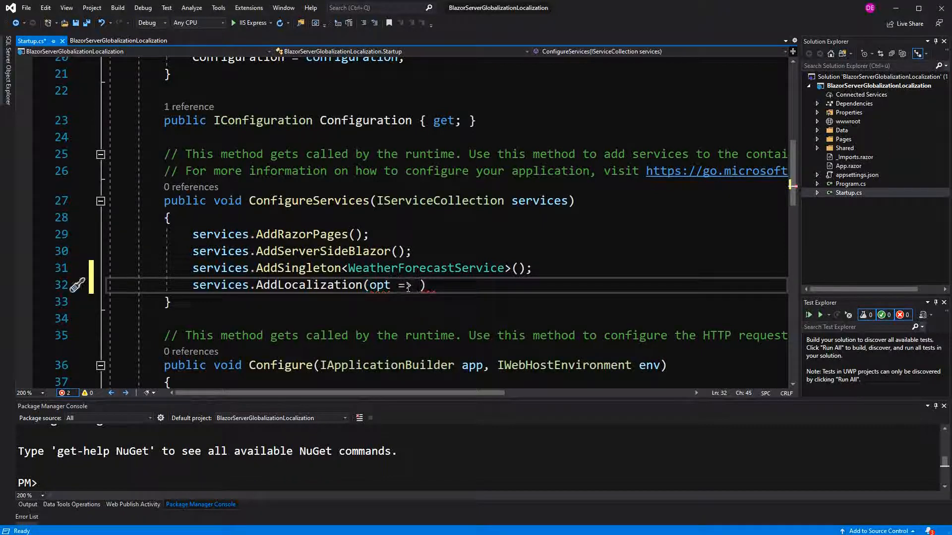
pyautogui.write('opt.ResourcesPath')
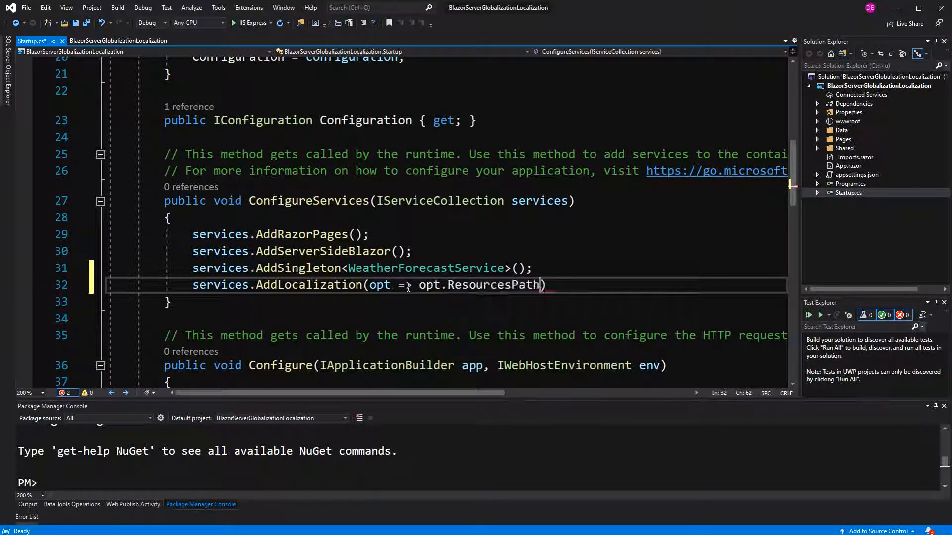
pyautogui.write('= ""')
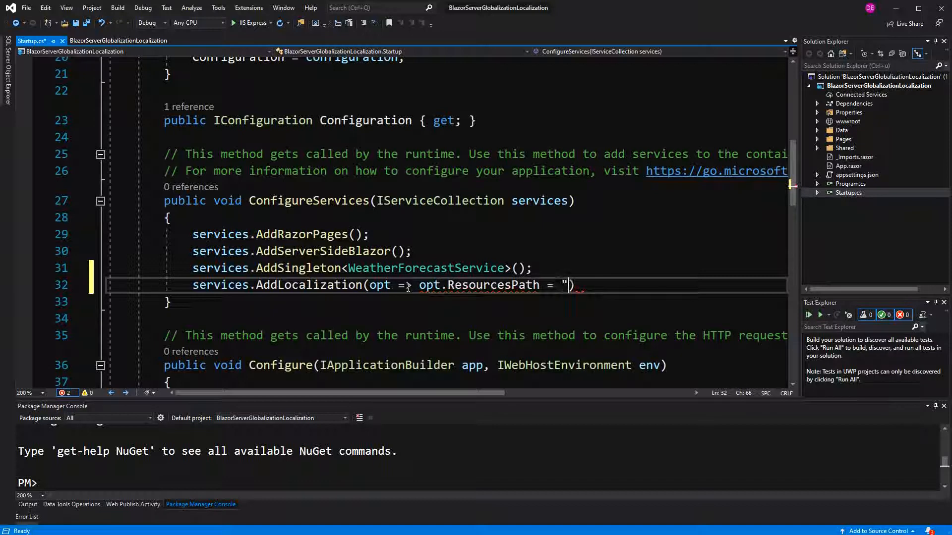
pyautogui.write('Resources')
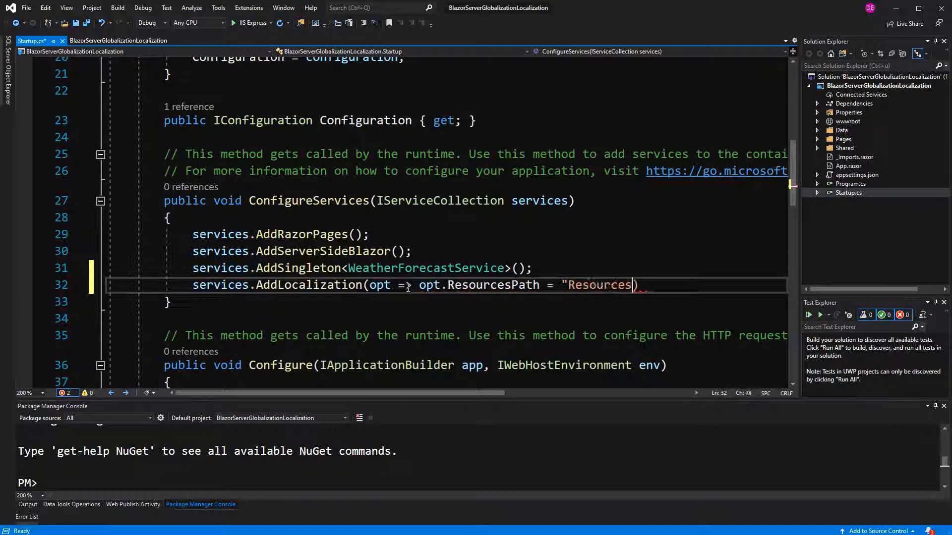
pyautogui.write(');')
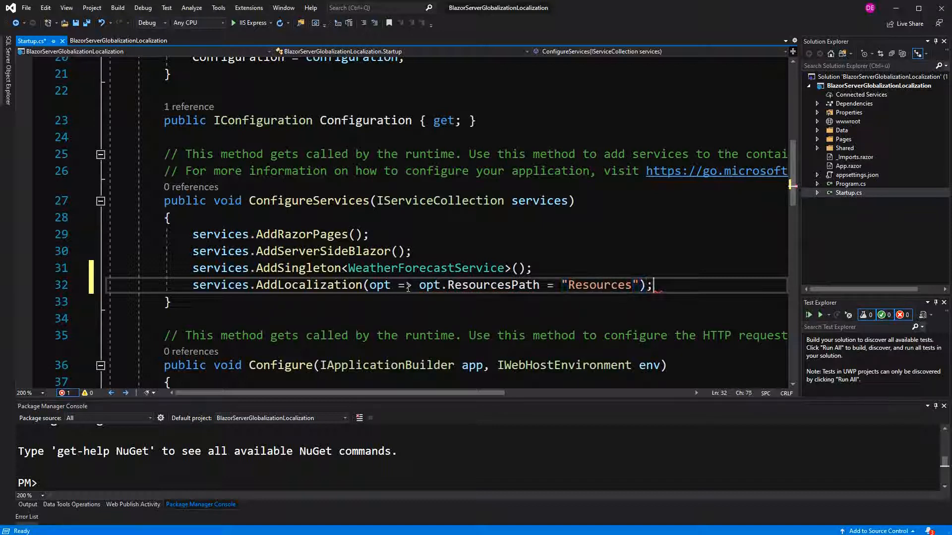
# Add a Resources folder to the BlazorServerGlobalizationLocalization project
pyautogui.click(881, 86)
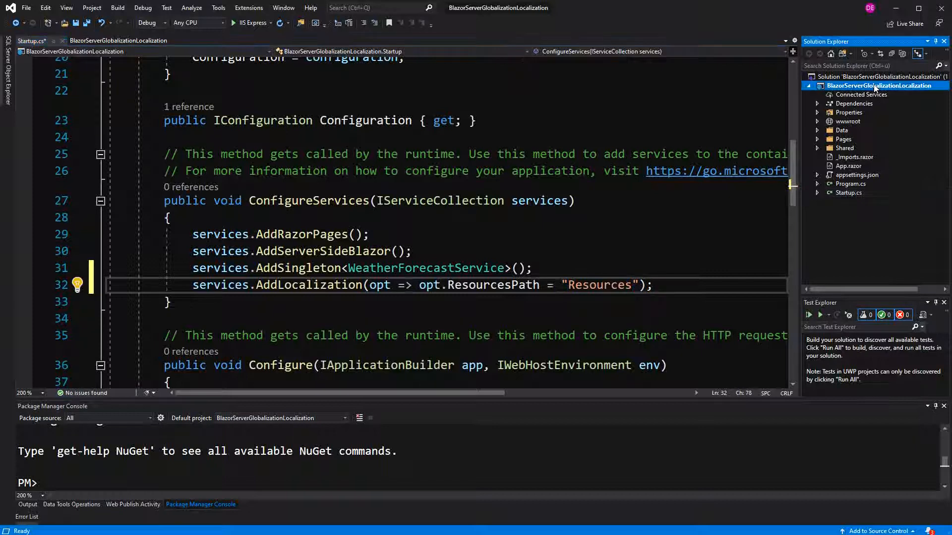
pyautogui.rightClick(868, 86)
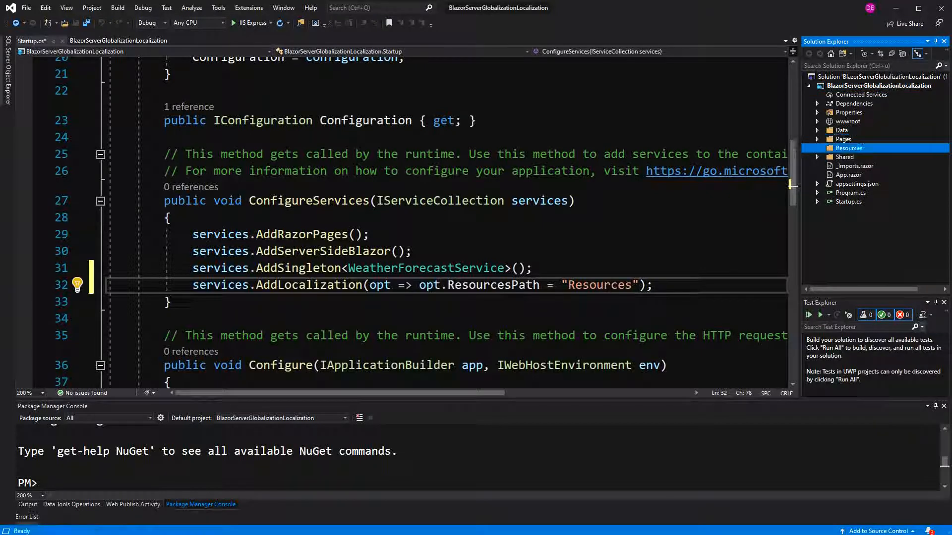
# In Configure, declare localizeoptions as new RequestLocalizationOptions with default culture en-US
pyautogui.scroll(-3)
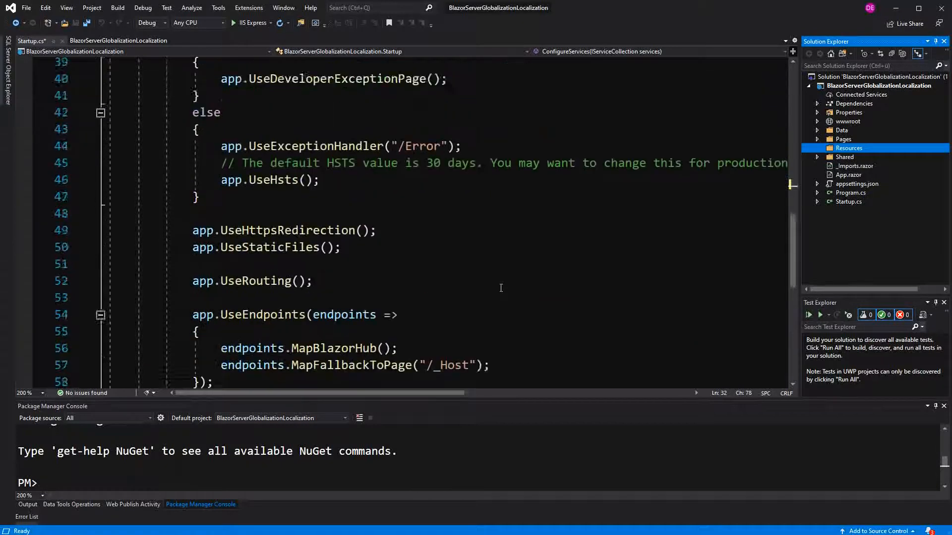
pyautogui.scroll(-3)
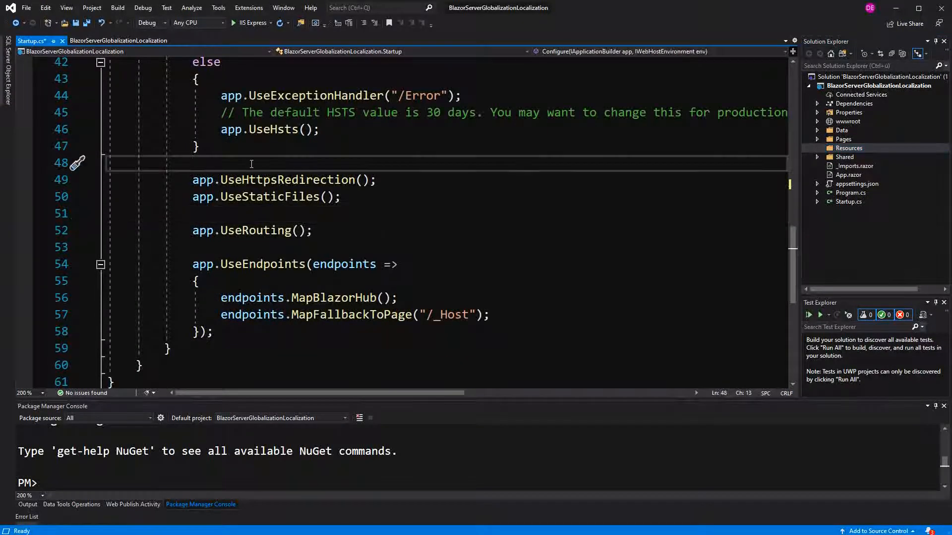
pyautogui.write('var')
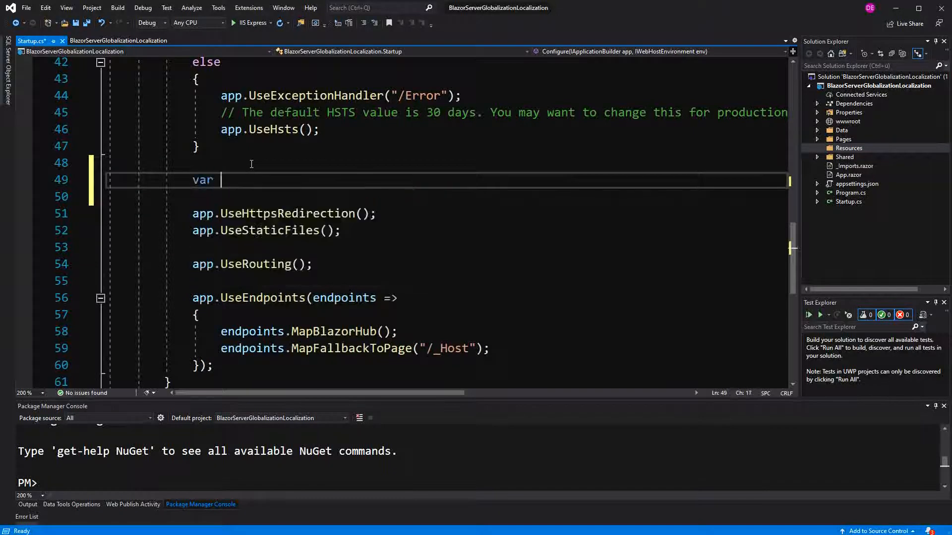
pyautogui.write('localiz')
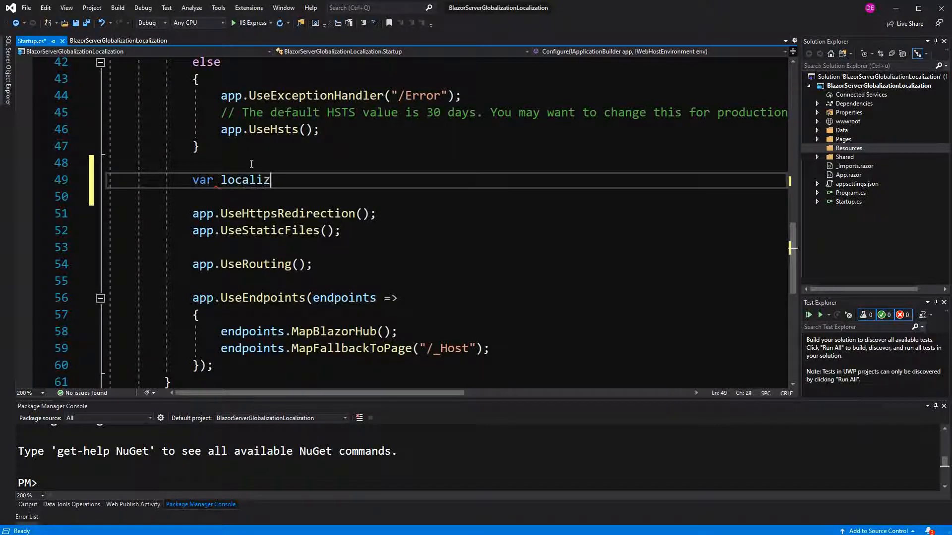
pyautogui.write('eoptions =')
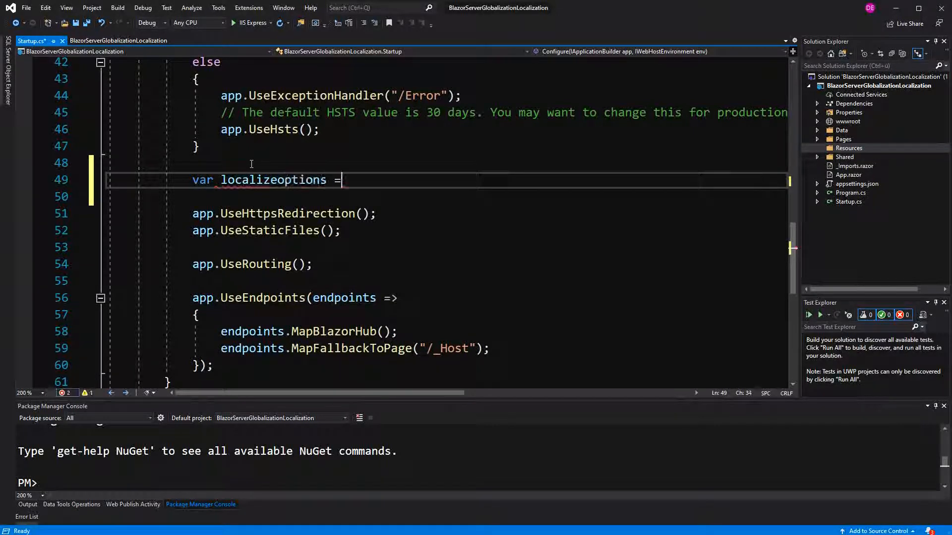
pyautogui.write('new RequestLocalizationOptions(')
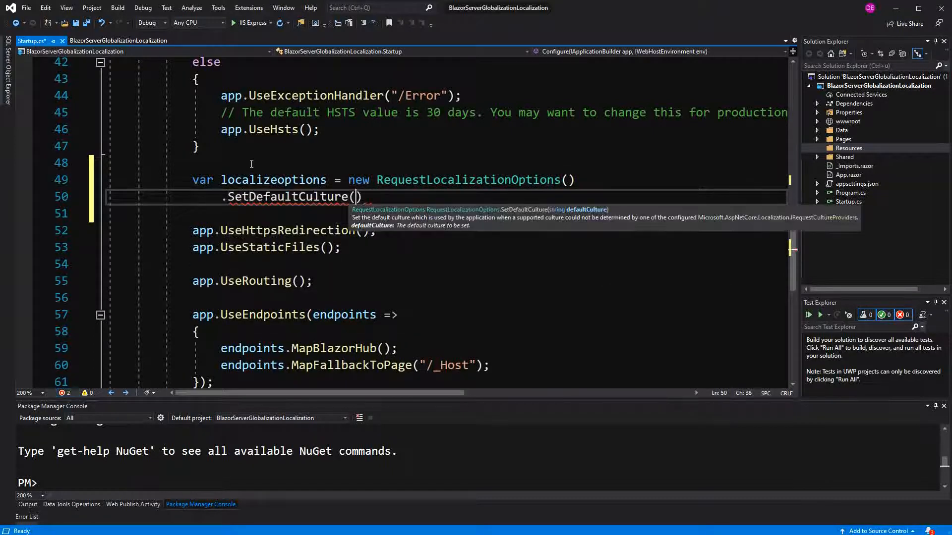
pyautogui.write('"')
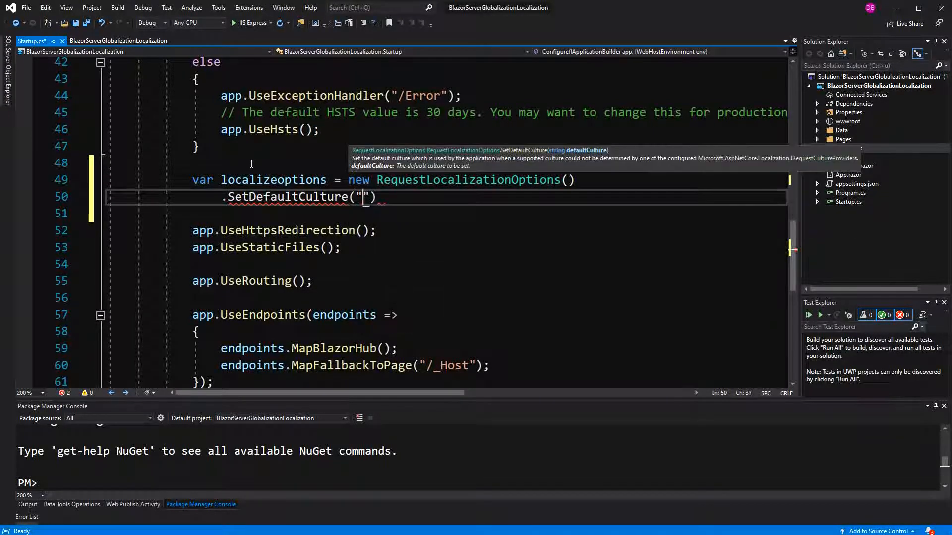
pyautogui.write('en-Us')
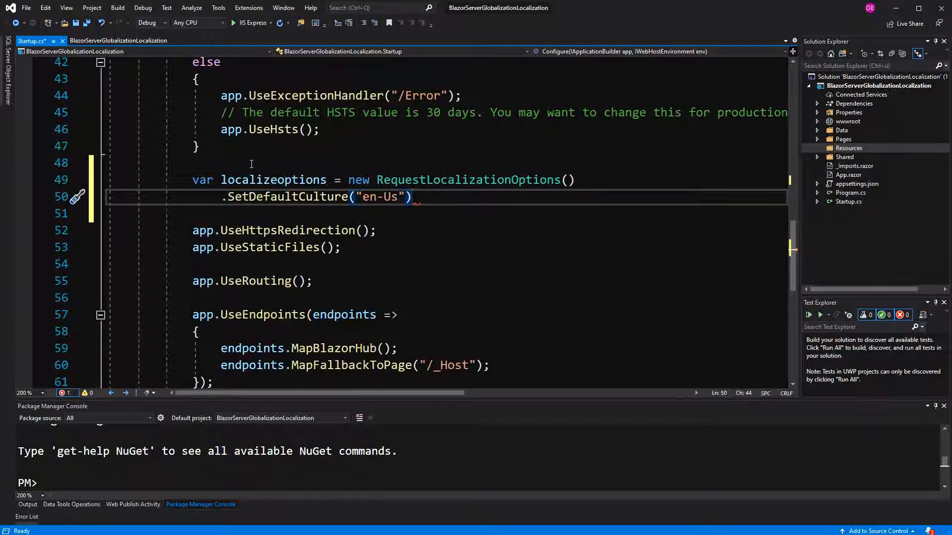
# Add supported cultures en-US and fr-FR to localizeoptions
pyautogui.write('.')
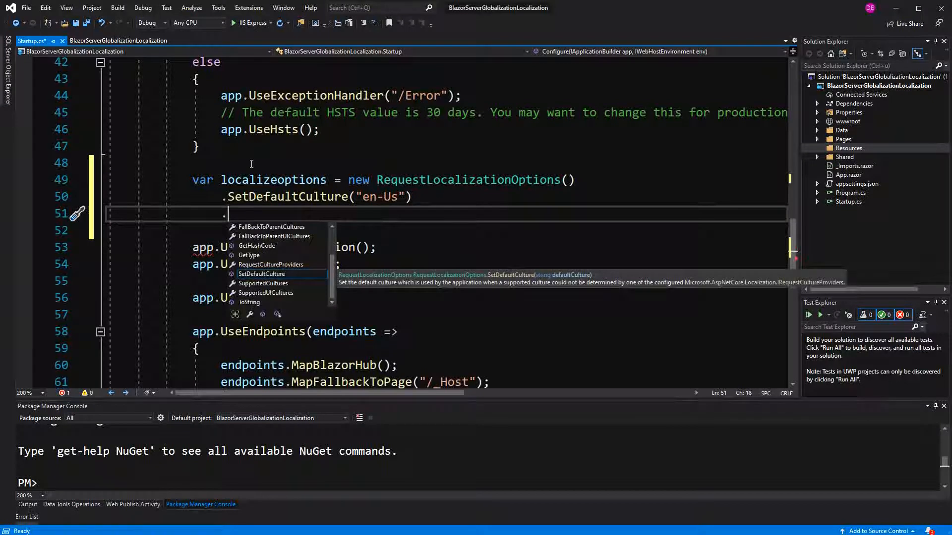
pyautogui.write('.AddSupportedCultures(')
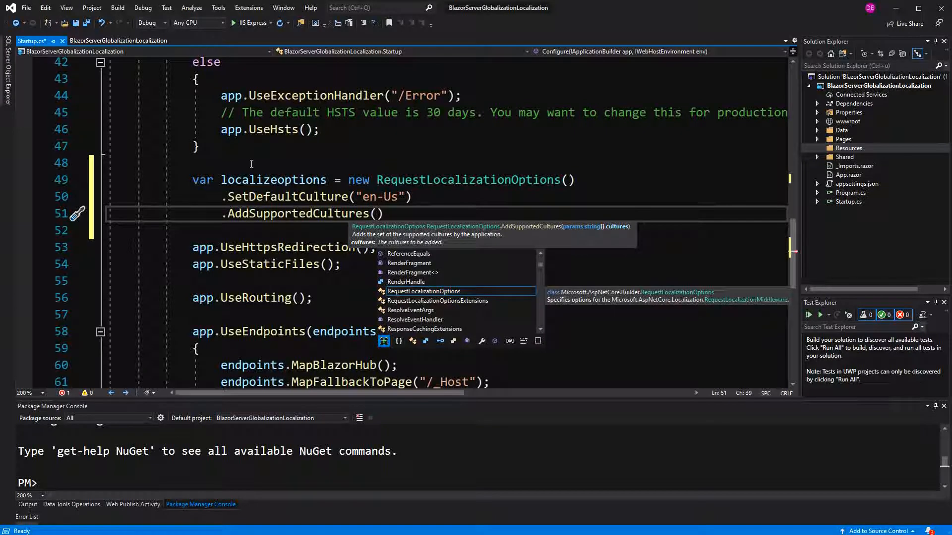
pyautogui.write('""')
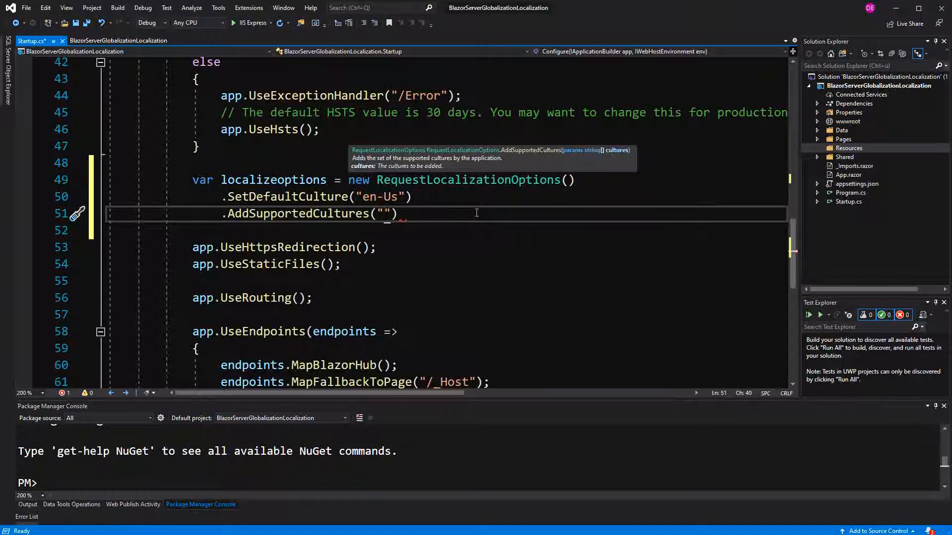
pyautogui.write('en-US')
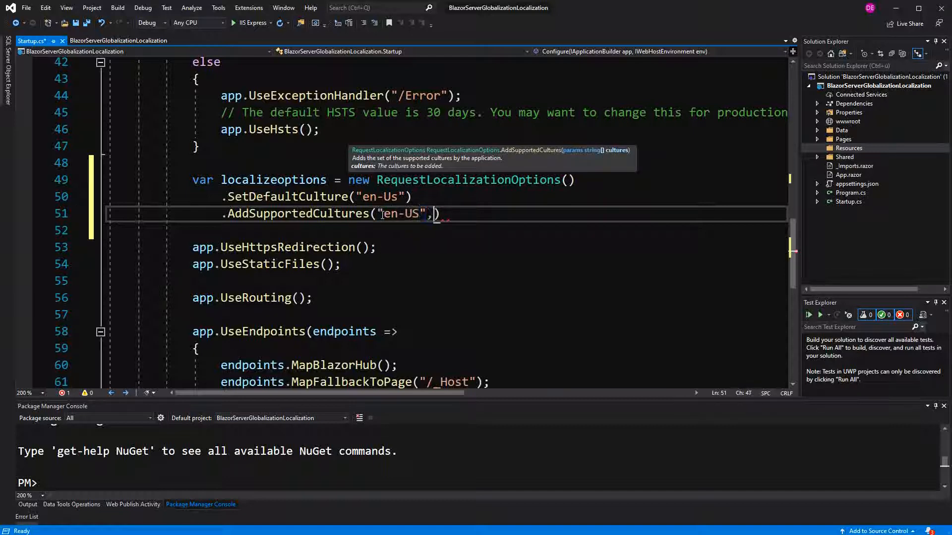
pyautogui.write('"fr-FR"')
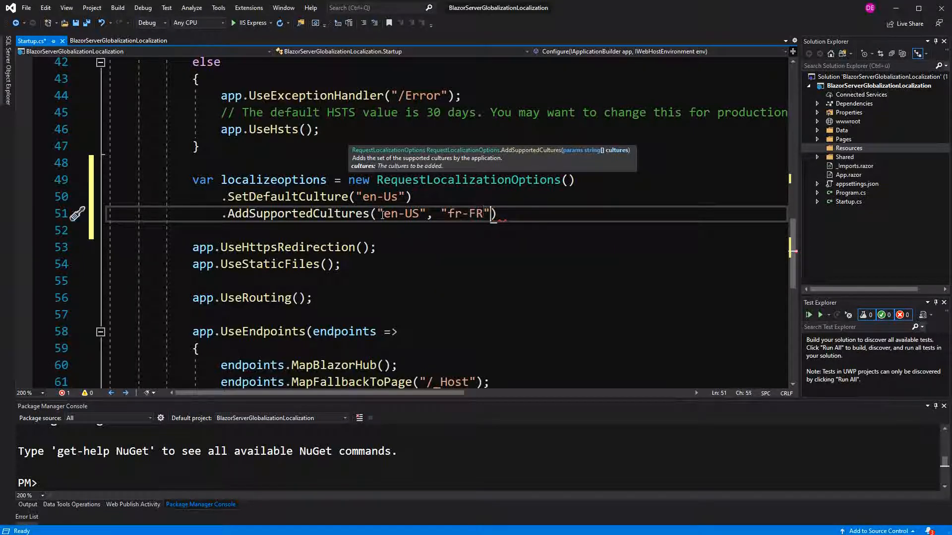
# Begin the AddSupportedUICultures call on localizeoptions
pyautogui.write('.AddS')
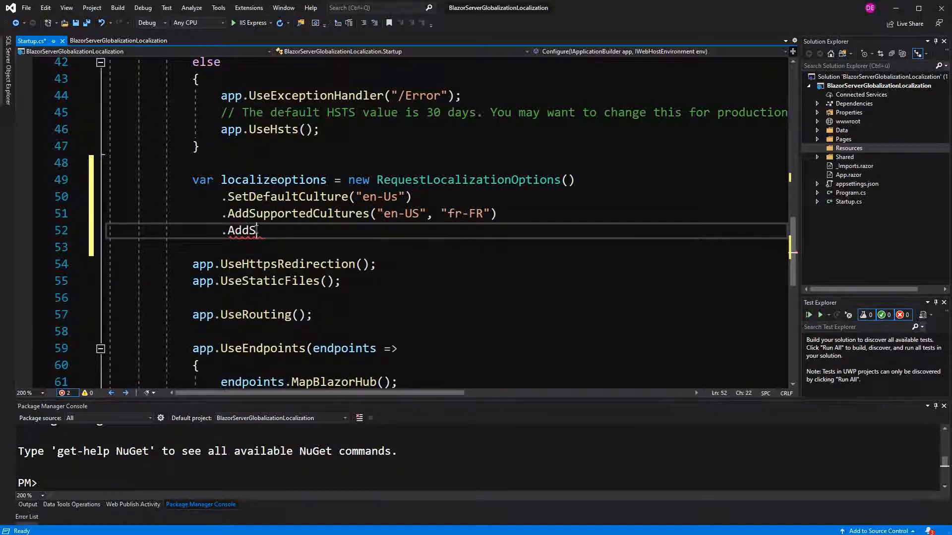
pyautogui.write('uu')
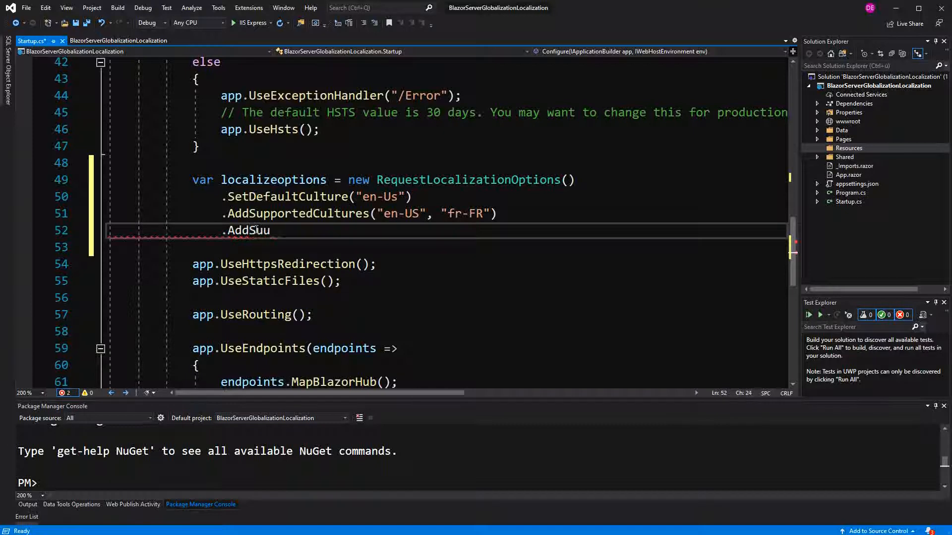
pyautogui.doubleClick(248, 230)
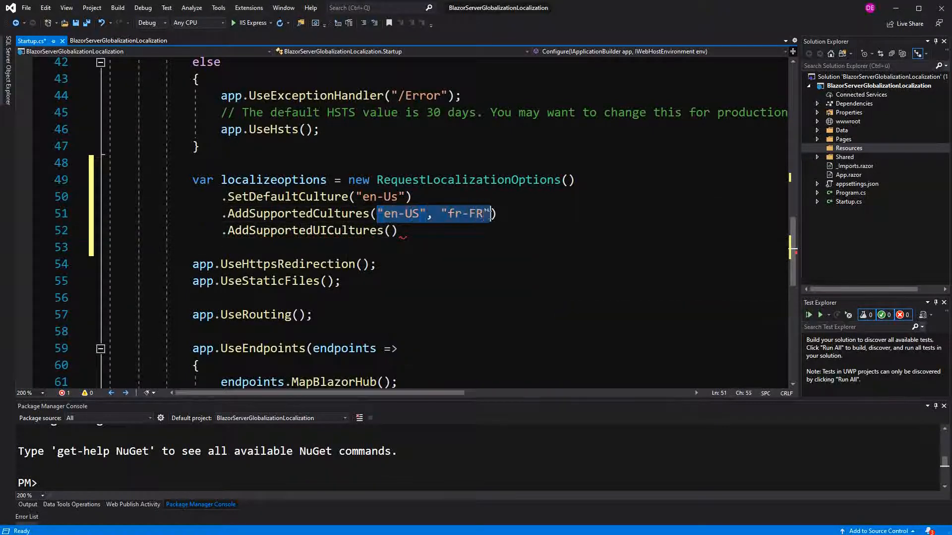
pyautogui.click(391, 230)
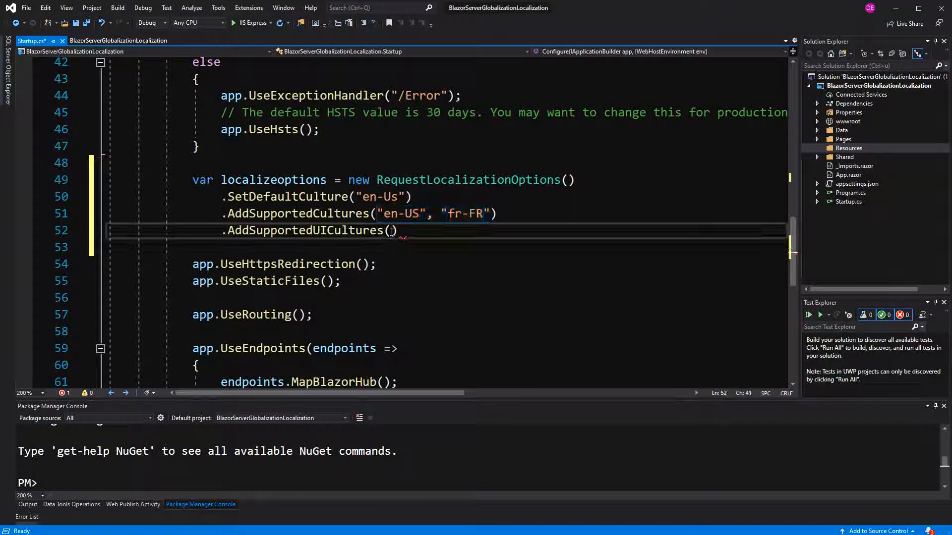
# Pass "en-US", "fr-FR" to AddSupportedUICultures and add app.UseRequestLocalization(localizeoptions)
pyautogui.write('"en-US", "fr-FR"')
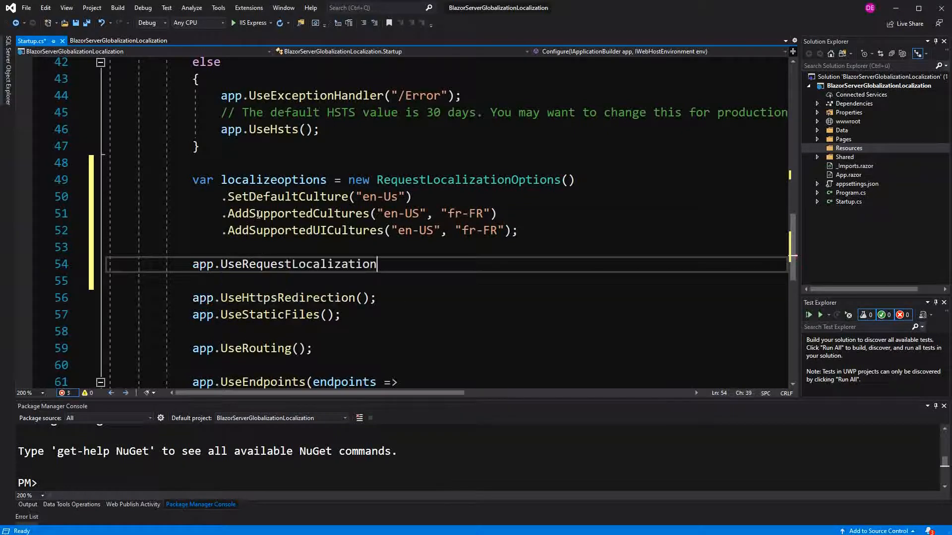
pyautogui.write('(localizeoptions);')
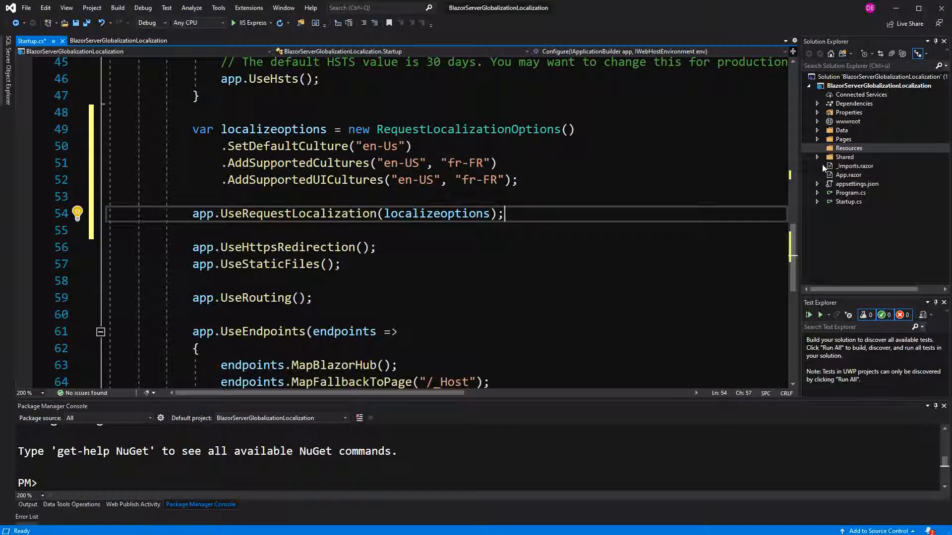
# Create a Pages subfolder under Resources and expand it
pyautogui.rightClick(849, 148)
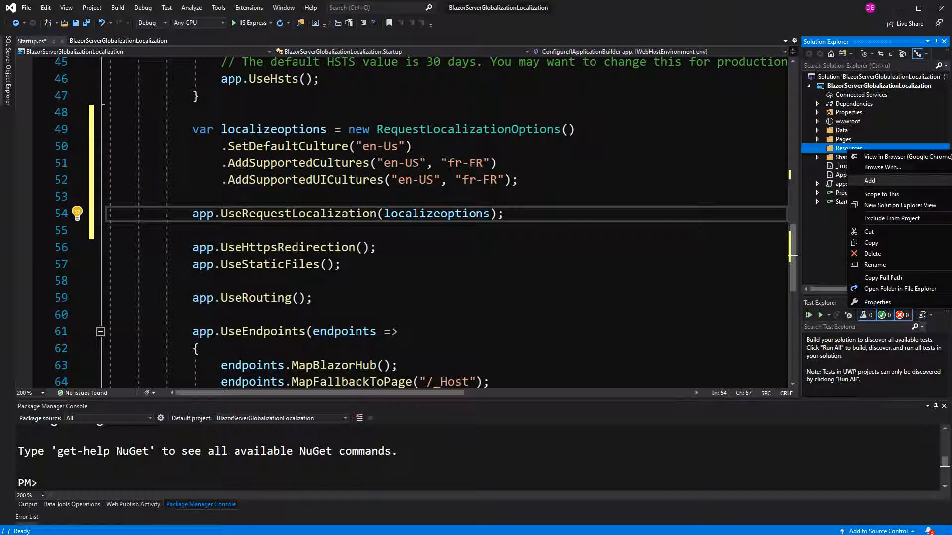
pyautogui.click(868, 180)
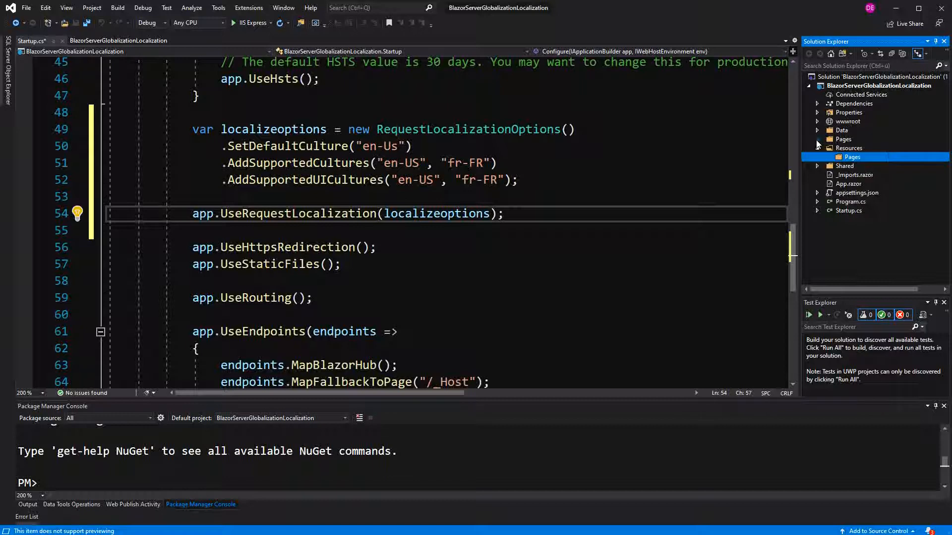
pyautogui.click(817, 139)
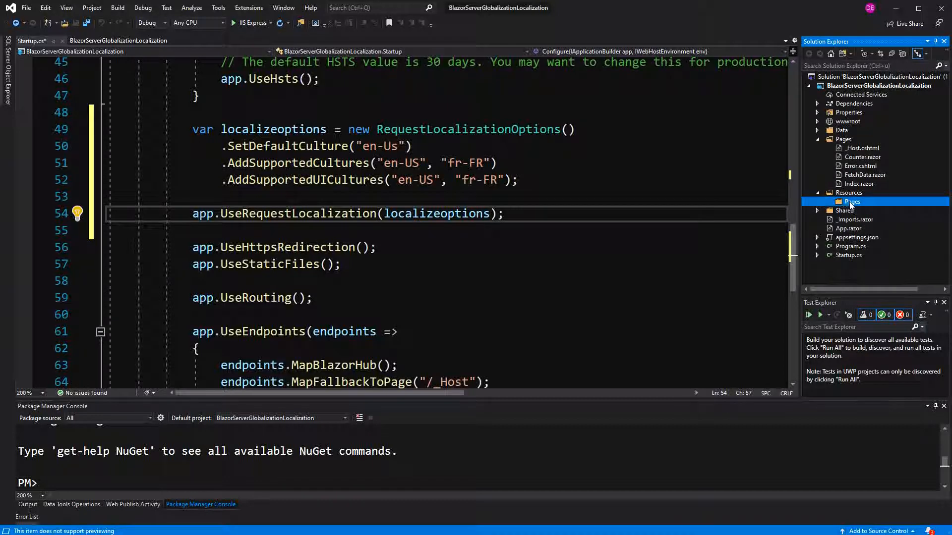
pyautogui.rightClick(851, 201)
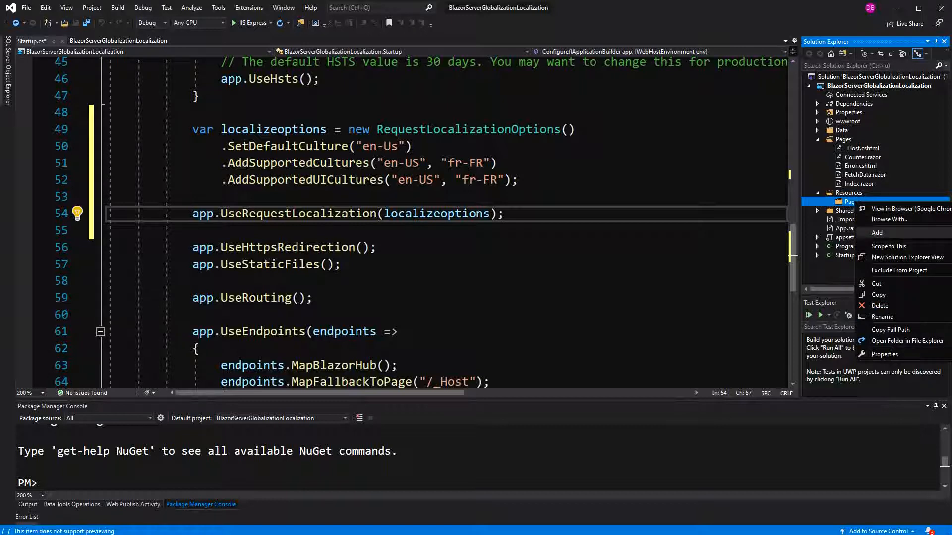
# Add a Resources File named Index.en-US.resx to Resources/Pages
pyautogui.click(877, 232)
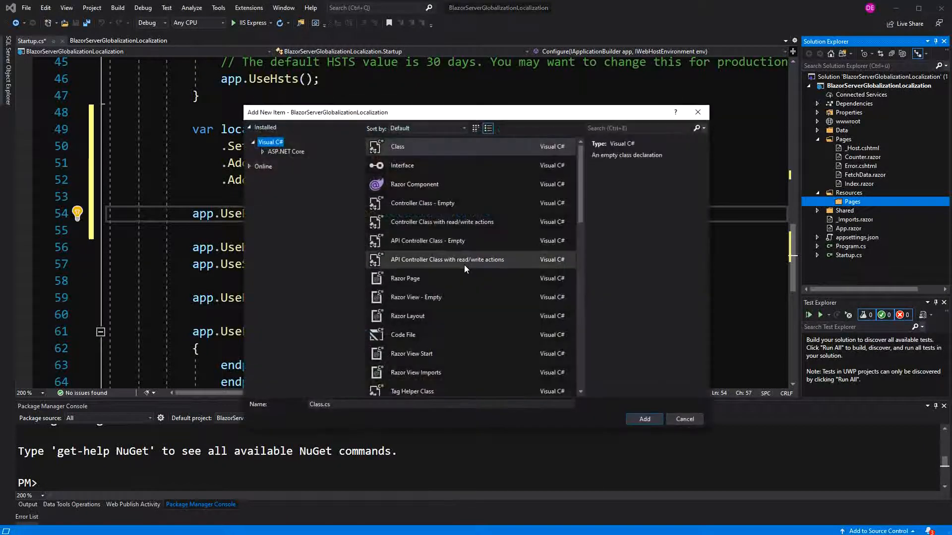
pyautogui.scroll(-3)
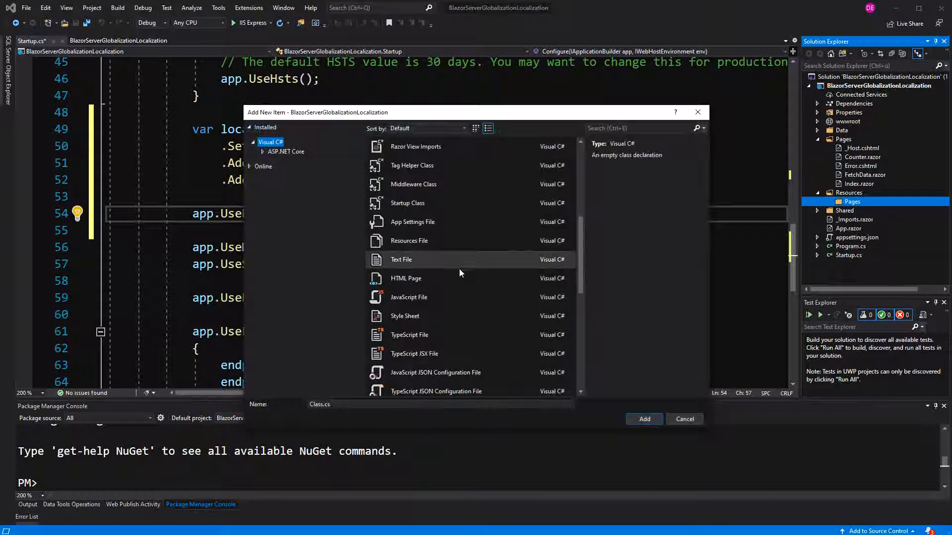
pyautogui.click(409, 241)
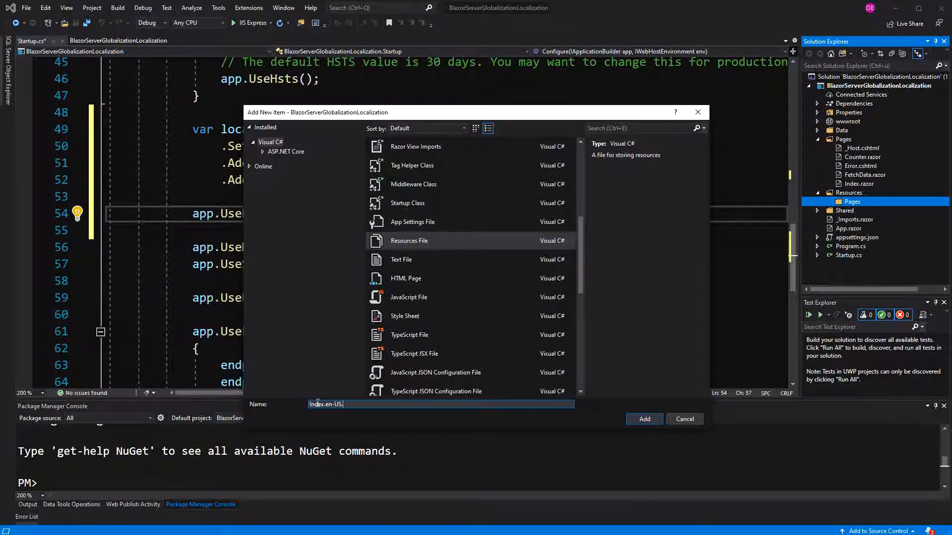
pyautogui.write('resx')
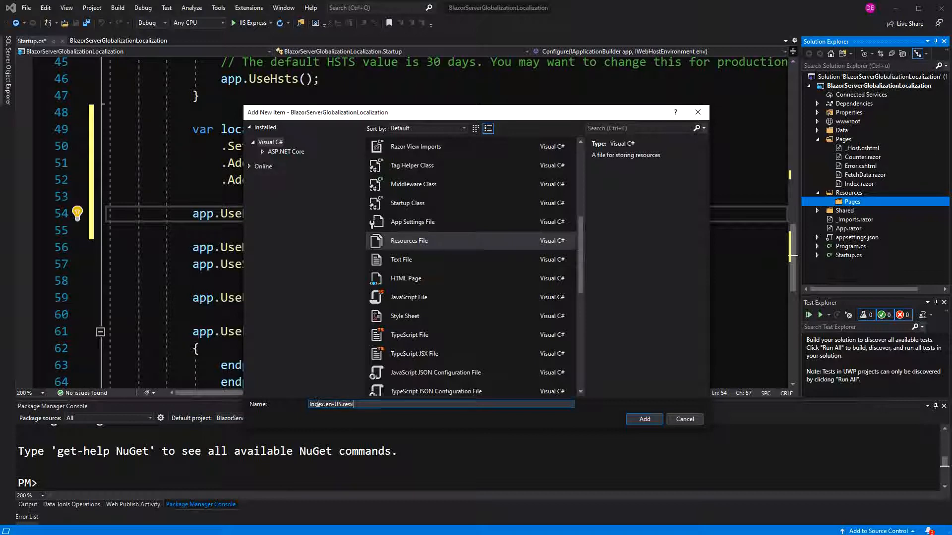
pyautogui.click(643, 419)
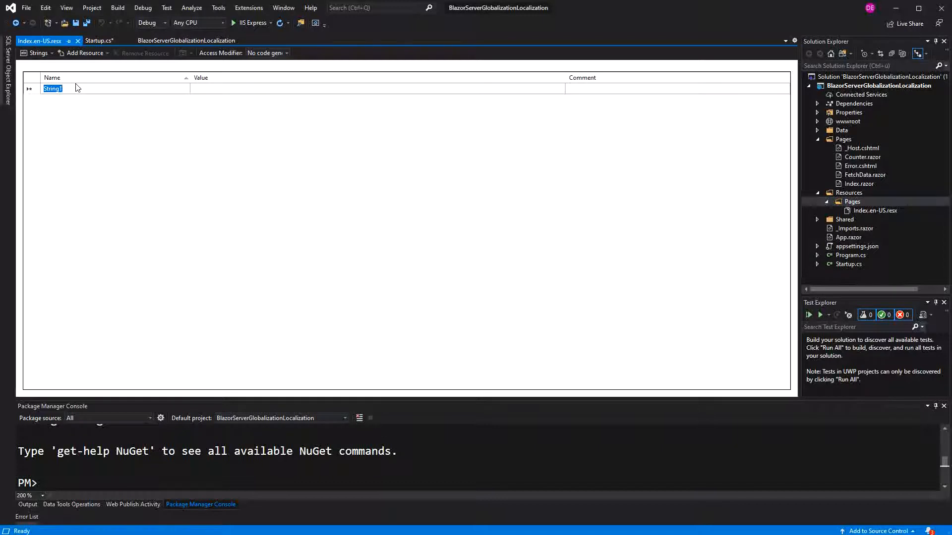
# Rename String1 to Greeting with value 'Welcome to our app!' and save
pyautogui.write('Greeting')
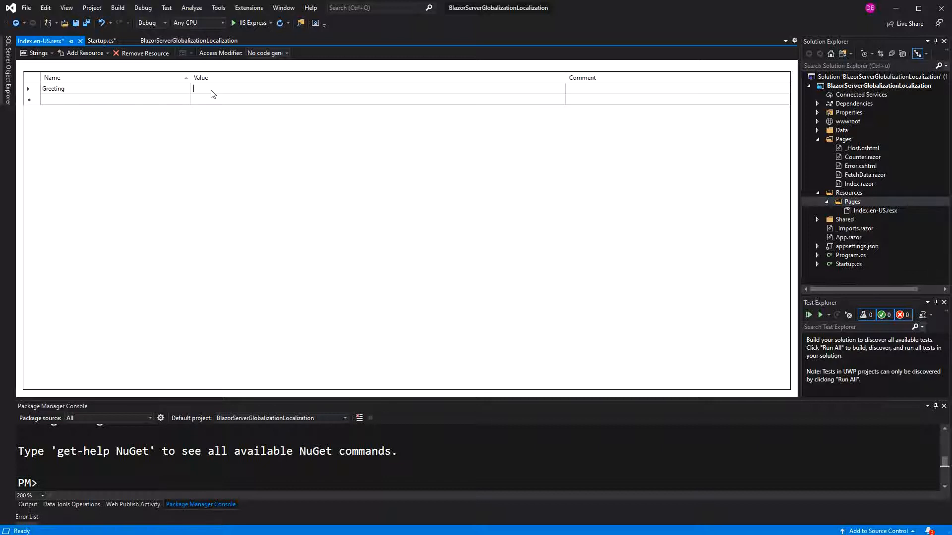
pyautogui.write('Welcome')
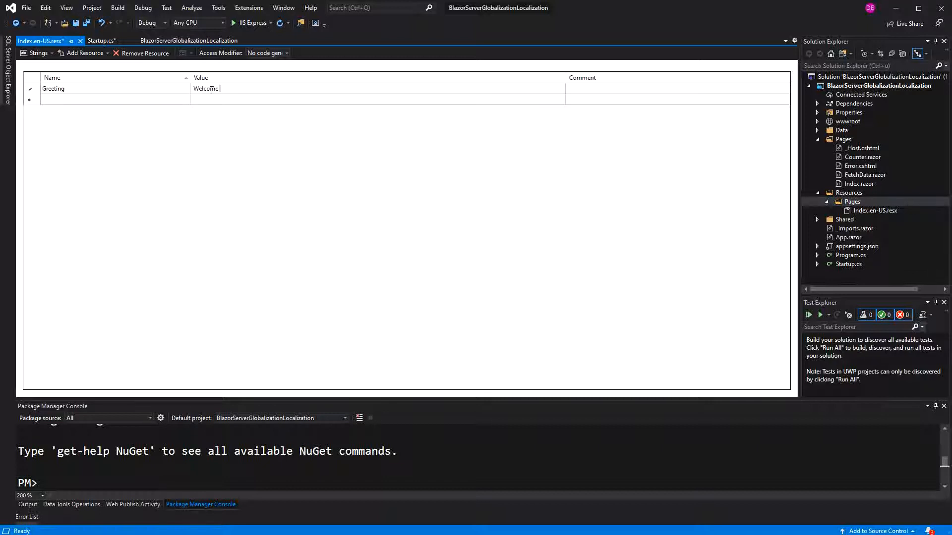
pyautogui.write('to our ap')
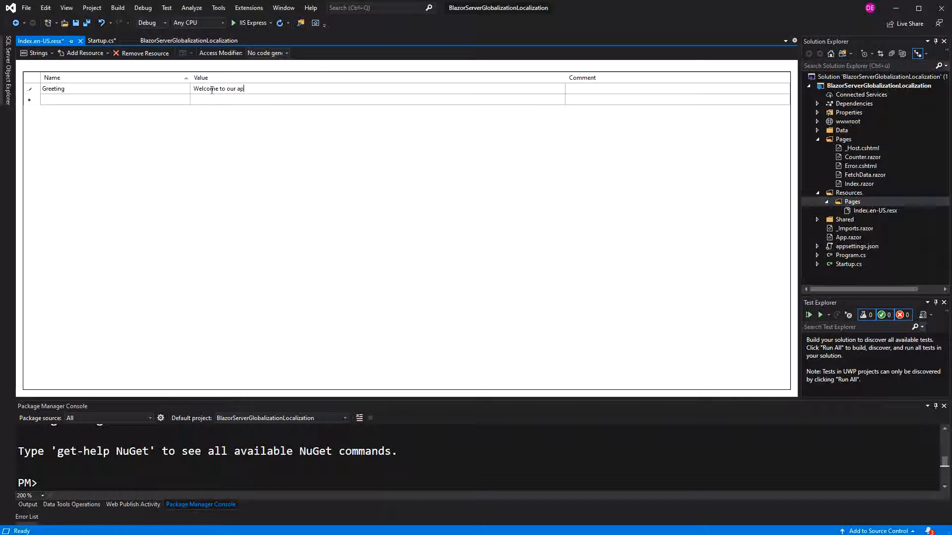
pyautogui.write('p!')
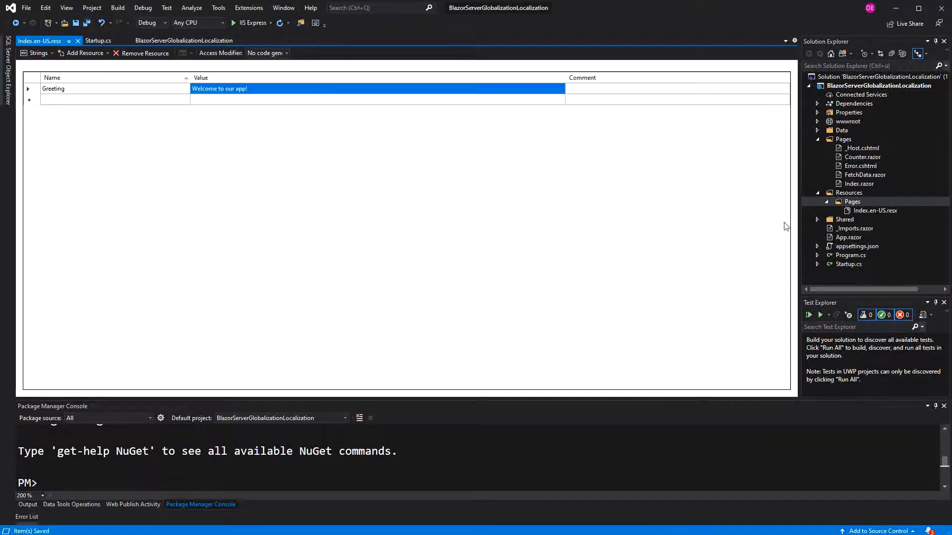
pyautogui.rightClick(851, 202)
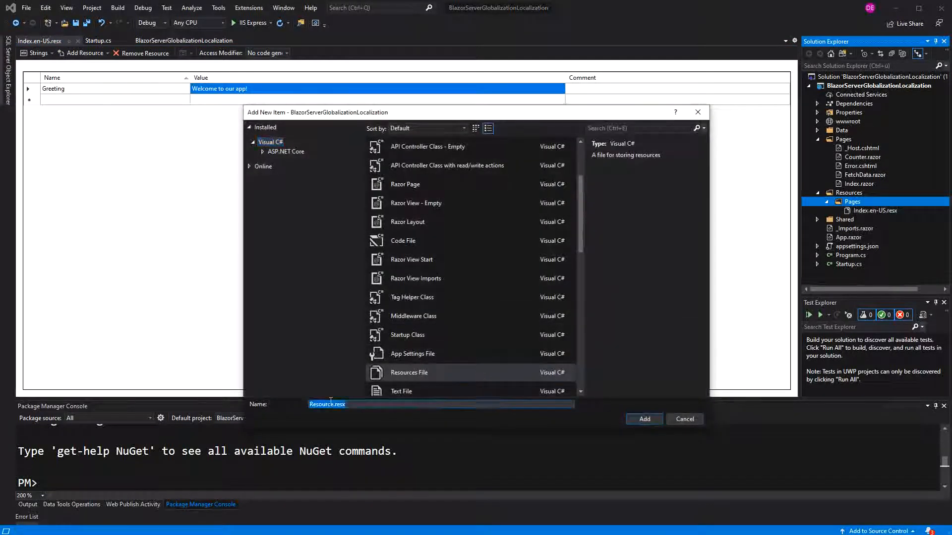
# Create the Index.fr-FR.resx resource file in Resources/Pages
pyautogui.write('Index.')
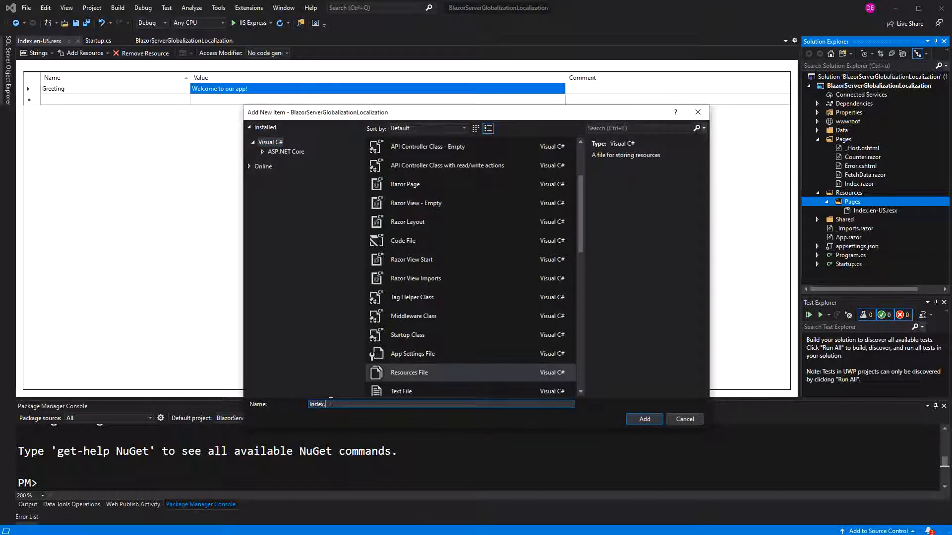
pyautogui.write('fr-FR.resx')
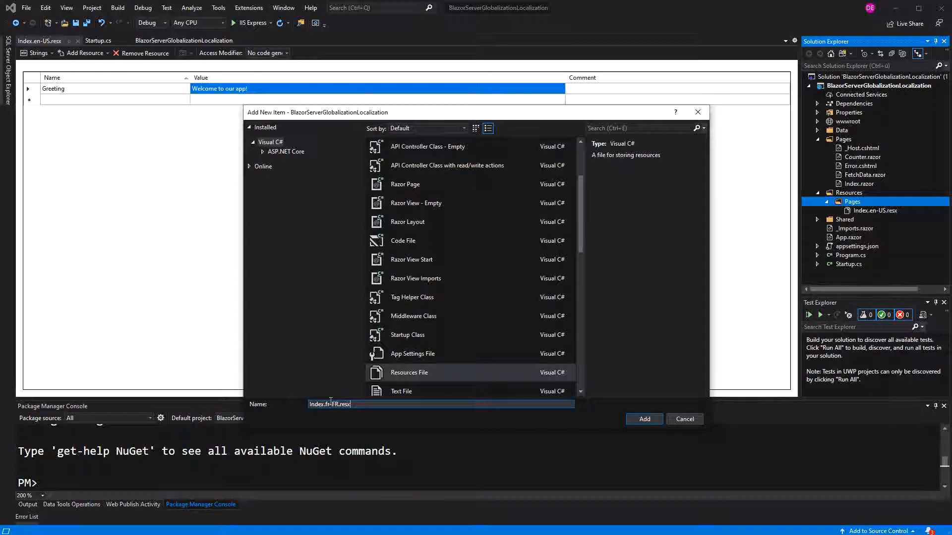
pyautogui.click(643, 419)
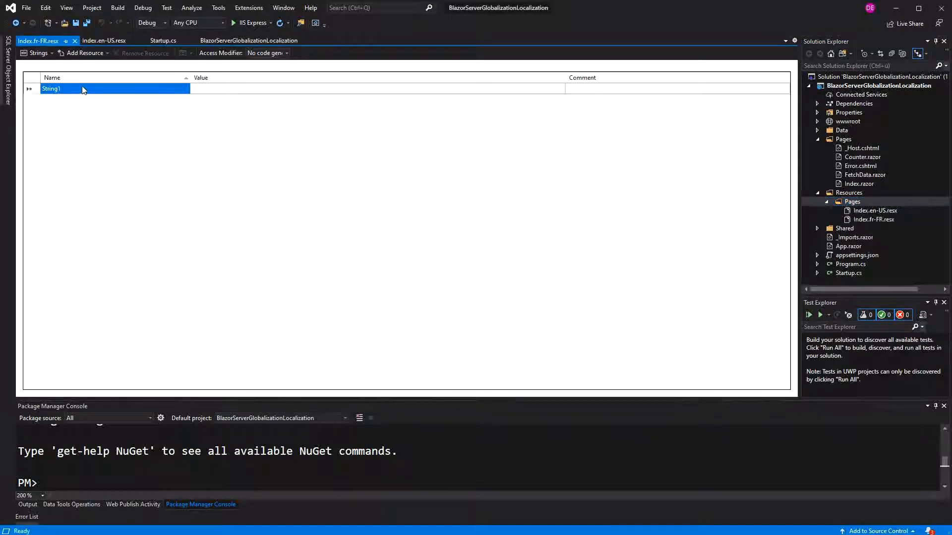
# Set its Greeting string to 'Bonjour et bienvenue!' and save
pyautogui.doubleClick(54, 89)
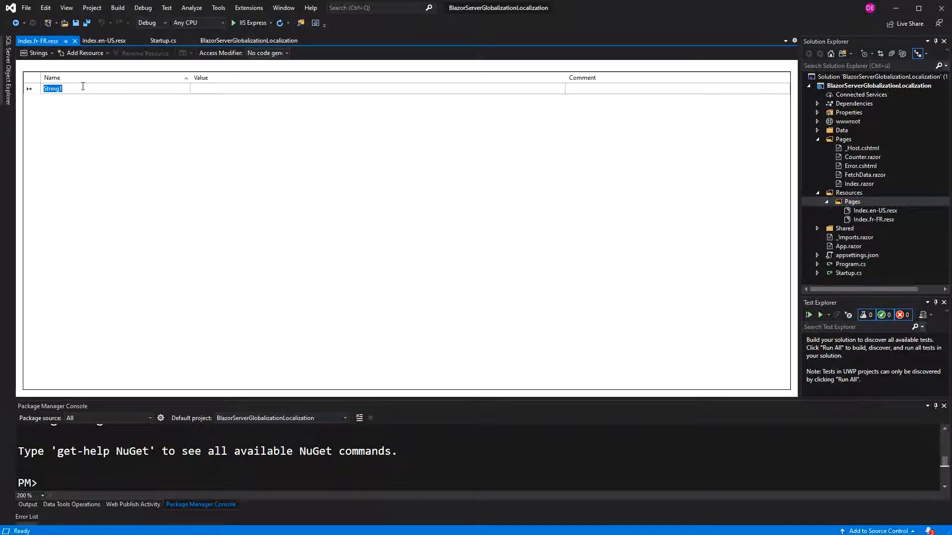
pyautogui.write('Greeting')
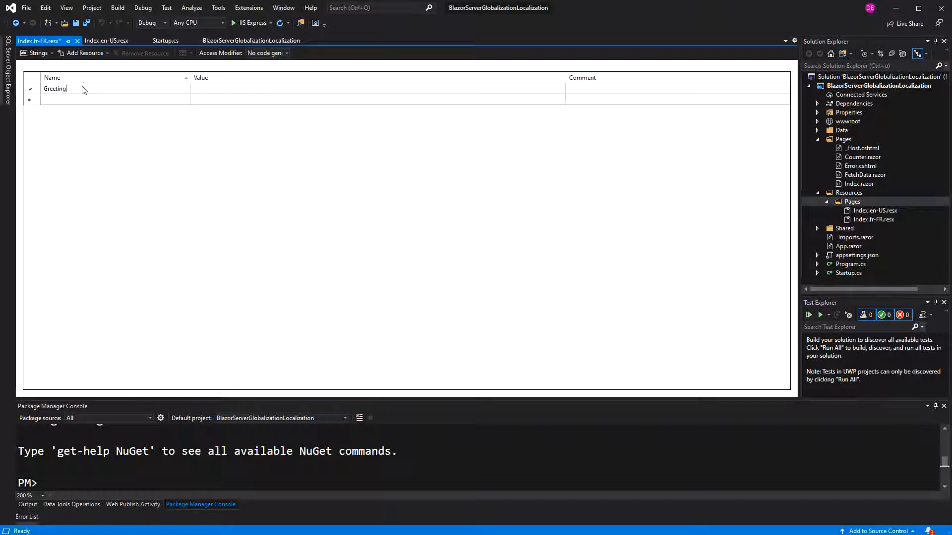
pyautogui.write('Bonjour et bienv')
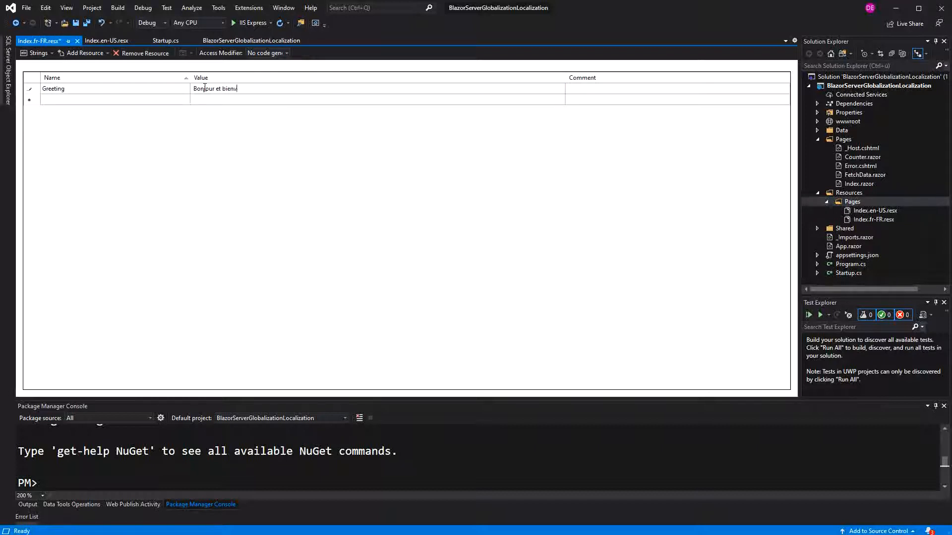
pyautogui.write('enue!')
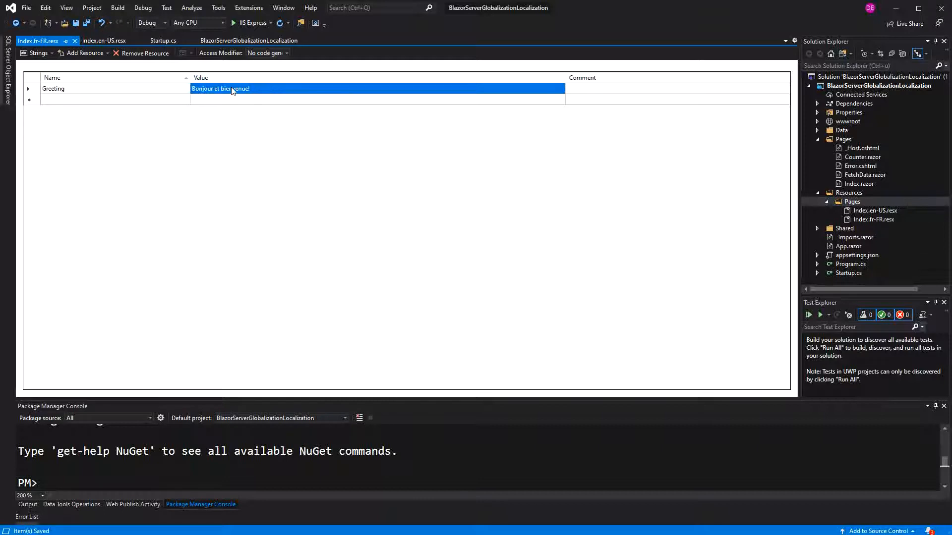
pyautogui.click(163, 40)
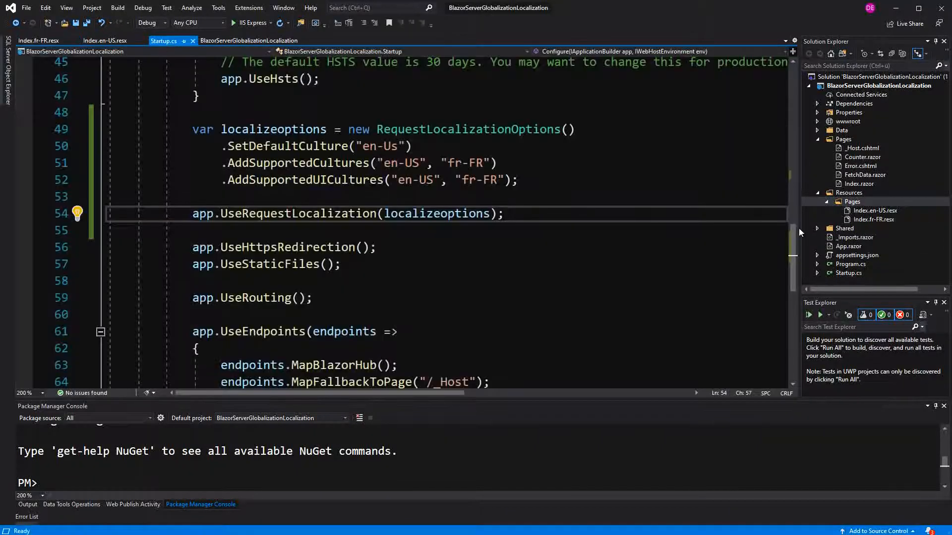
pyautogui.doubleClick(863, 175)
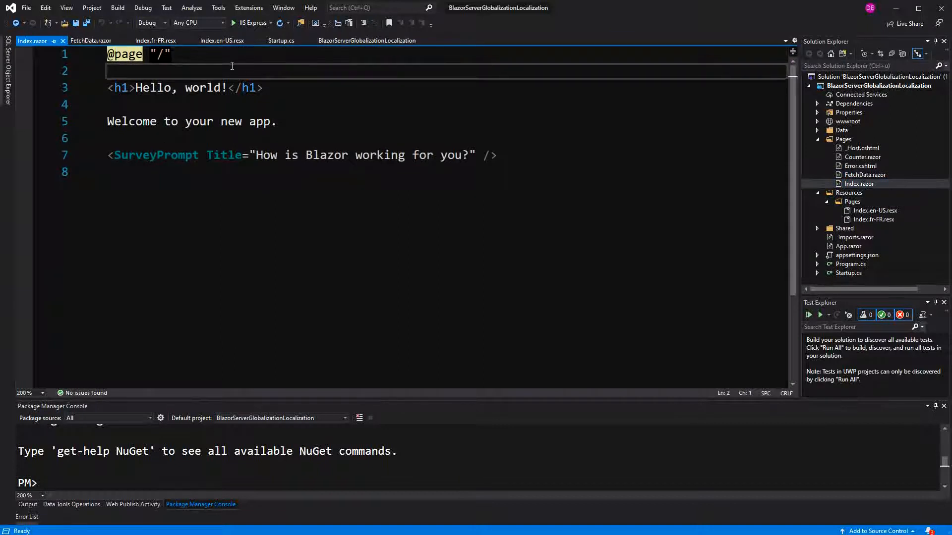
pyautogui.write('@injec')
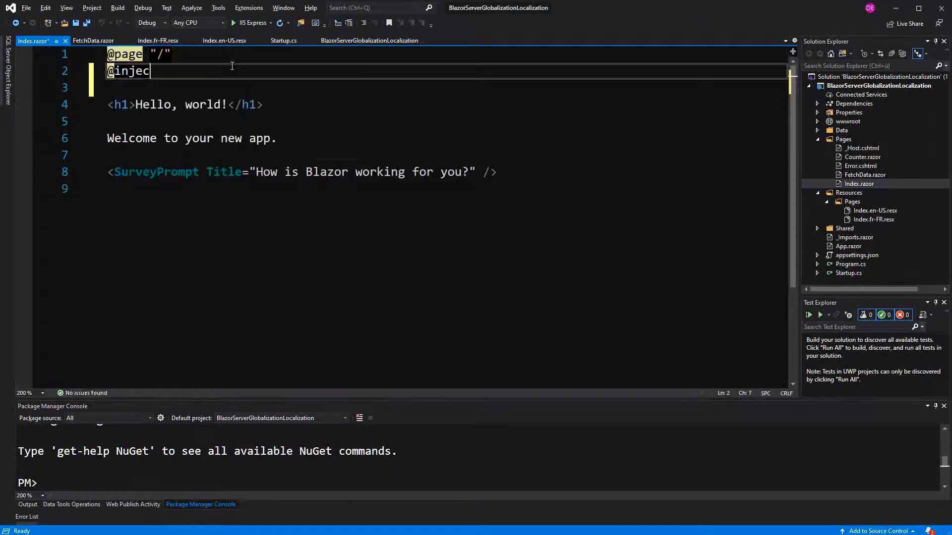
pyautogui.write('IStringLocalizer<')
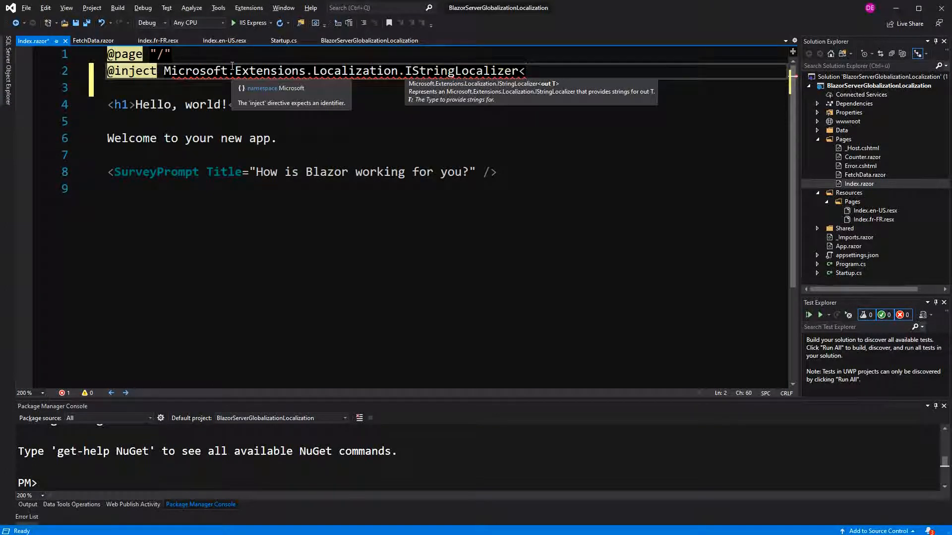
pyautogui.write('Index> localizer')
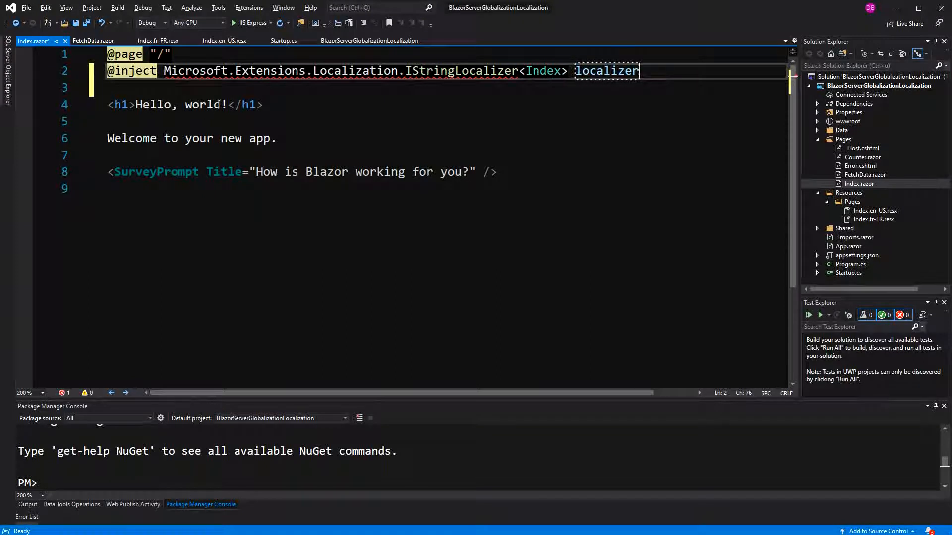
pyautogui.doubleClick(181, 105)
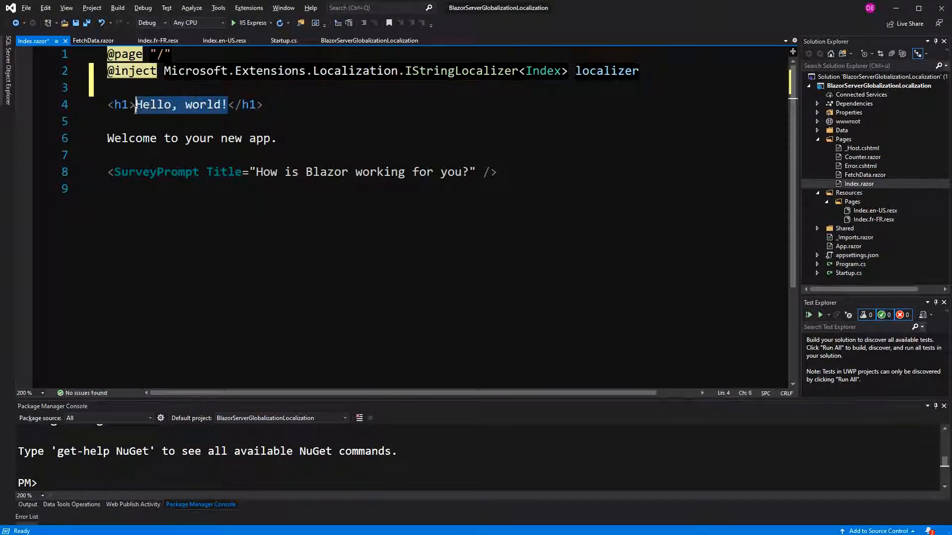
pyautogui.write('@localizer[')
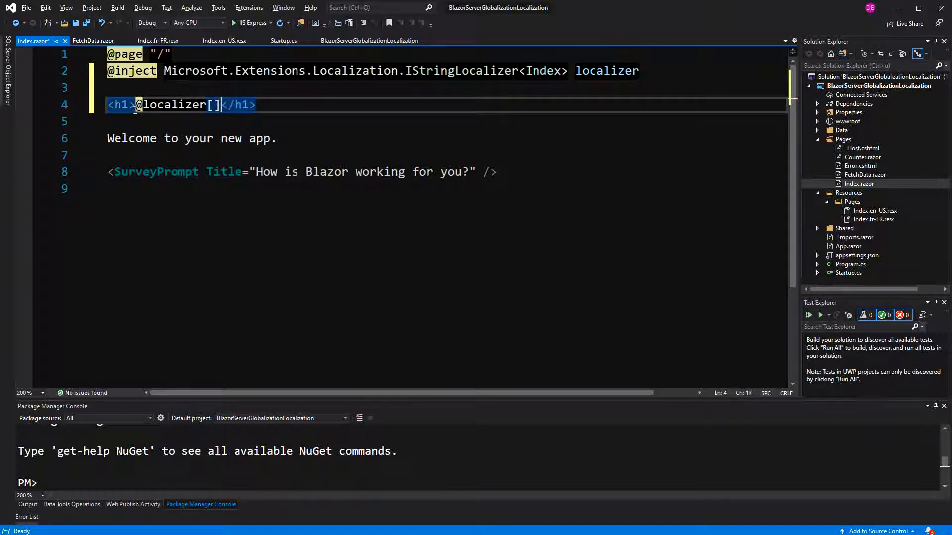
pyautogui.write('"')
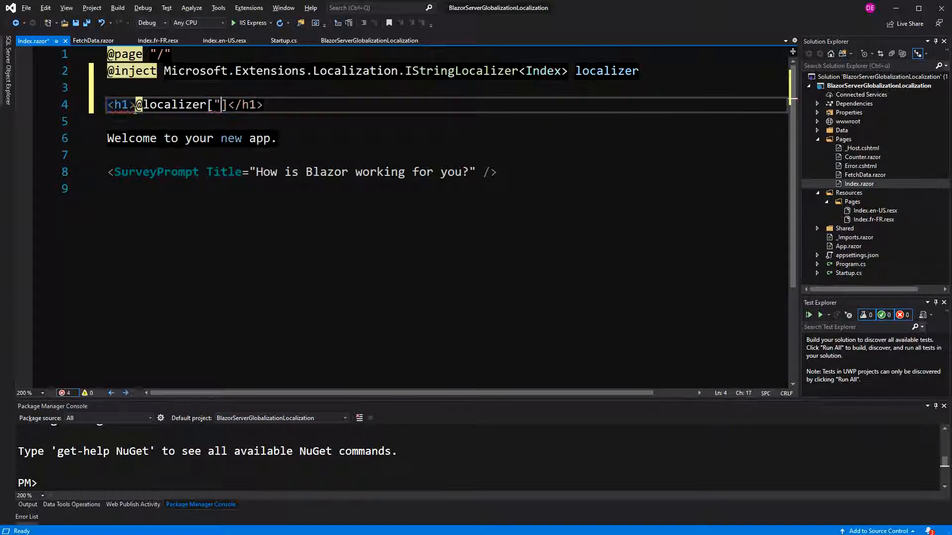
pyautogui.write('Greeting')
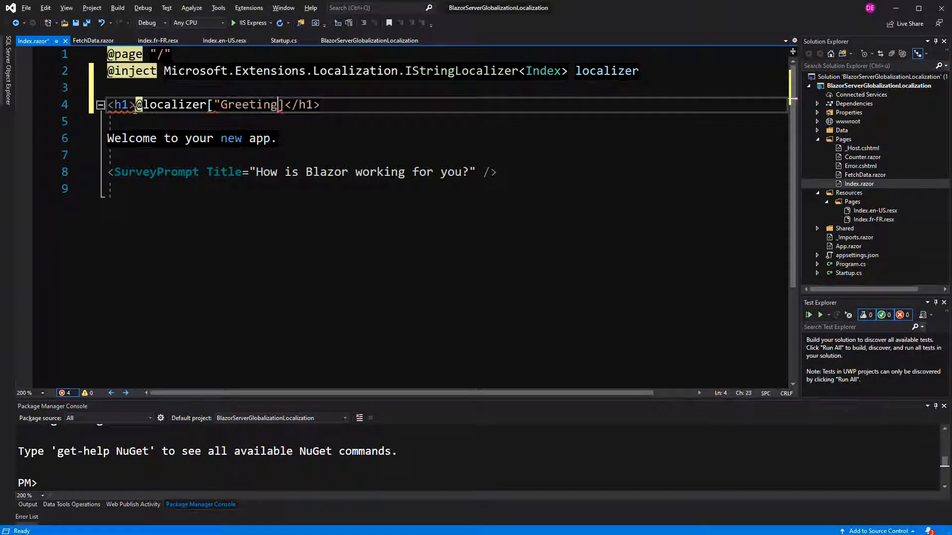
pyautogui.write('"')
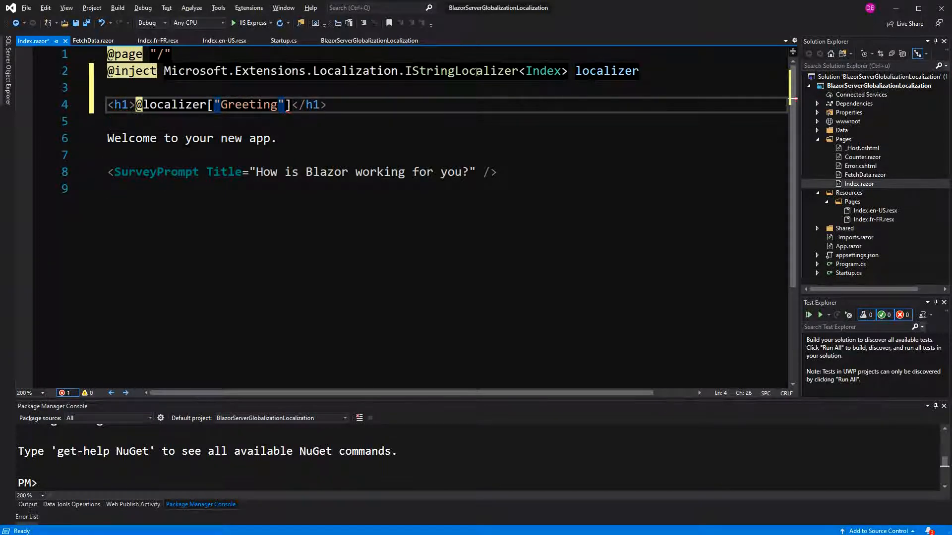
pyautogui.rightClick(458, 70)
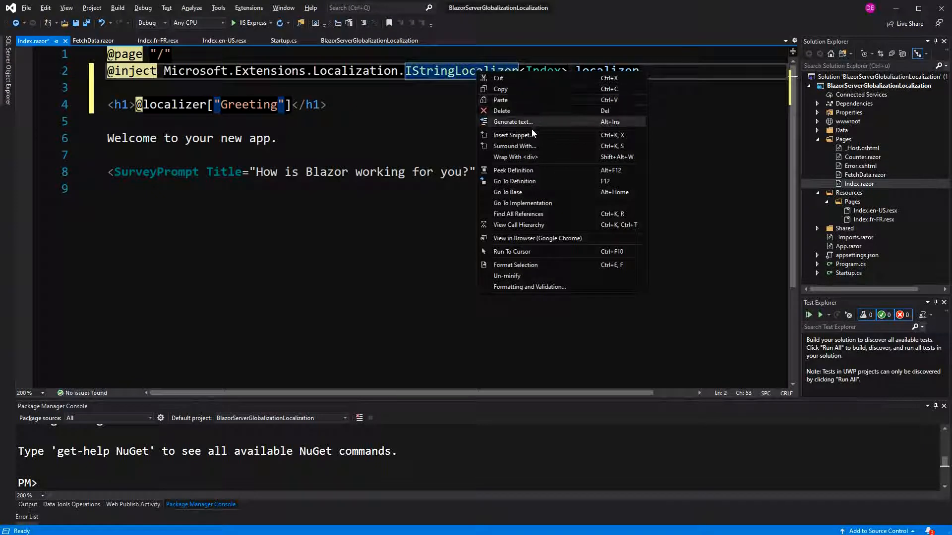
pyautogui.click(514, 181)
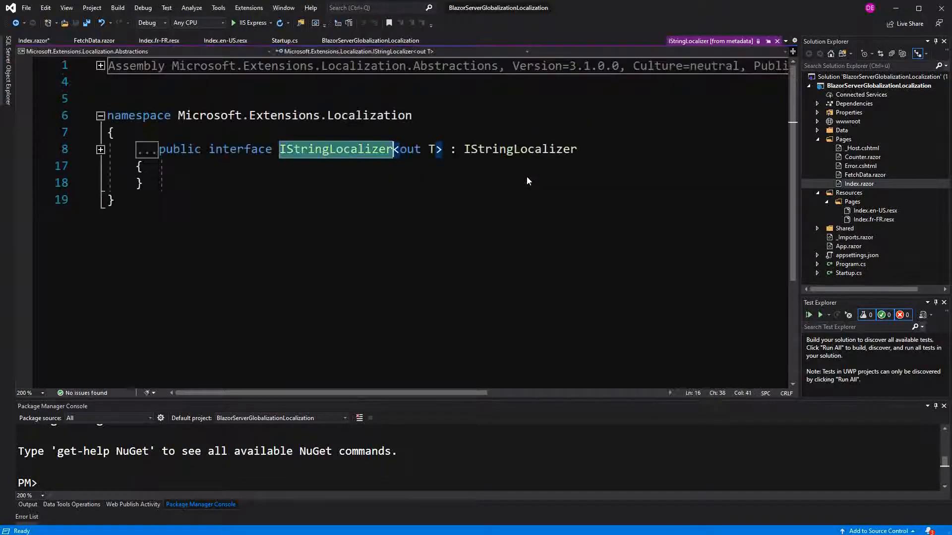
pyautogui.rightClick(495, 149)
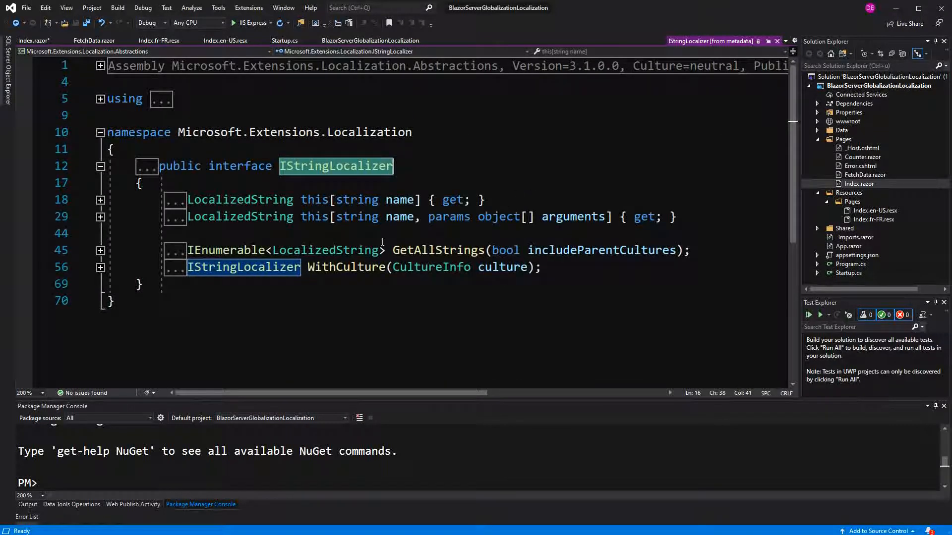
pyautogui.moveTo(417, 161)
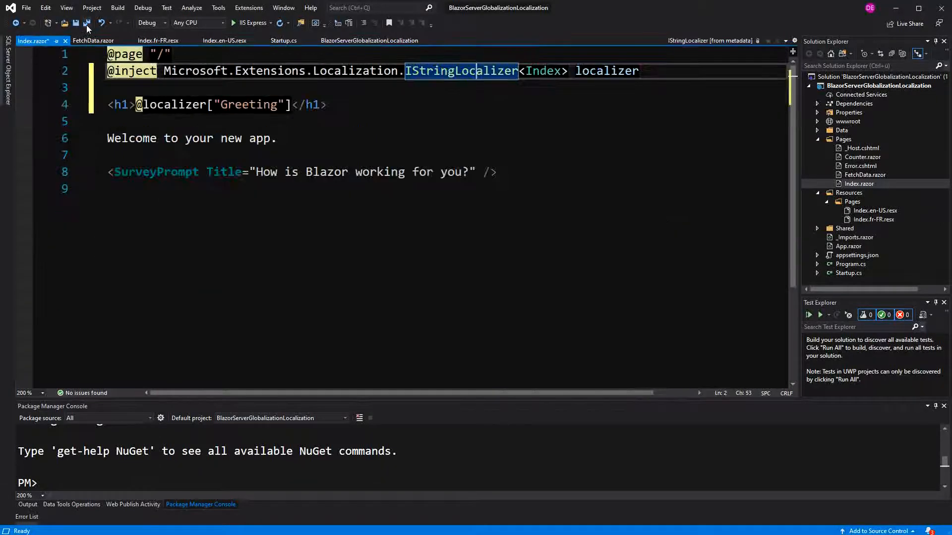
pyautogui.moveTo(87, 23)
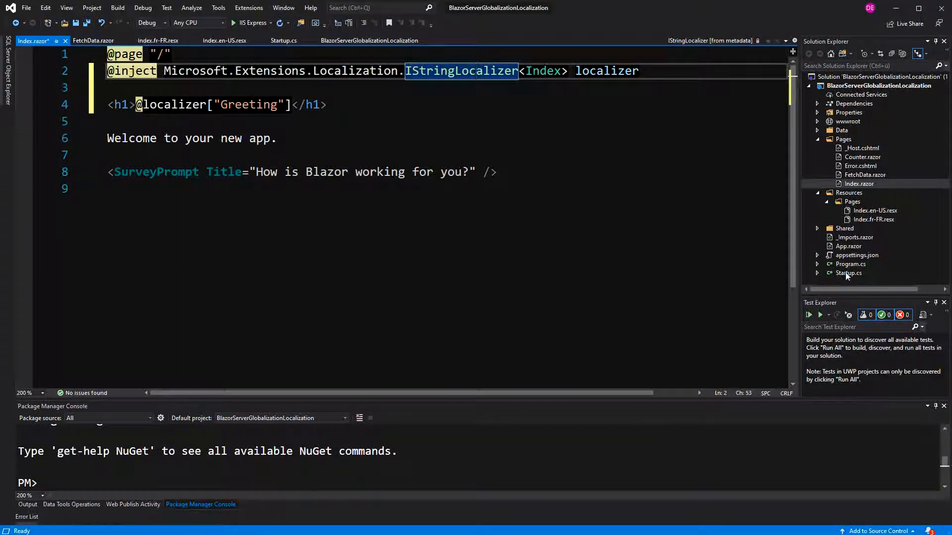
# Add endpoints.MapControllers() before MapBlazorHub inside app.UseEndpoints in Startup.cs
pyautogui.click(283, 41)
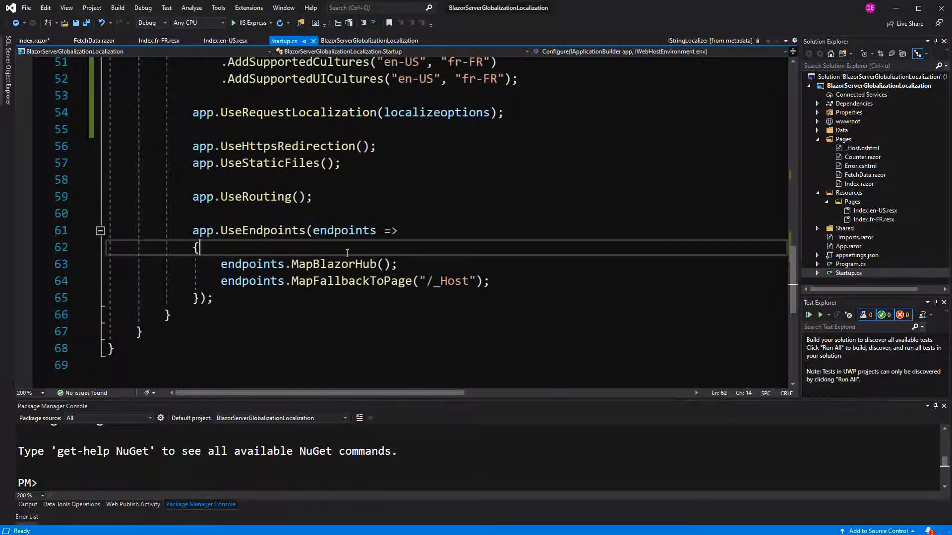
pyautogui.write('endpoints.')
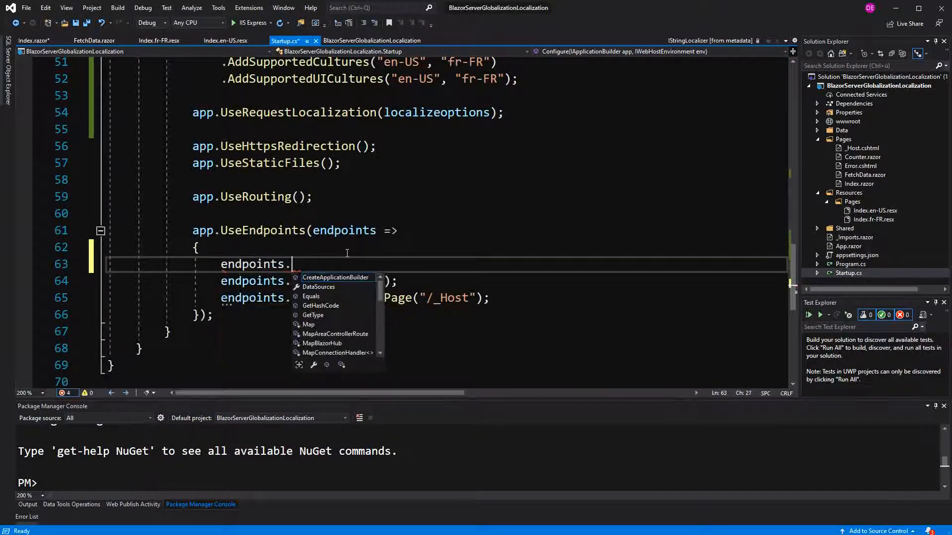
pyautogui.write('MapCOntrollers();')
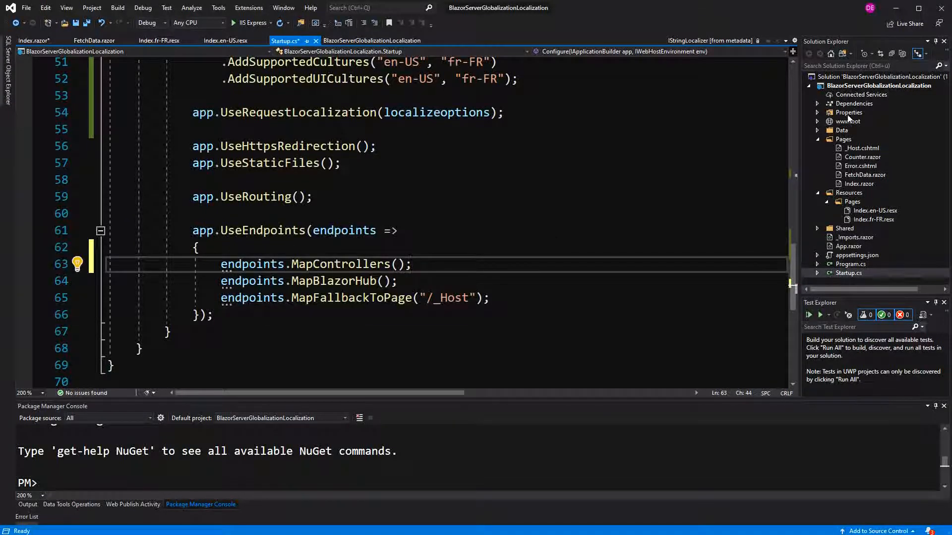
# Add an empty API Controller Class named Culture to the project
pyautogui.rightClick(878, 85)
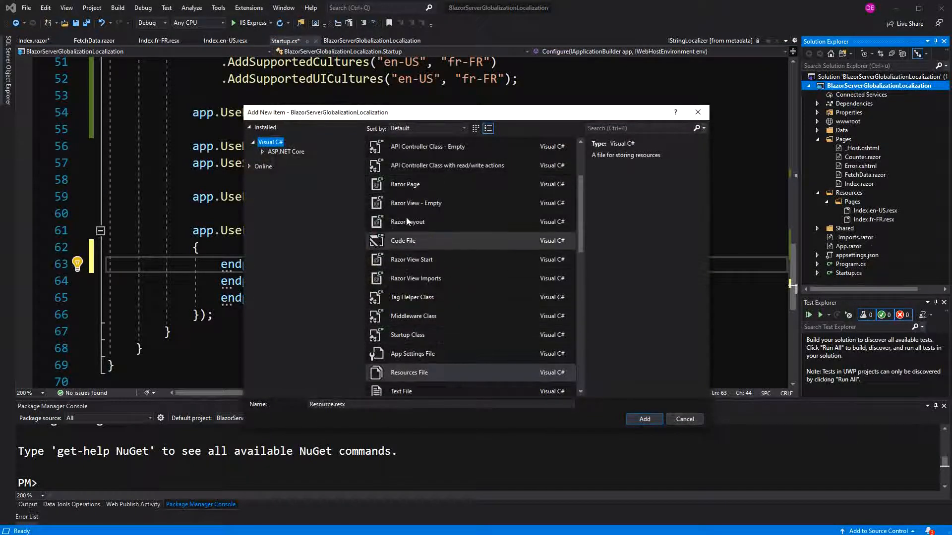
pyautogui.click(427, 146)
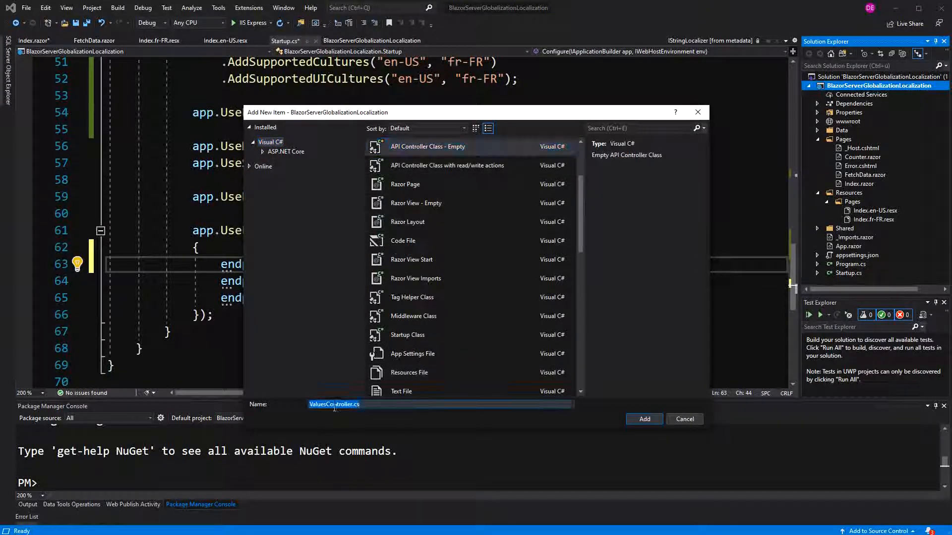
pyautogui.write('Cul')
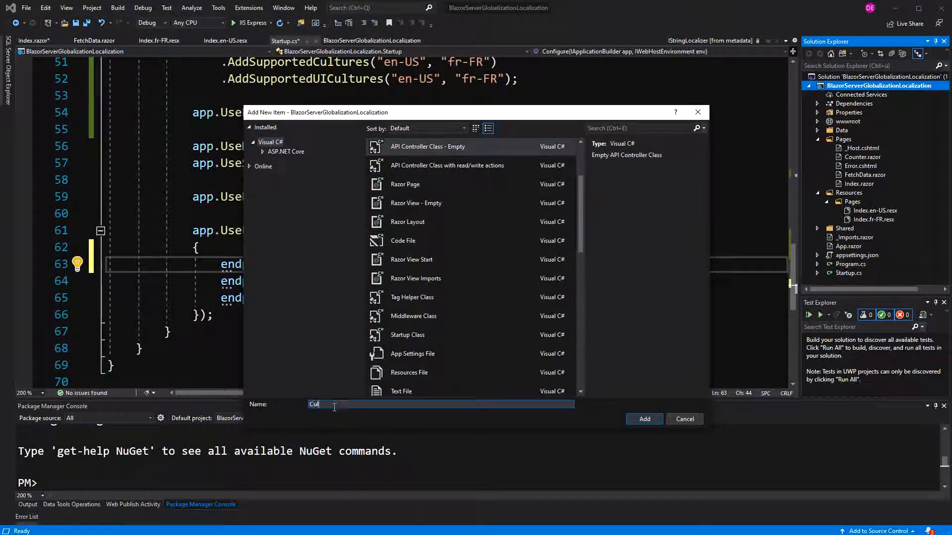
pyautogui.click(643, 419)
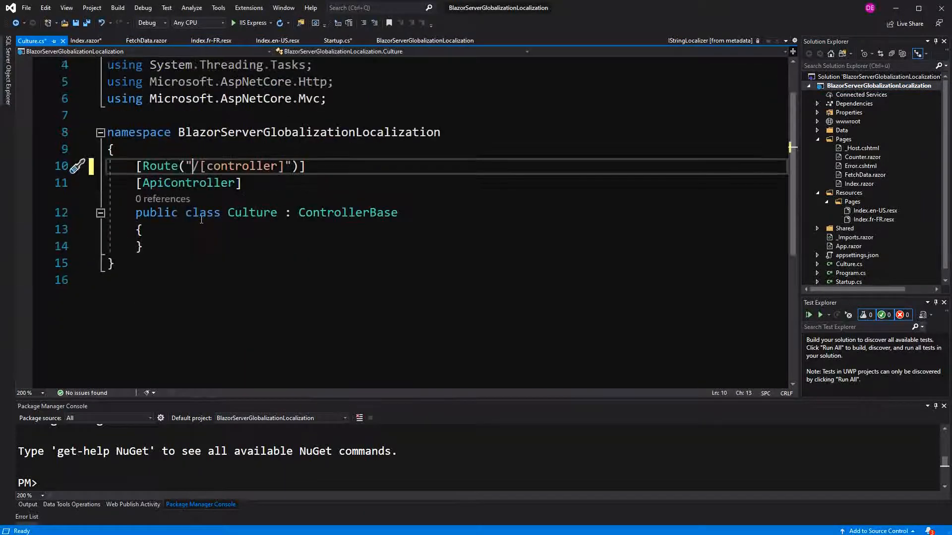
# Write a public SetCulture action storing HttpContext.Features.Get<IRequestCultureFeature>() in culture
pyautogui.write('public ActionResult S')
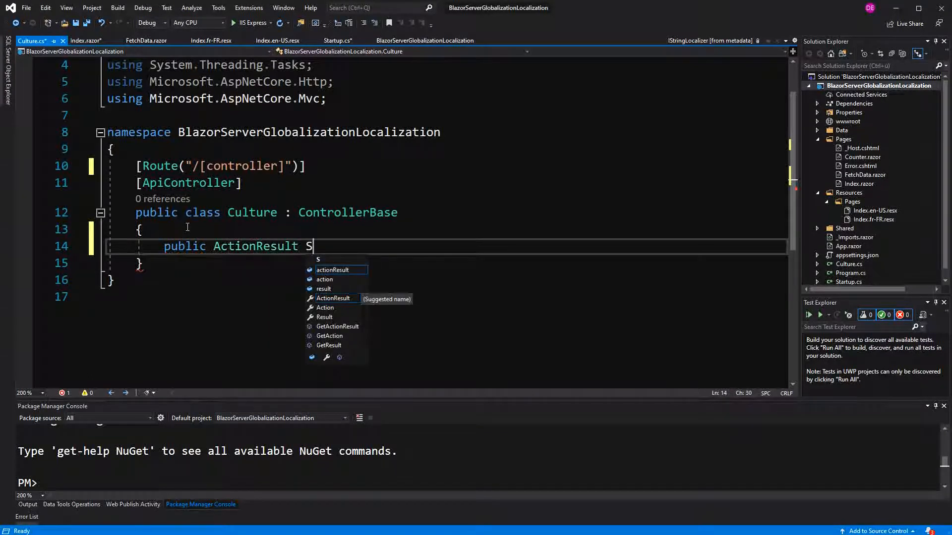
pyautogui.write('etCulture()')
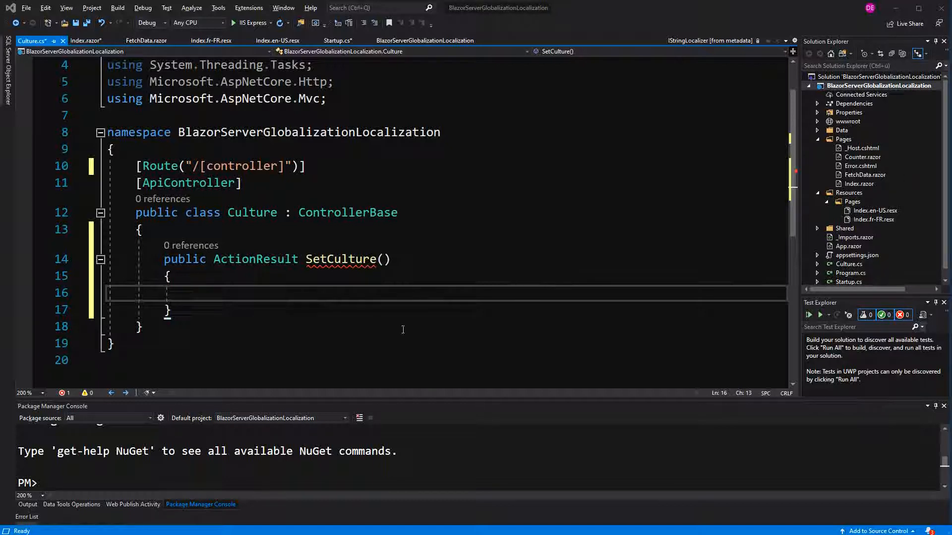
pyautogui.write('IRe')
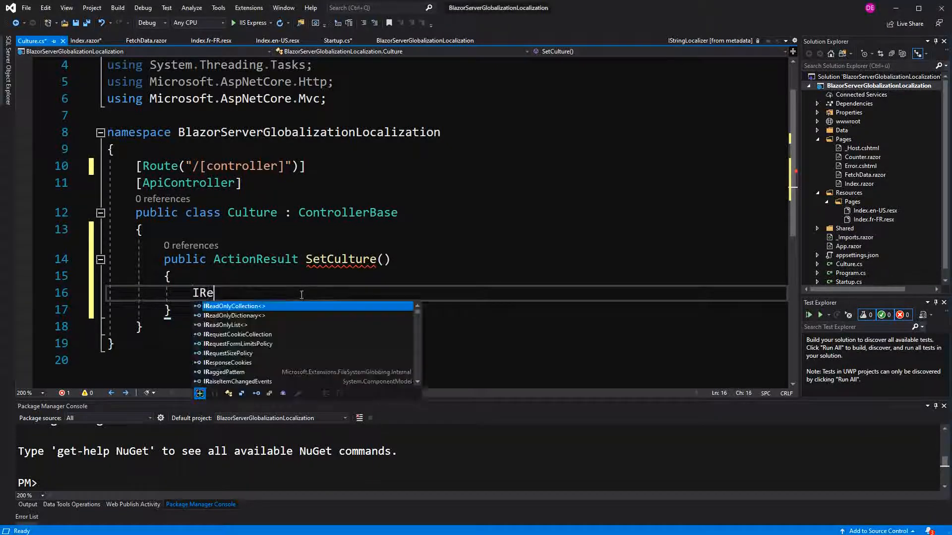
pyautogui.write('questCultureFeature')
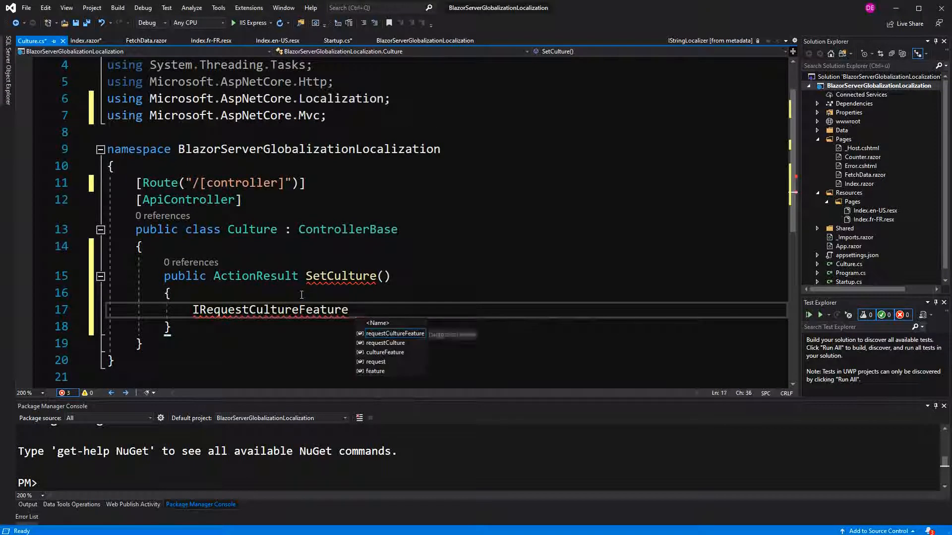
pyautogui.write('culture')
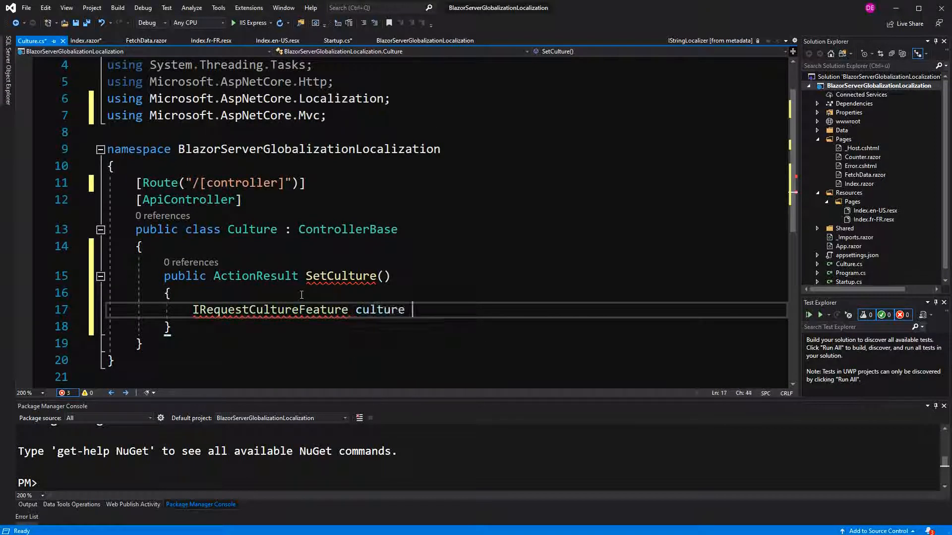
pyautogui.write('= HttpContext')
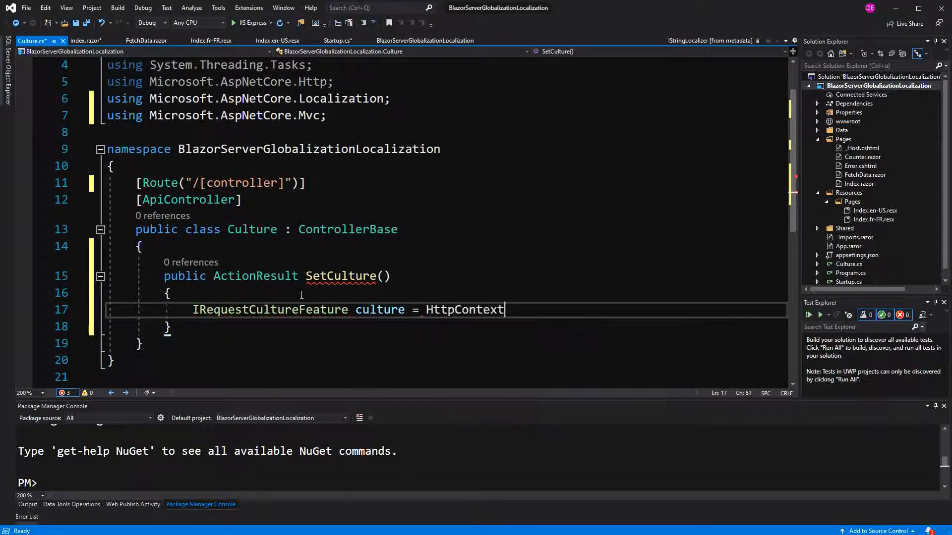
pyautogui.write('.F')
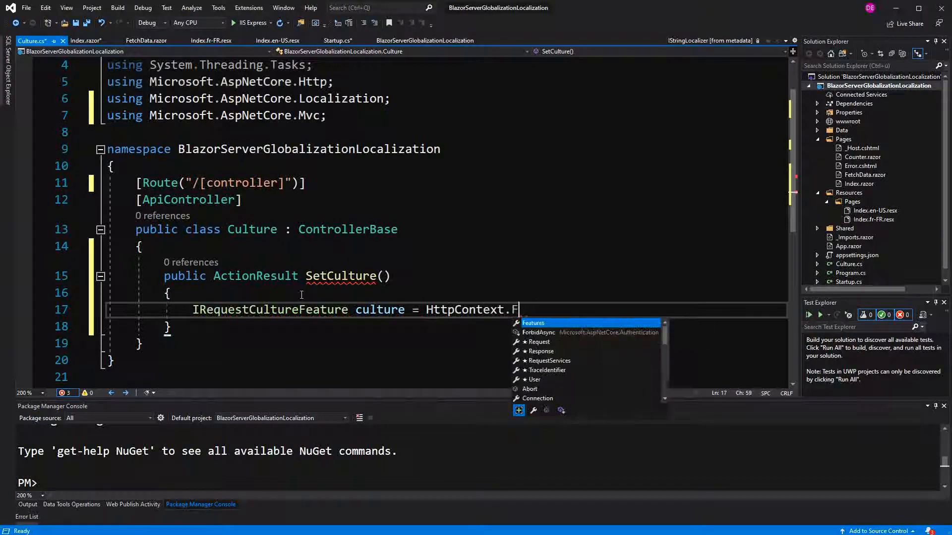
pyautogui.write('eatures.Get')
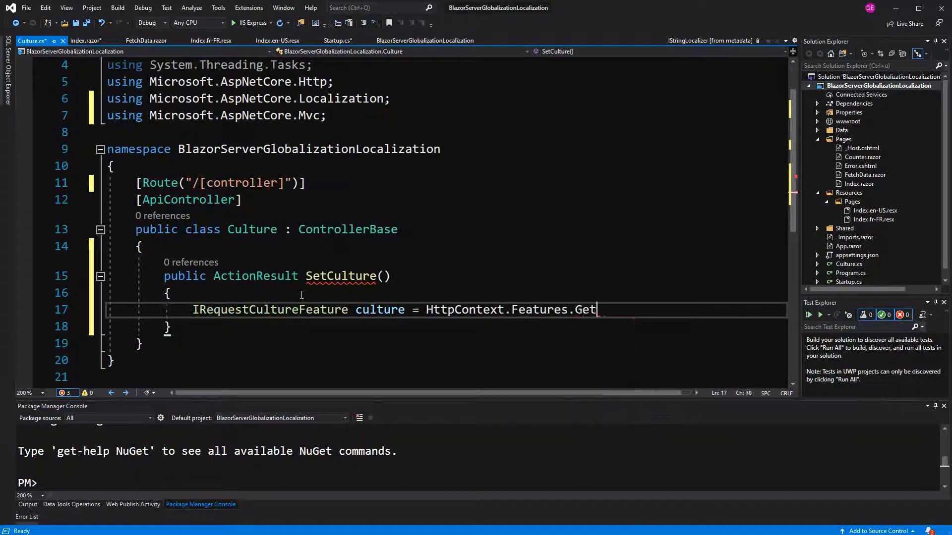
pyautogui.write('<IRequestCultureFeature>')
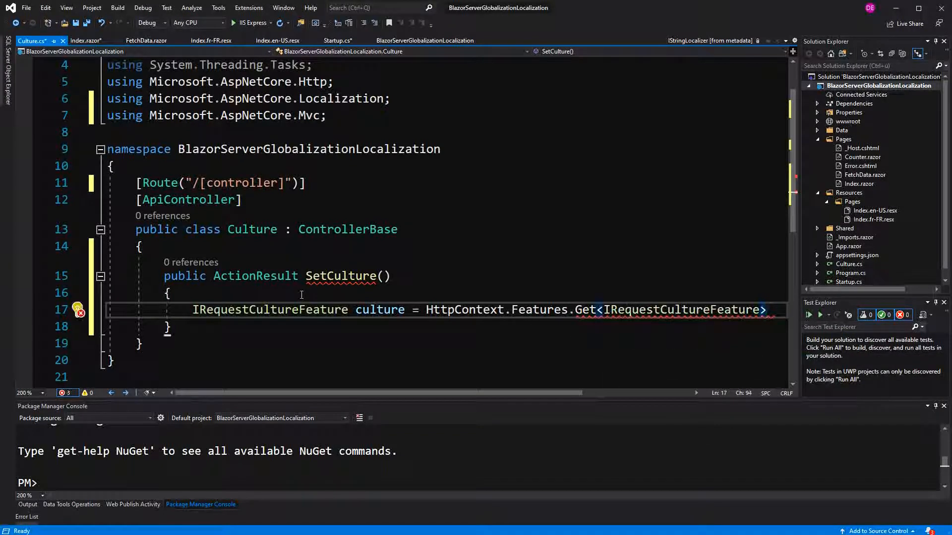
pyautogui.write('();')
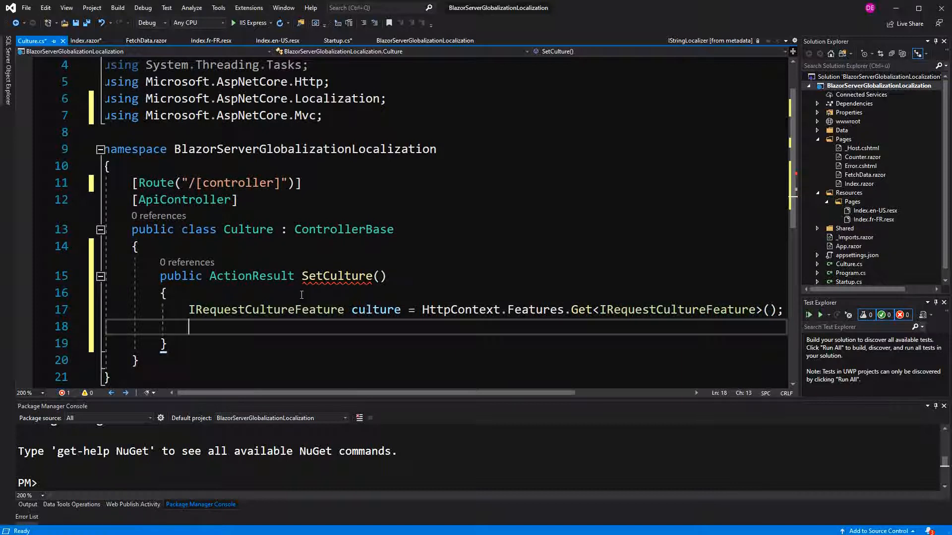
# Start Response.Cookies.Append with CookieRequestCultureProvider.DefaultCookieName as the cookie name
pyautogui.write('Response')
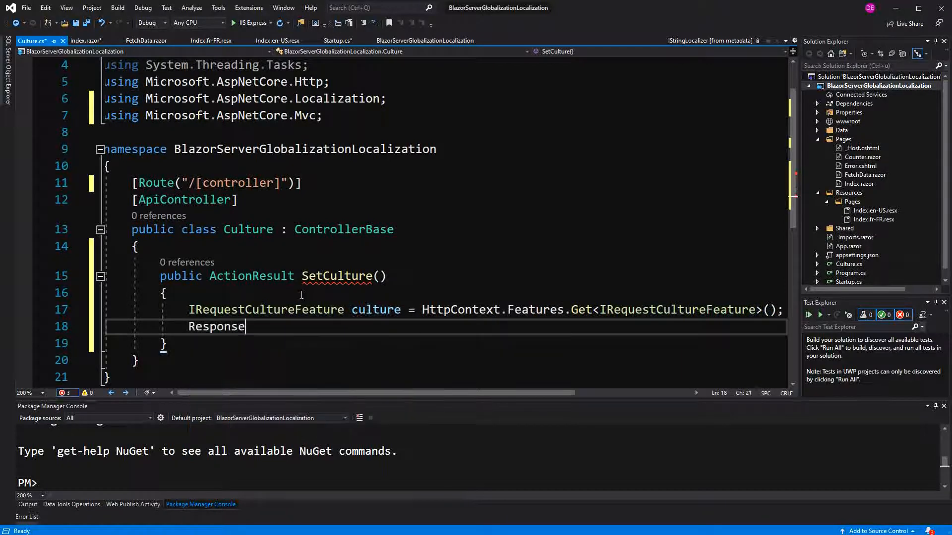
pyautogui.write('.')
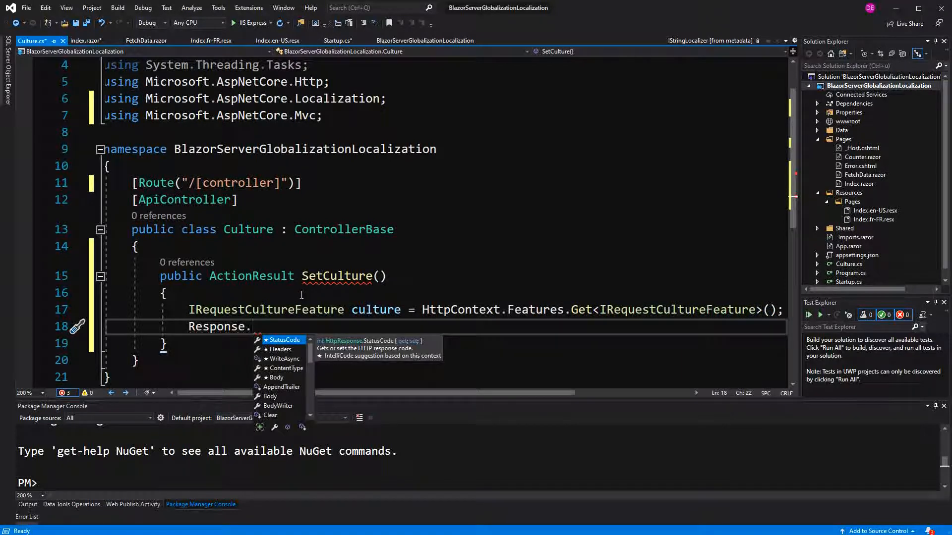
pyautogui.write('Co')
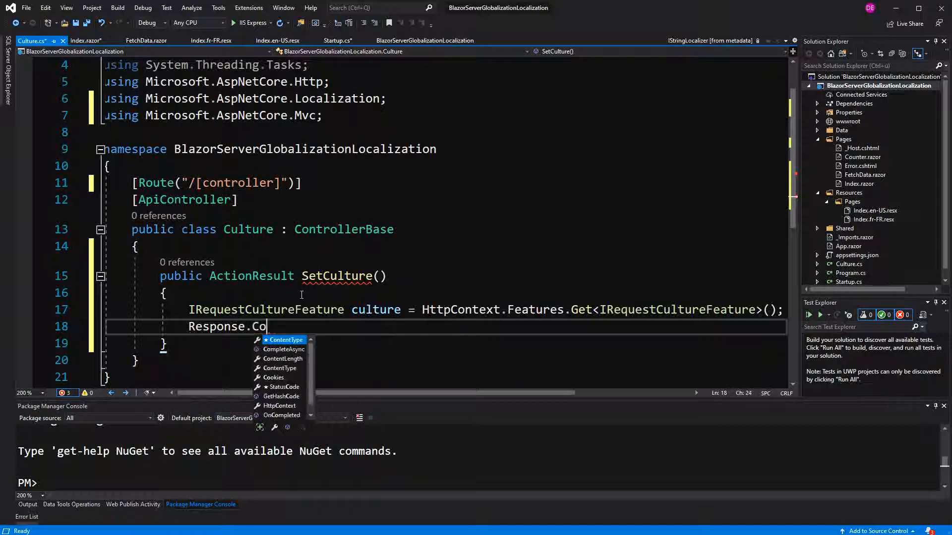
pyautogui.write('okies.A')
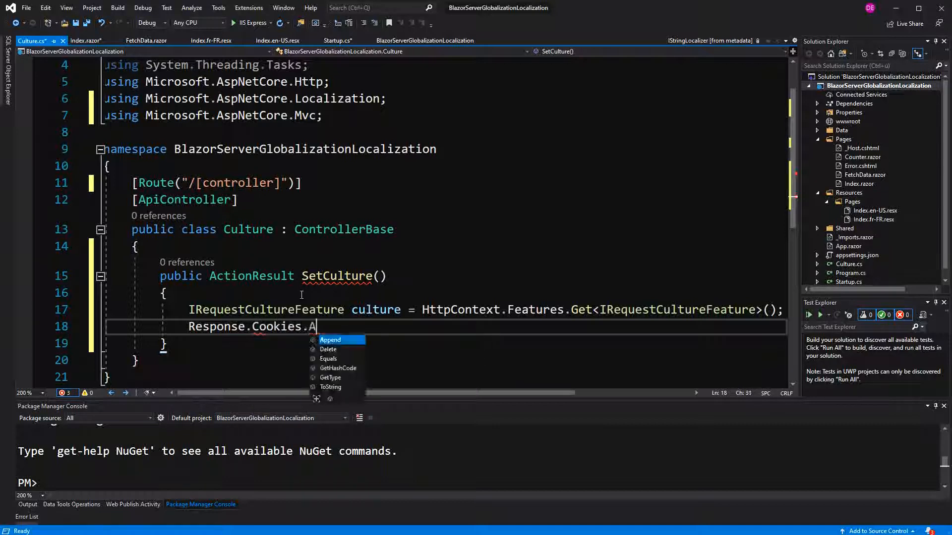
pyautogui.write('ppend(n')
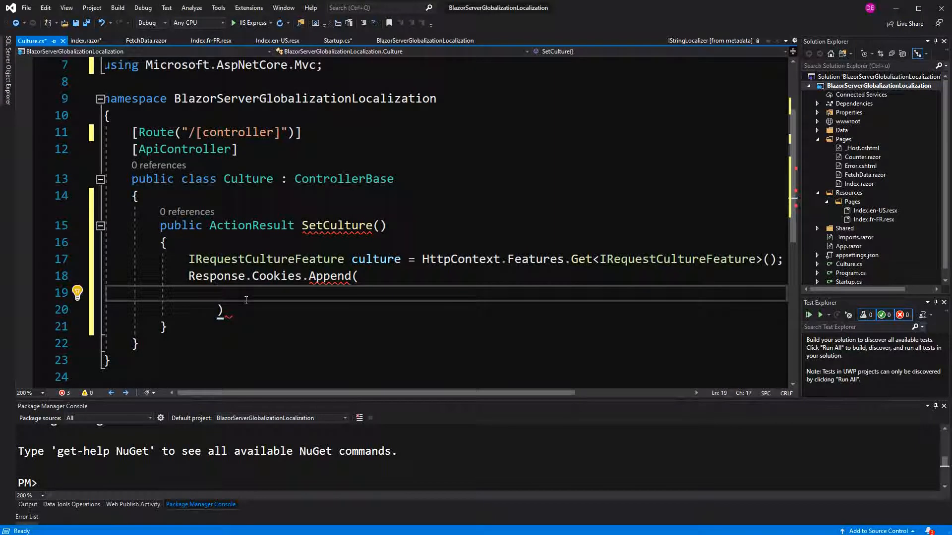
pyautogui.write('CookieRequestCultureProvider')
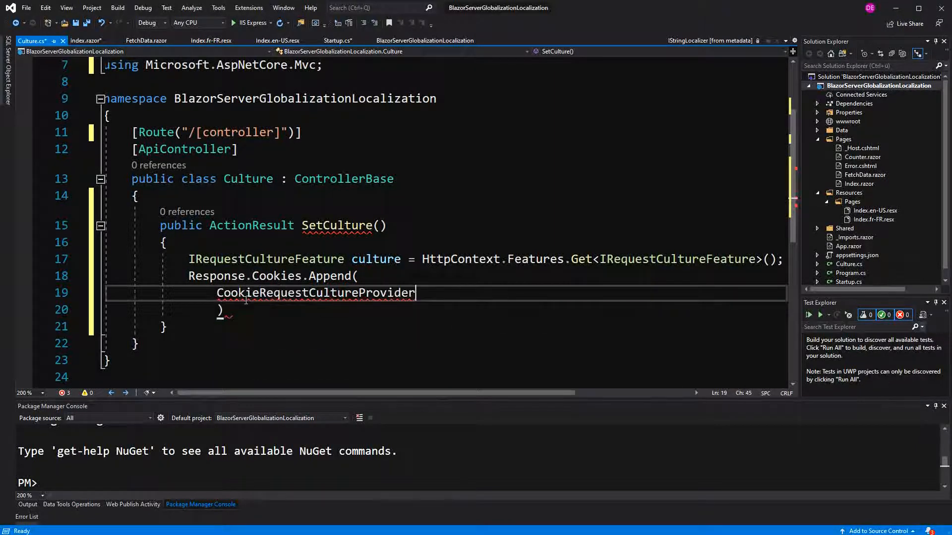
pyautogui.write('.')
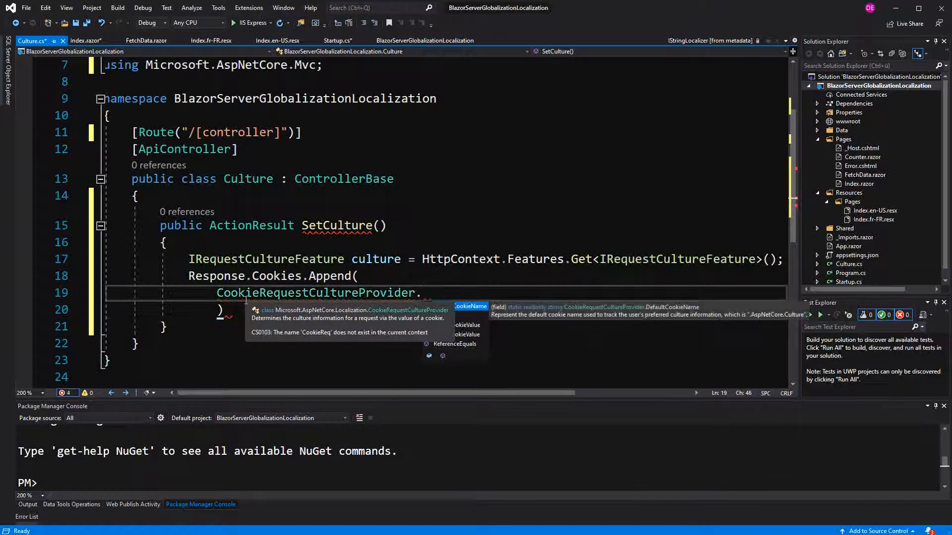
pyautogui.write('DefaultCookieName,')
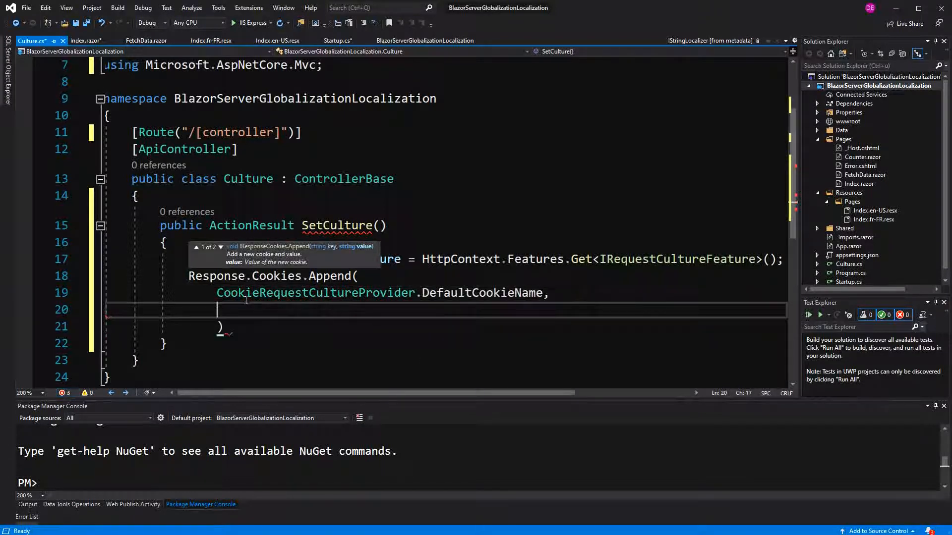
# Begin the cookie value with CookieRequestCultureProvider.MakeCookieValue(new RequestCulture
pyautogui.write('CookieRequestCultureProvider')
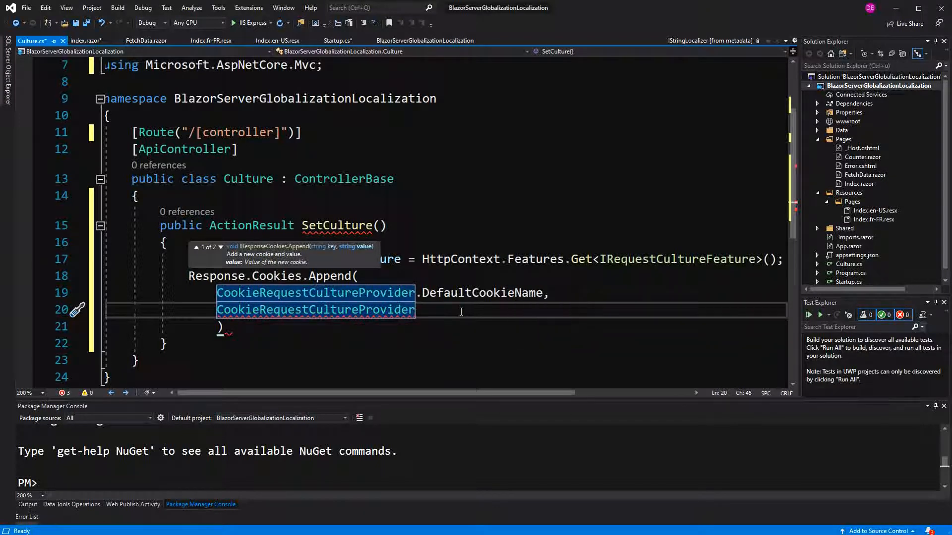
pyautogui.write('.MakeCookieValue')
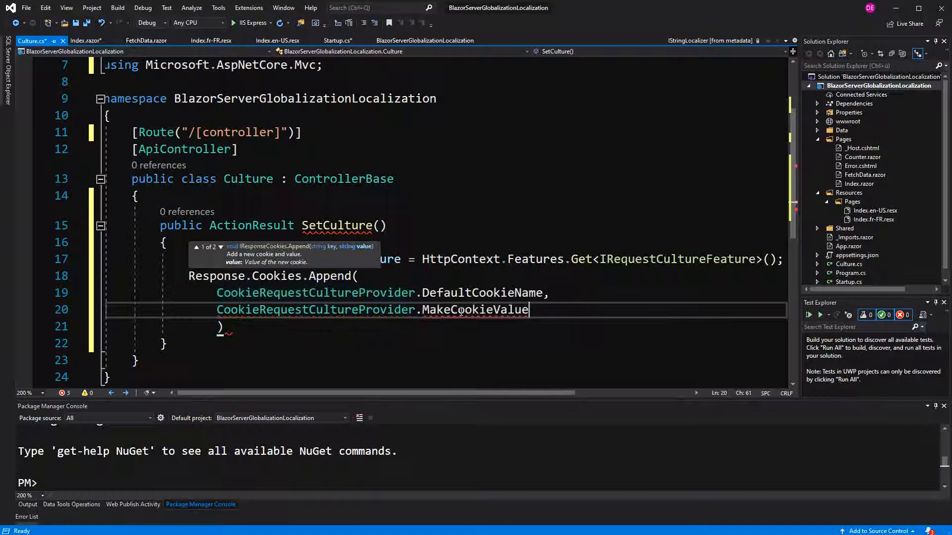
pyautogui.write('(new')
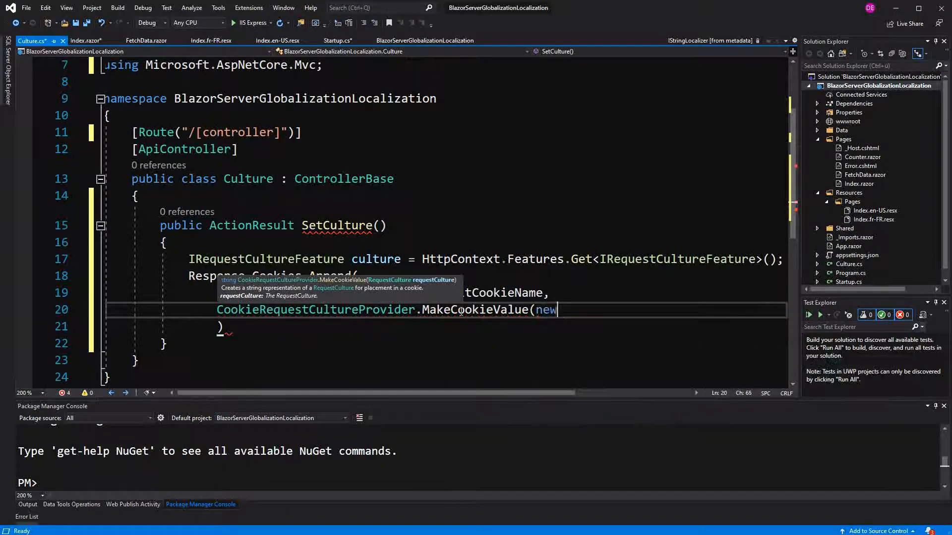
pyautogui.write('RequestCulture((new string')
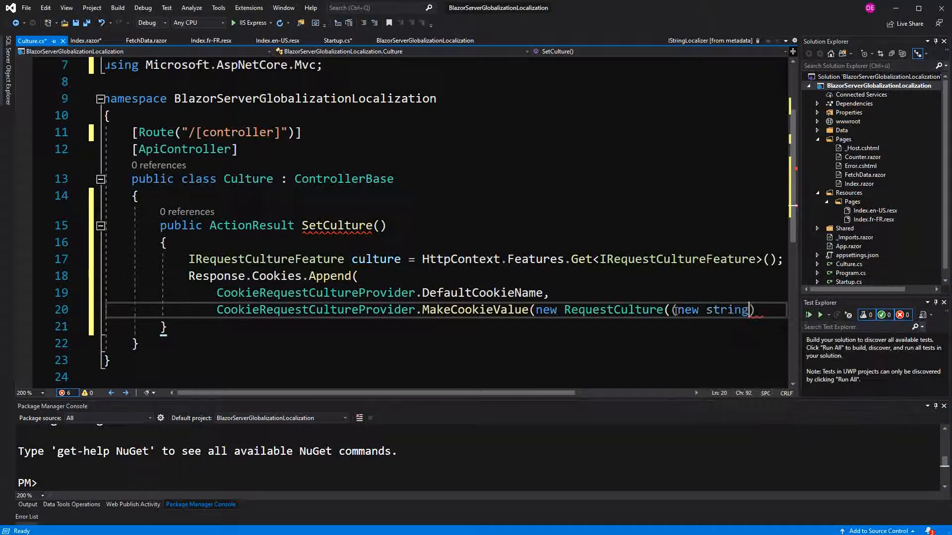
# Pass new string[] { "en-US", "fr-FR" } filtered by .Where(s => s != into RequestCulture
pyautogui.write('[] { "en-US", "fr-FR')
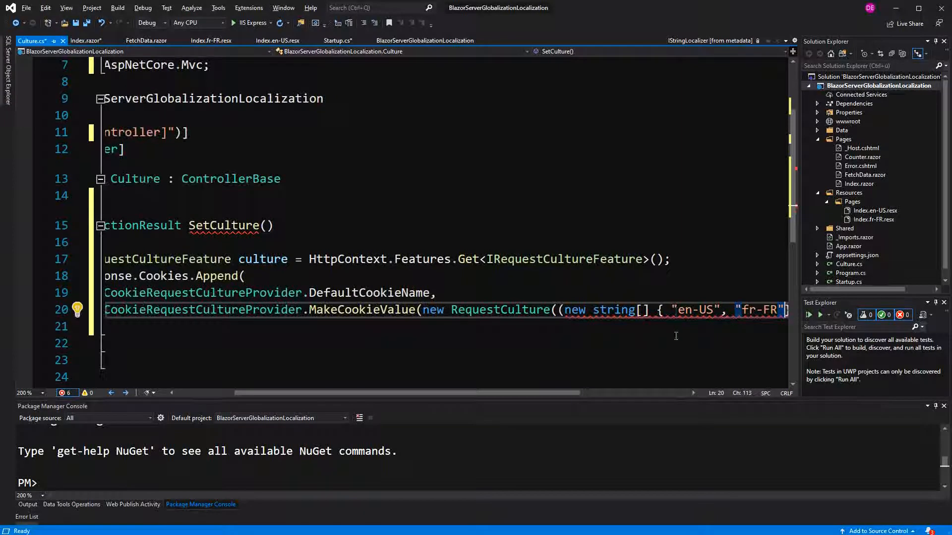
pyautogui.moveTo(425, 393); pyautogui.dragTo(540, 397)
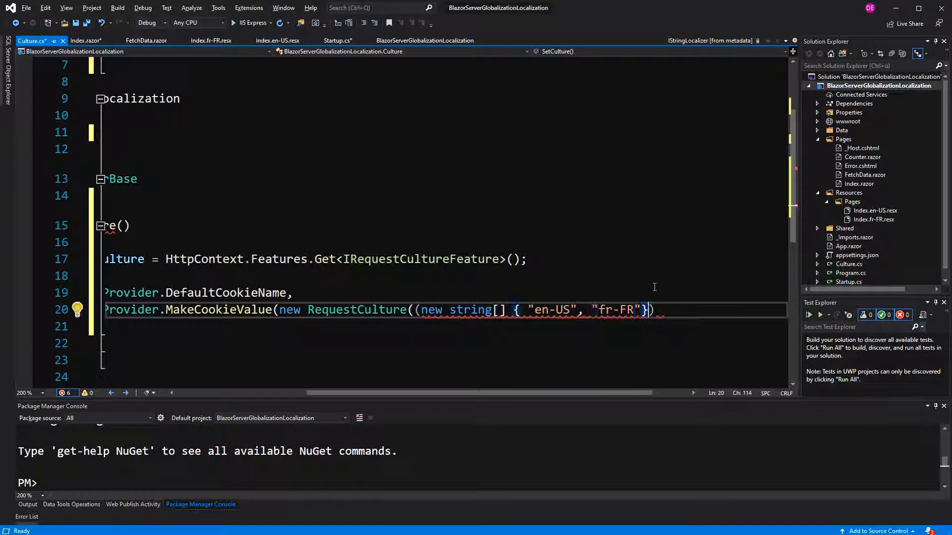
pyautogui.write('.Whe')
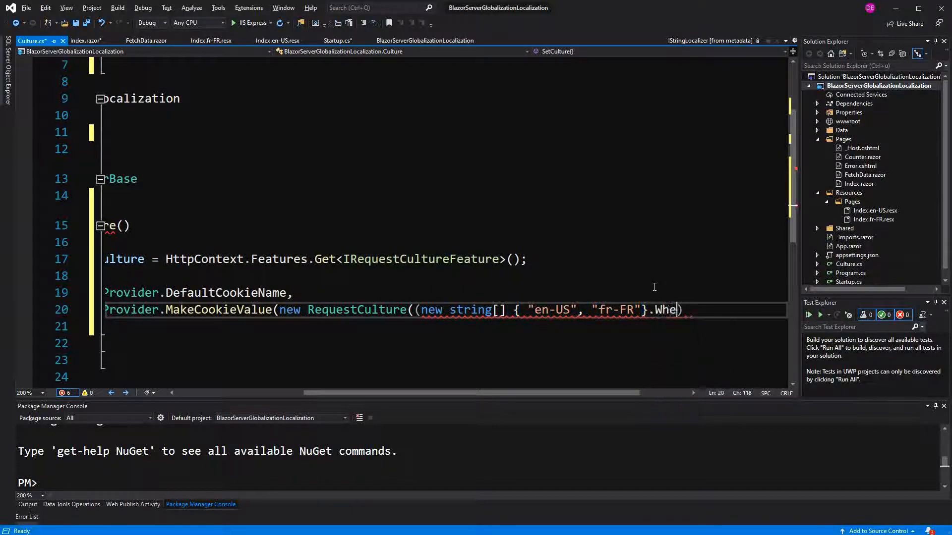
pyautogui.write('(s =>')
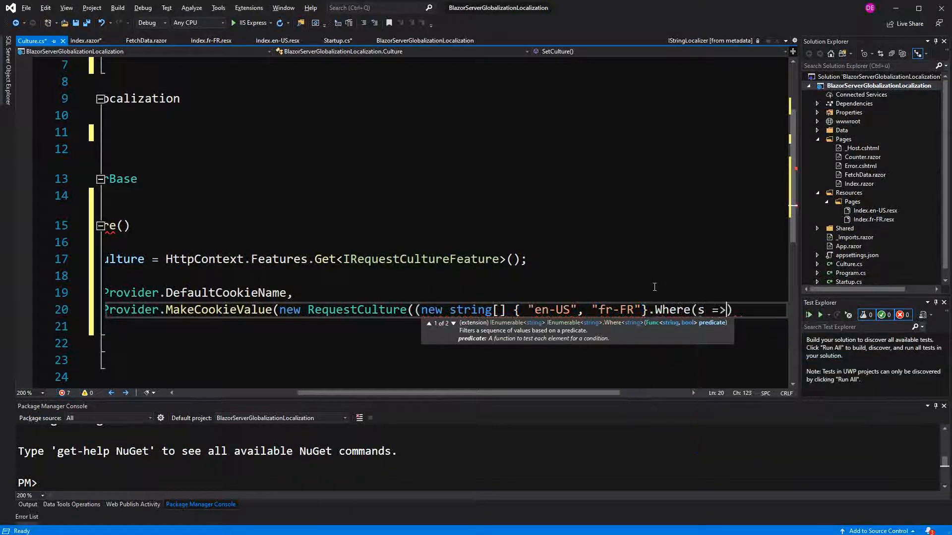
pyautogui.write('s !=')
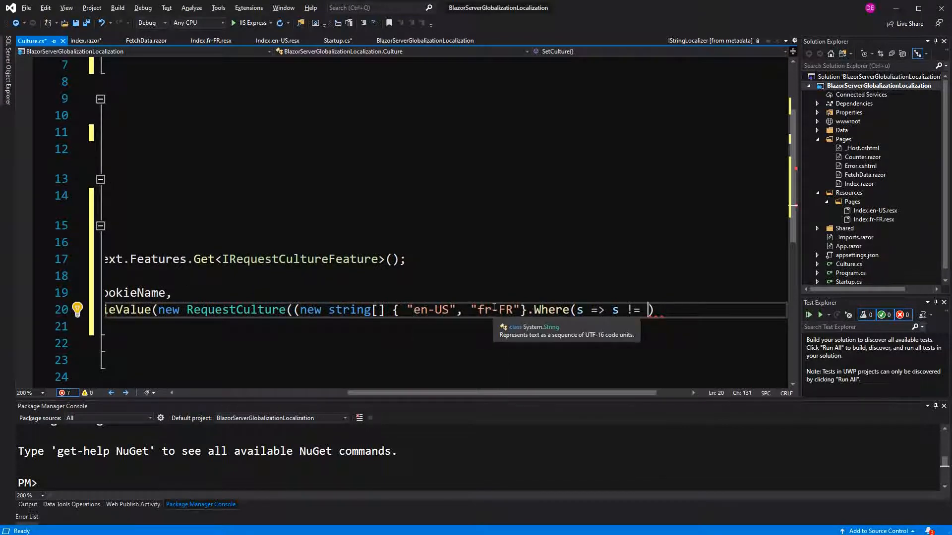
# Complete the filter with culture.RequestCulture.Culture.Name and .FirstOrDefault(), closing the statement
pyautogui.hscroll(-3)
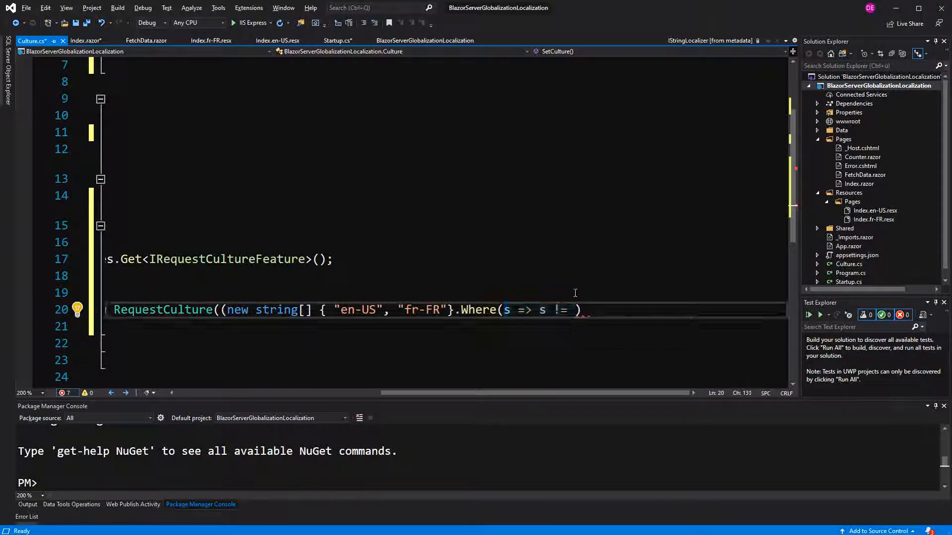
pyautogui.write('c')
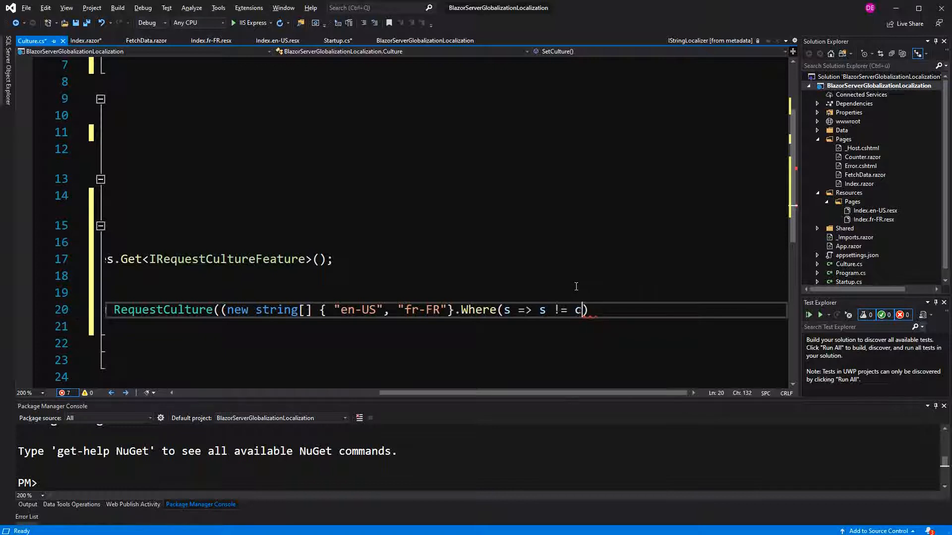
pyautogui.write('ulture.RequestCulture')
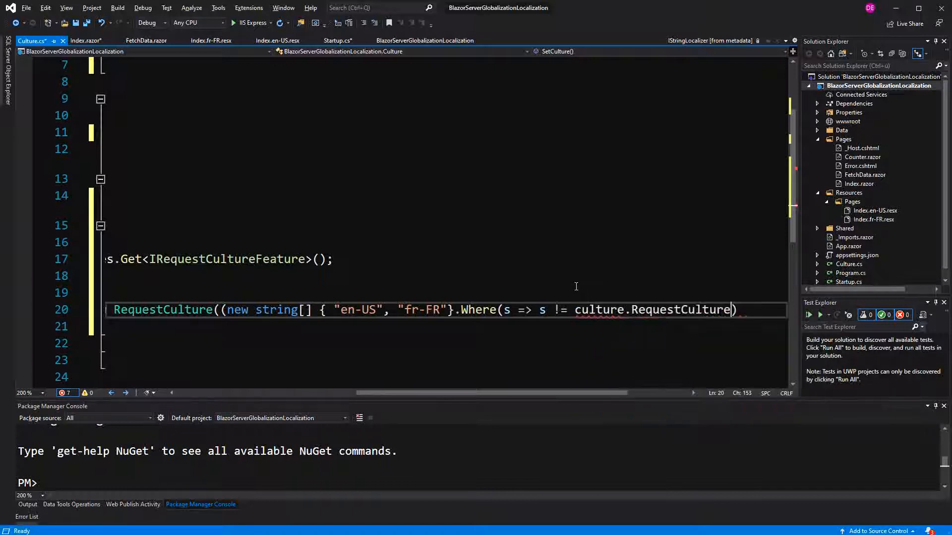
pyautogui.write('.')
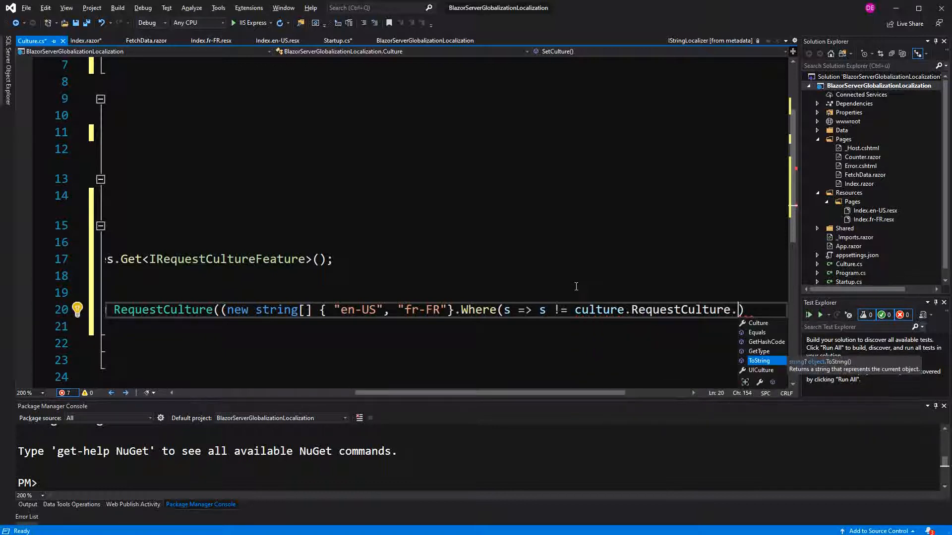
pyautogui.write('Culture.')
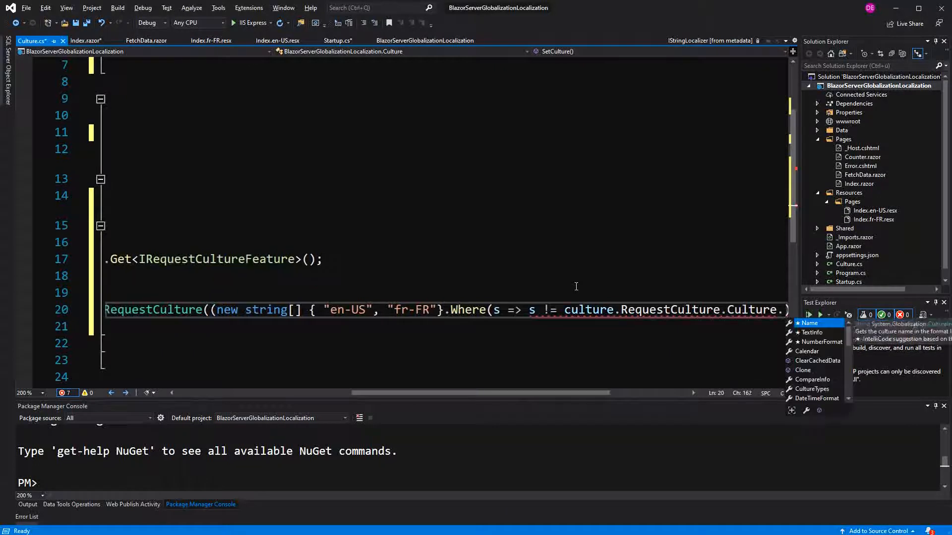
pyautogui.write('Name')
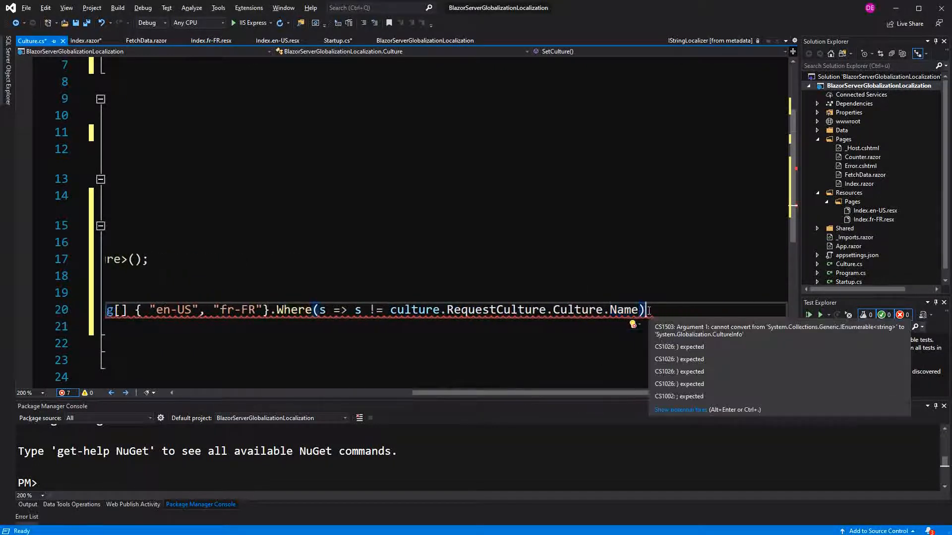
pyautogui.write('FirstOrDefault')
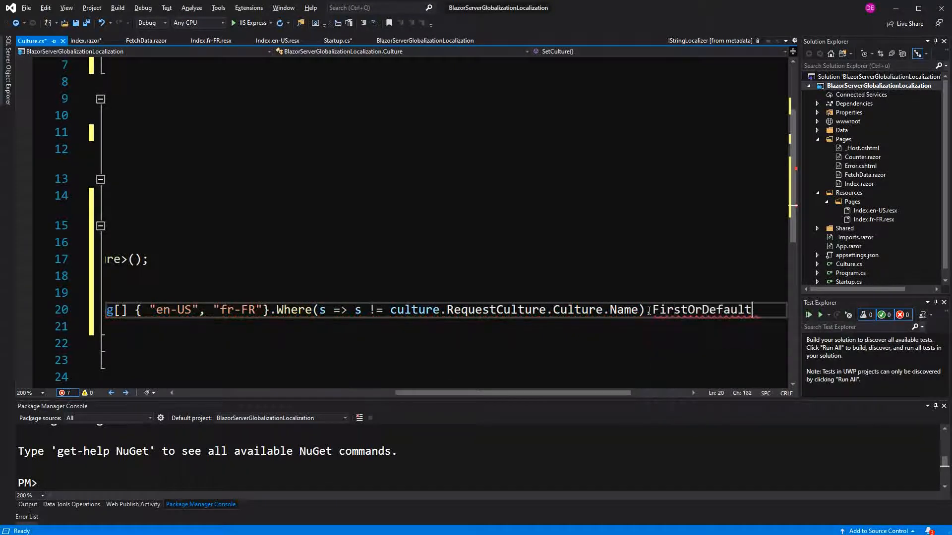
pyautogui.write('()));')
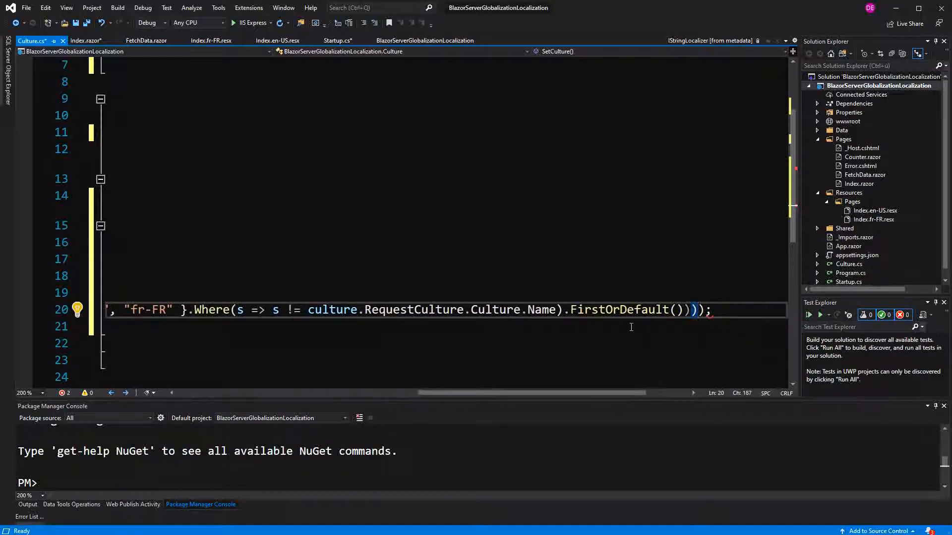
pyautogui.write(')')
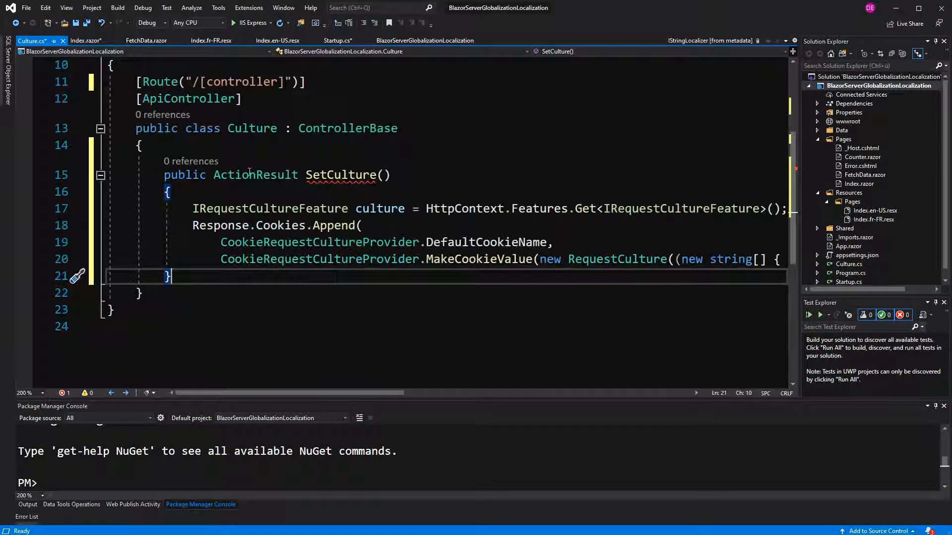
# Add return Redirect("/"); on a new line to end SetCulture
pyautogui.press('enter')
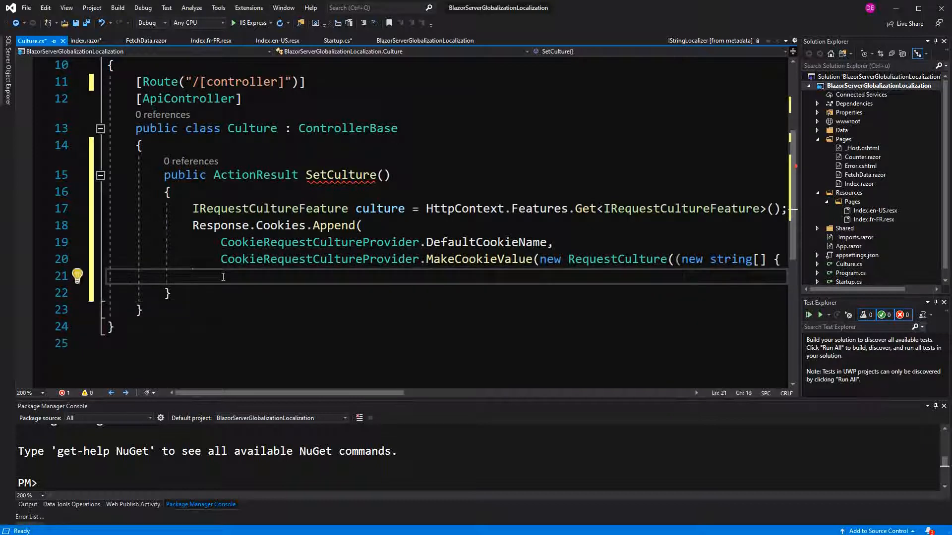
pyautogui.write('return Redirect')
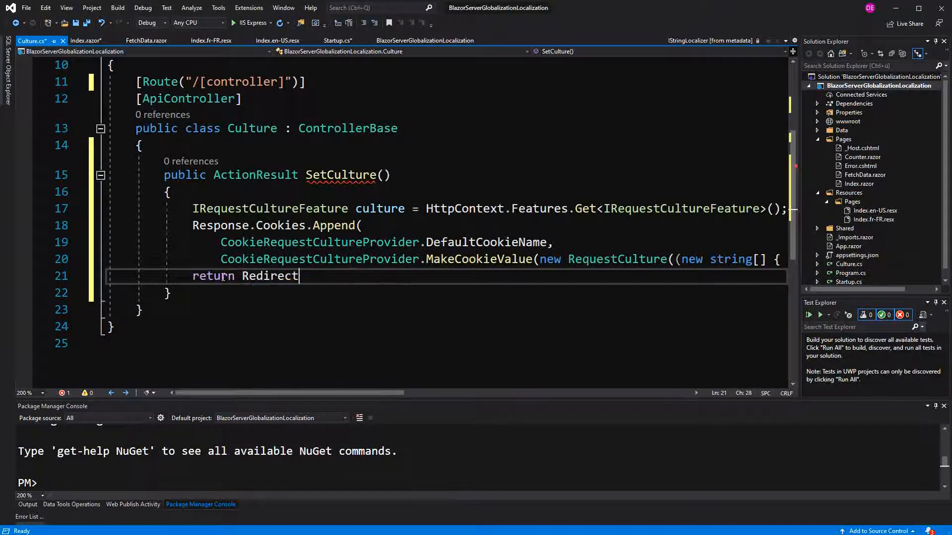
pyautogui.write('("/")')
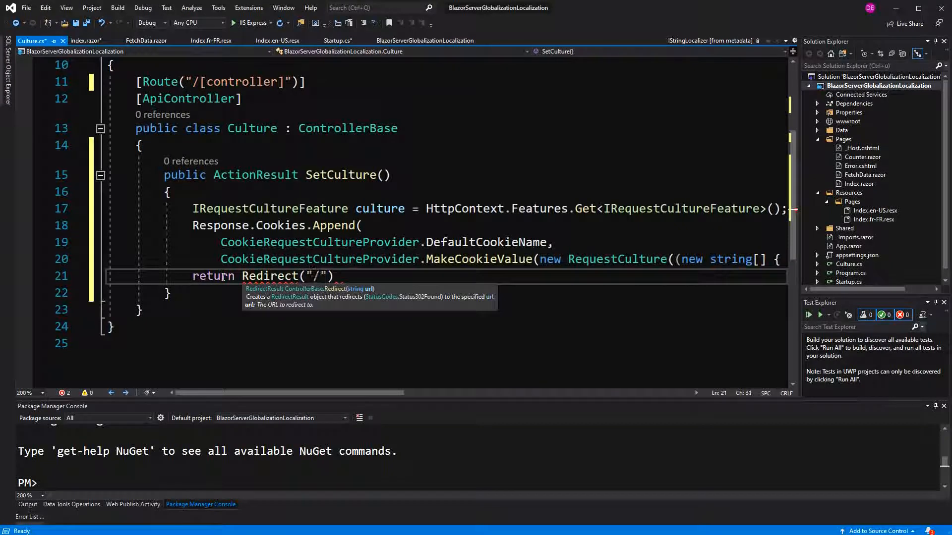
pyautogui.write(');')
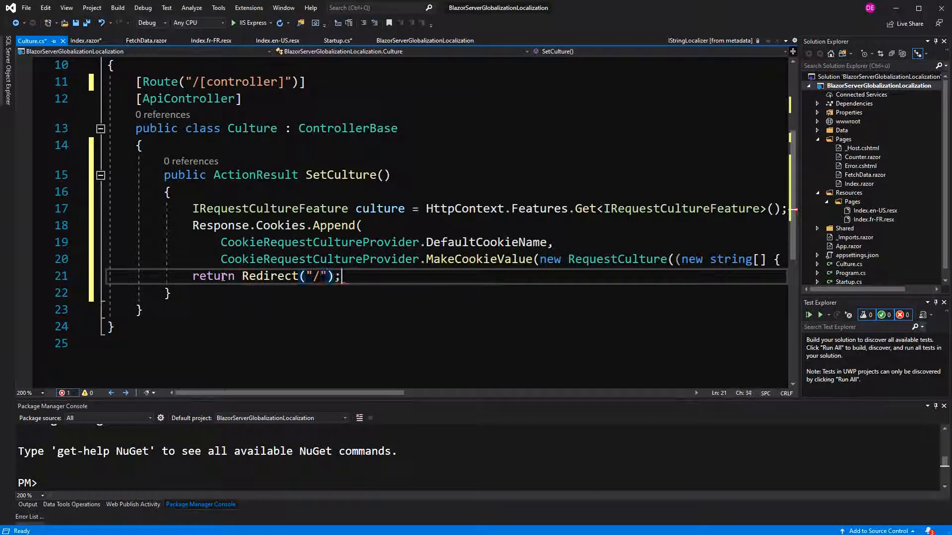
pyautogui.doubleClick(213, 276)
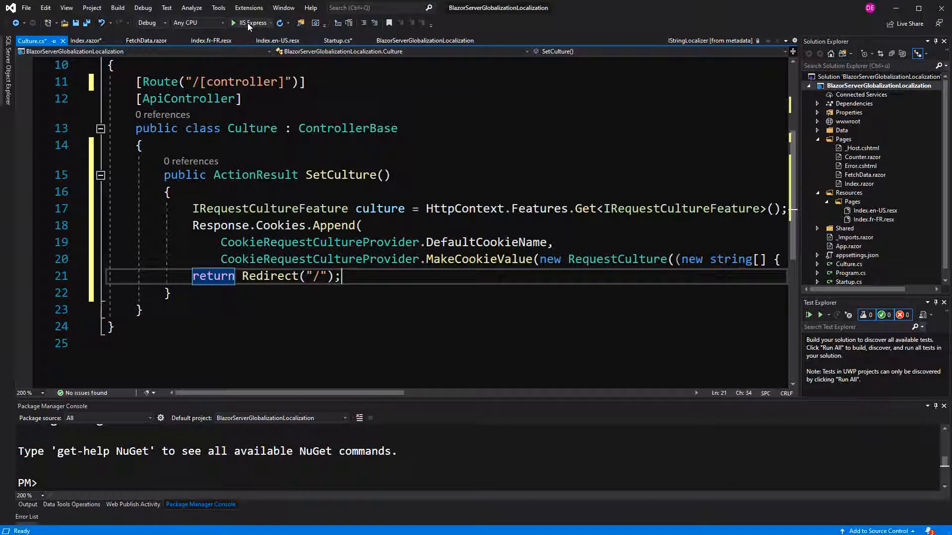
# Run the app with IIS Express and see the "Welcome to our app!" home page
pyautogui.click(233, 23)
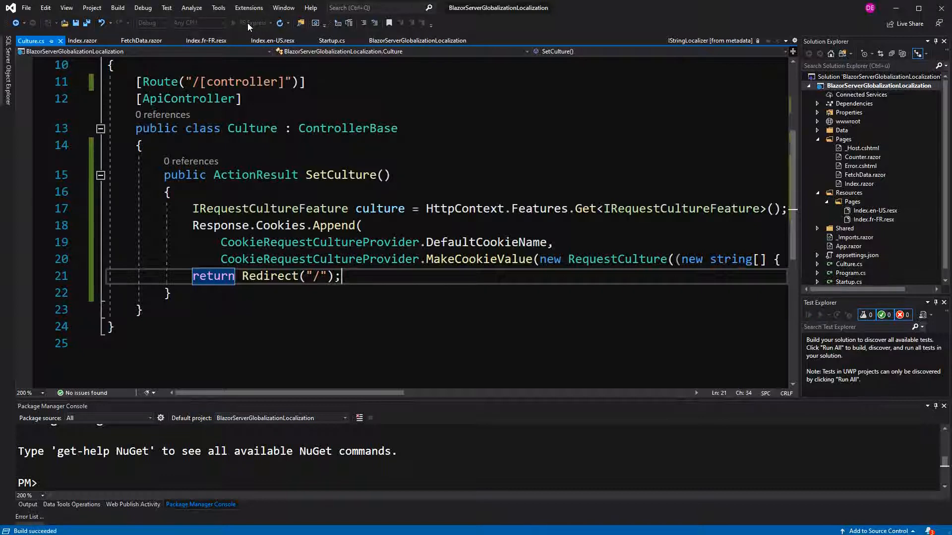
pyautogui.click(326, 22)
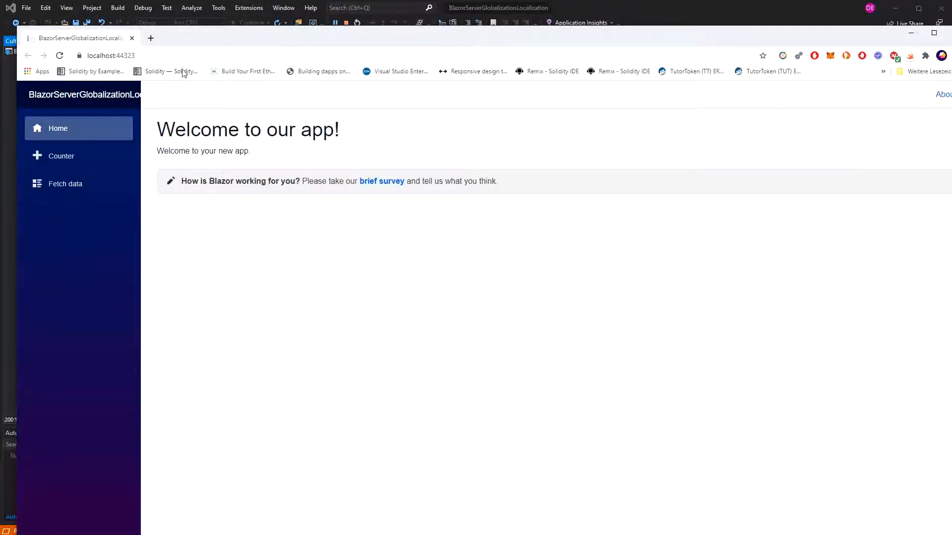
# Inspect the localhost cookies in DevTools, finding .AspNetCore.Culture set to fr-FR
pyautogui.click(122, 55)
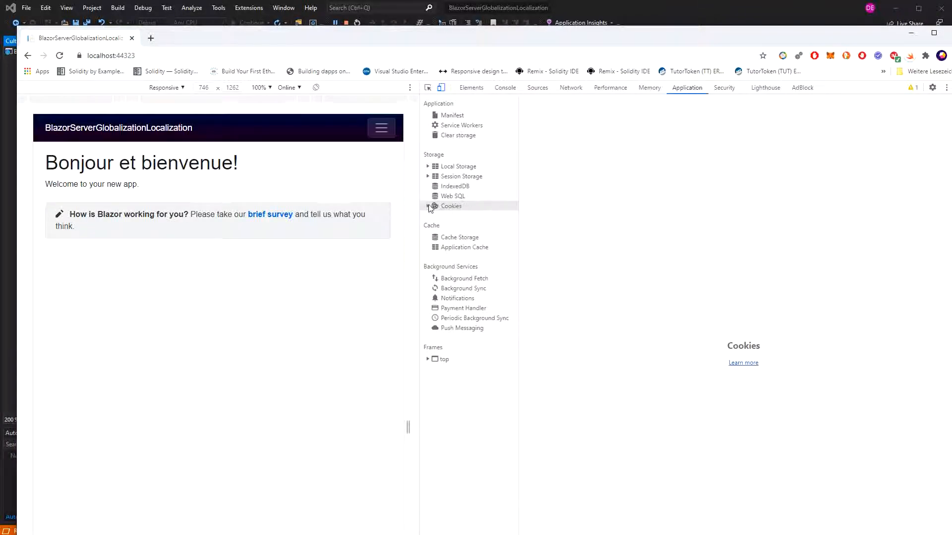
pyautogui.click(428, 206)
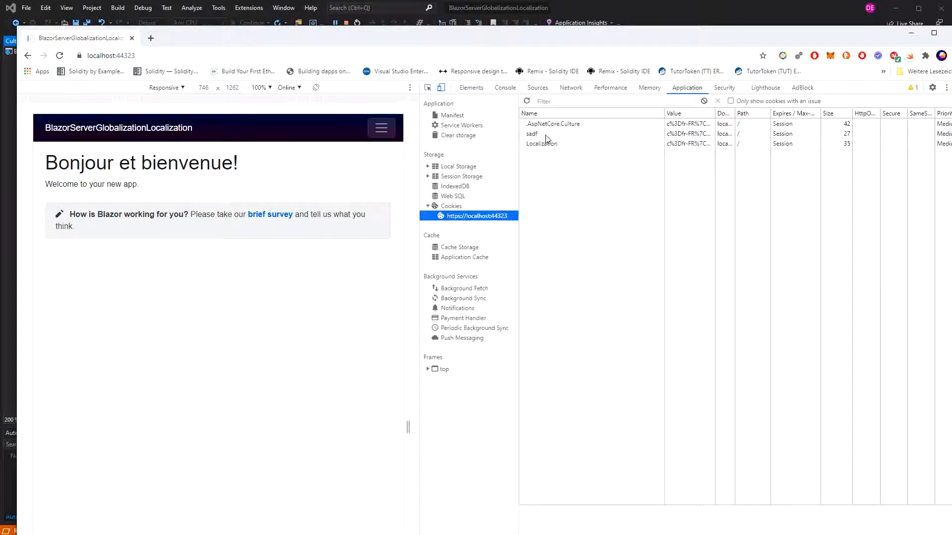
pyautogui.click(541, 143)
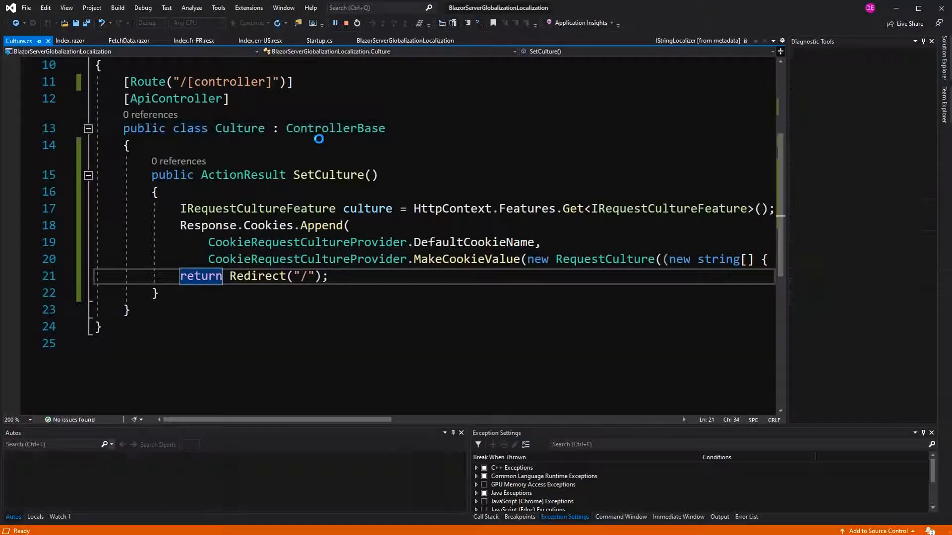
pyautogui.click(83, 40)
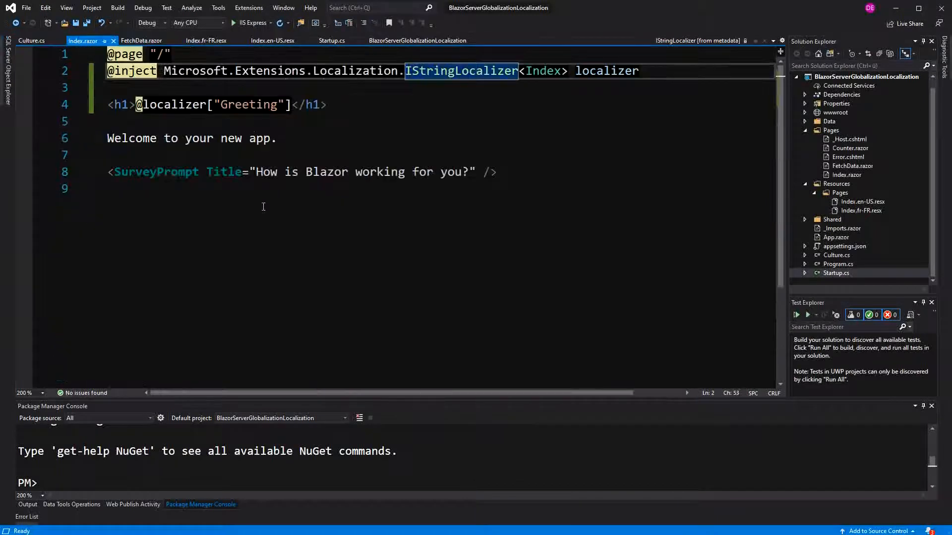
pyautogui.write('@c')
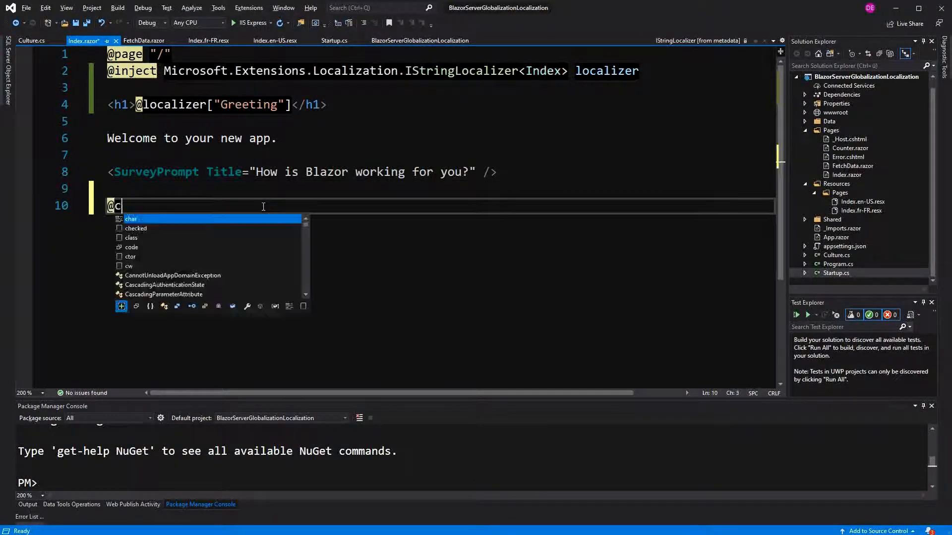
pyautogui.write('code{')
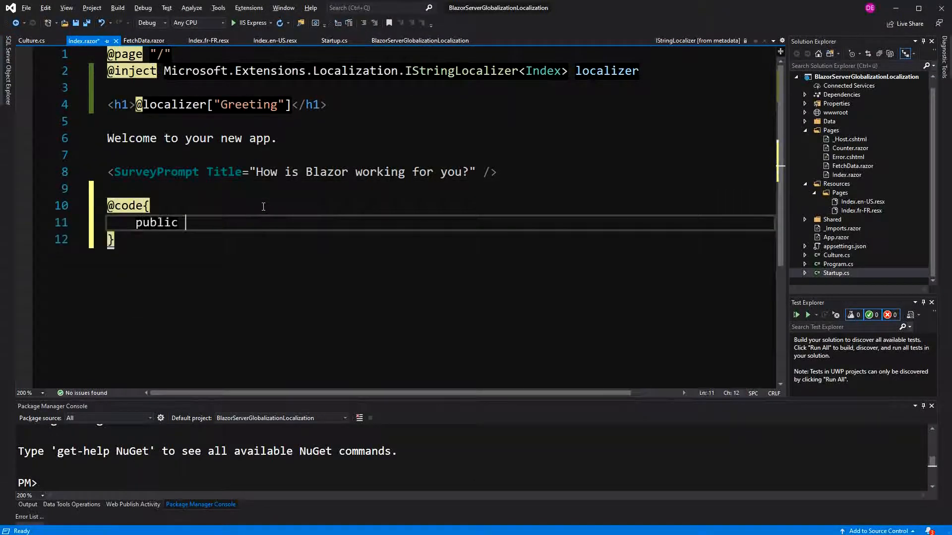
pyautogui.write('void COnfigu')
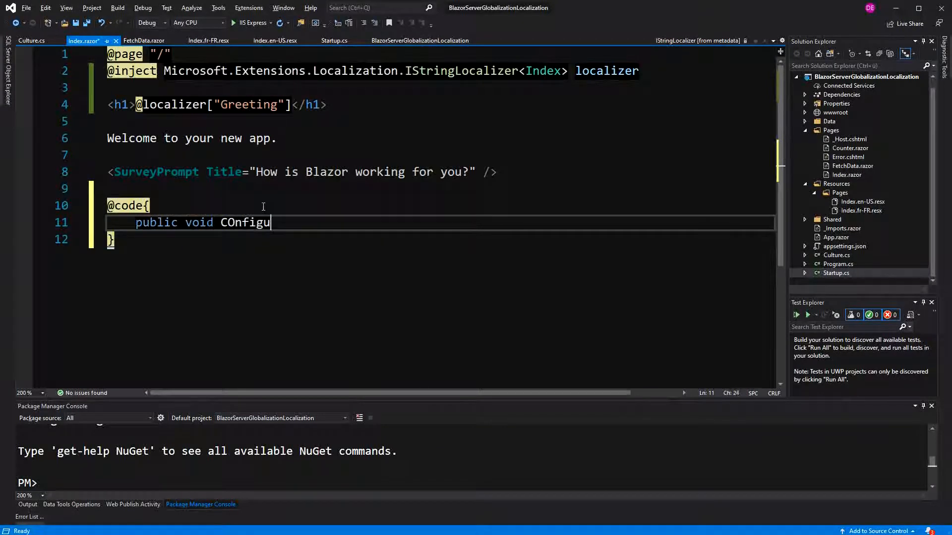
pyautogui.press('Backspace')
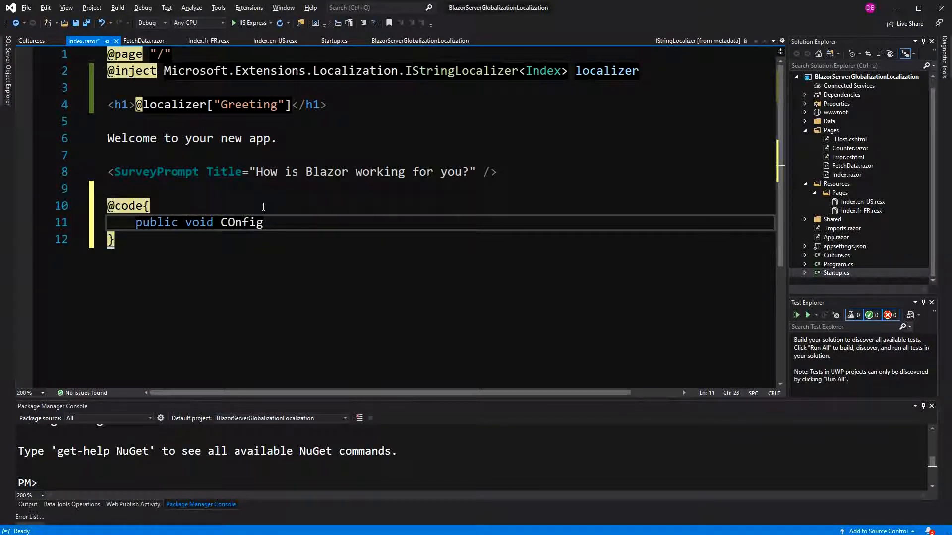
pyautogui.write('ureCUlture')
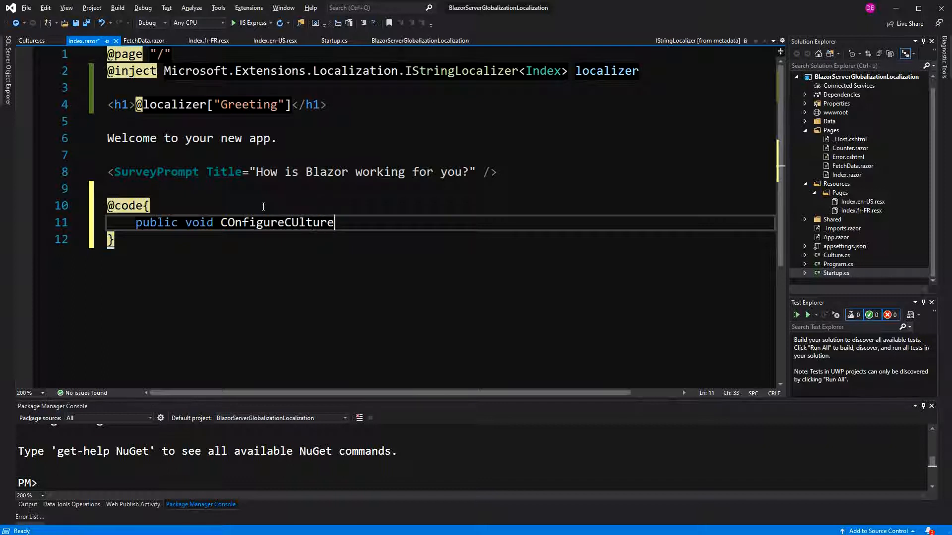
pyautogui.write('()')
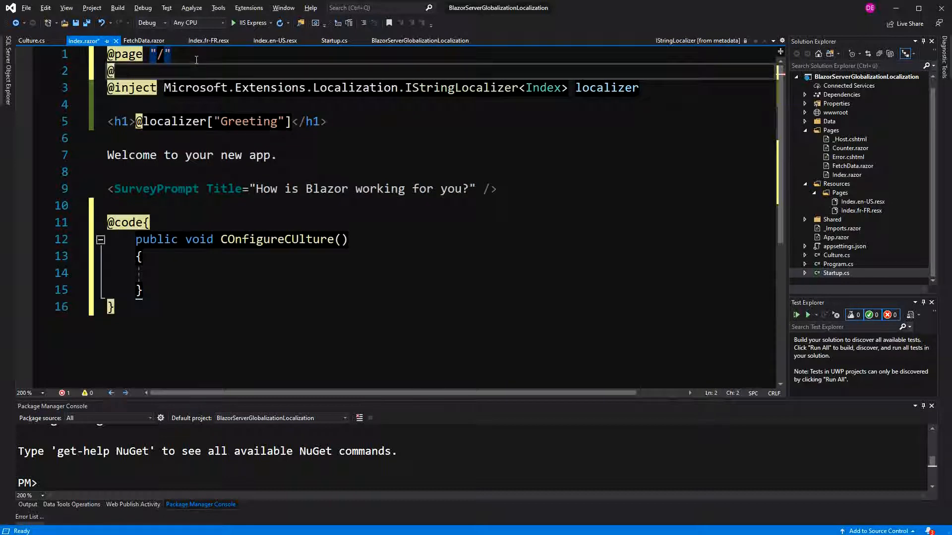
# Inject NavigationManager nav and call nav.NavigateTo("Culutre", true) in the method
pyautogui.write('inheri')
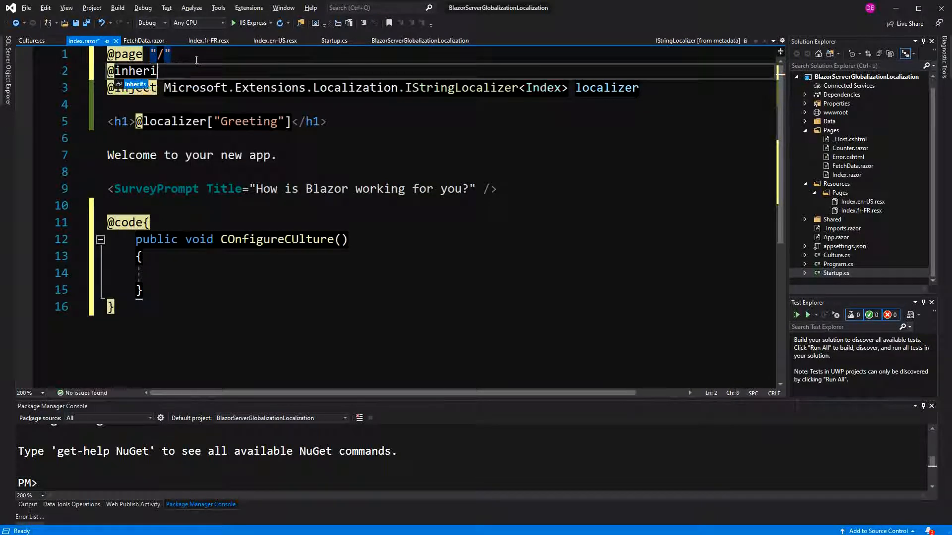
pyautogui.write('@inject NavigationManager')
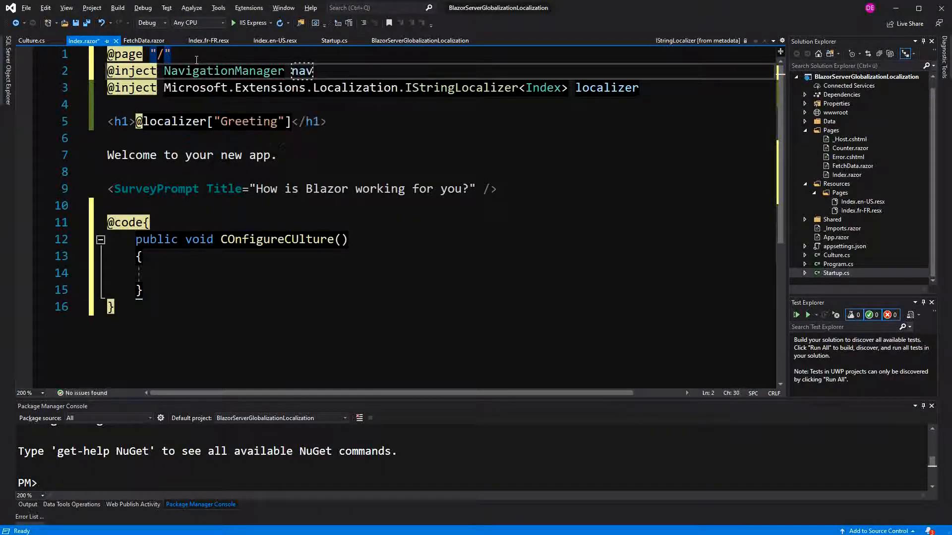
pyautogui.write('nav')
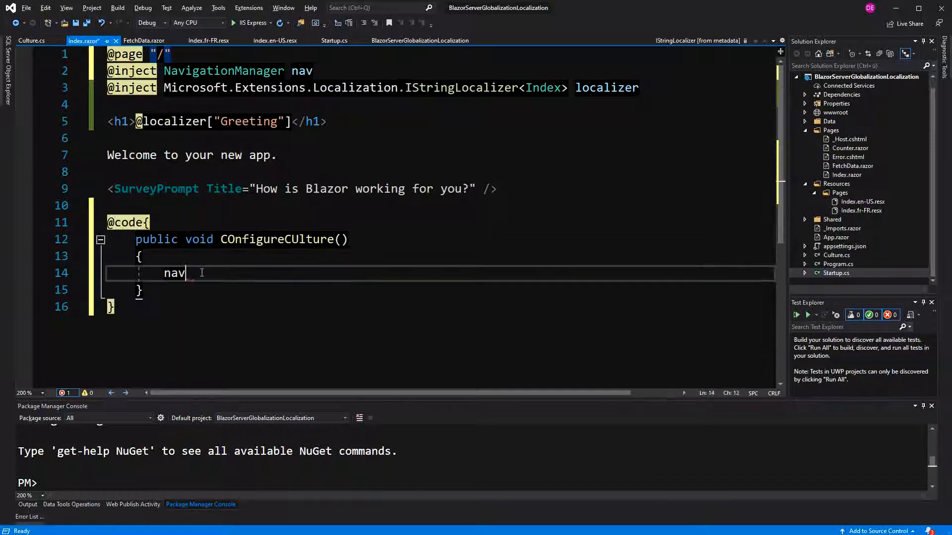
pyautogui.write('.NavigateTo')
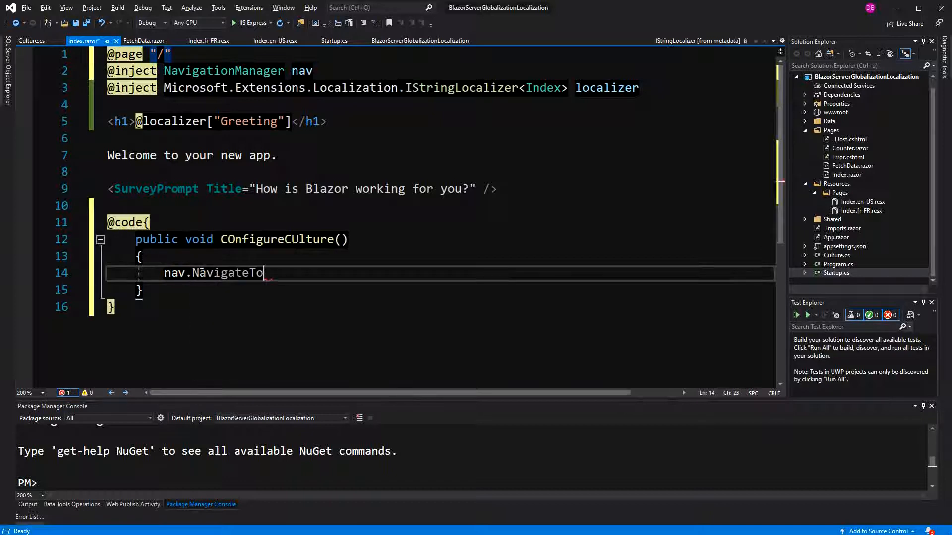
pyautogui.write('("Culutre",')
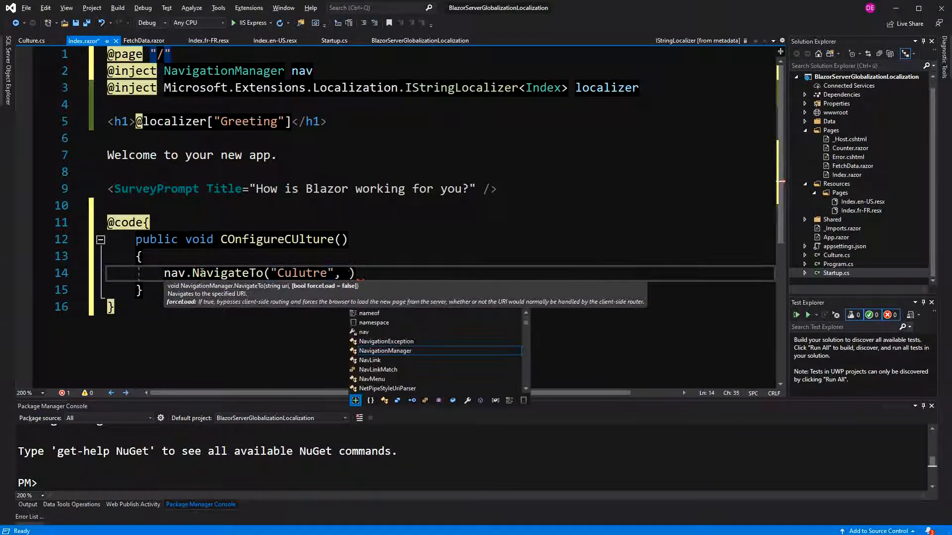
pyautogui.write('true);')
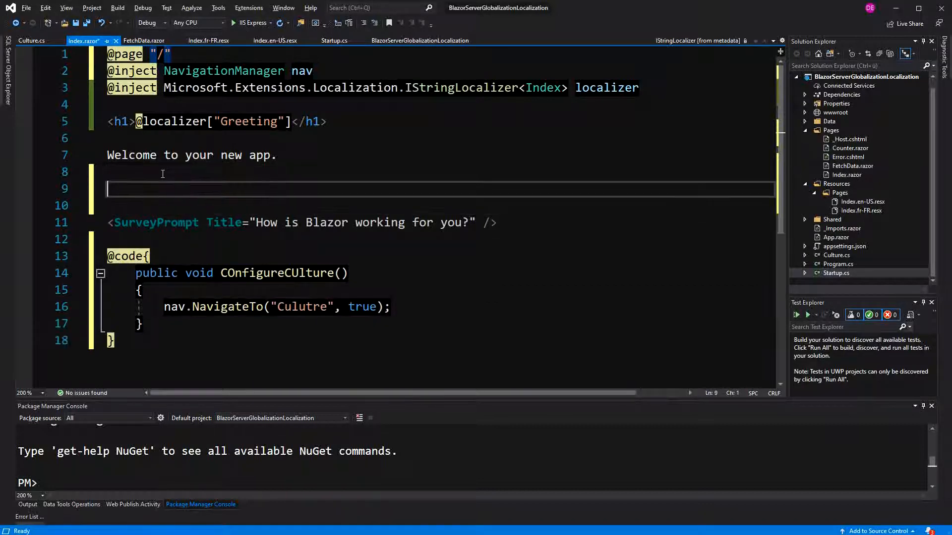
pyautogui.write('<button>Cha</button>')
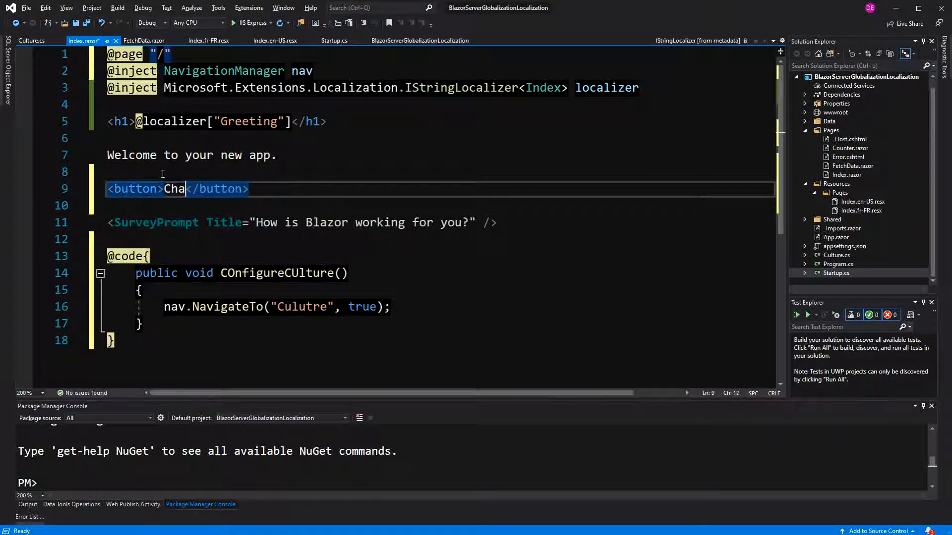
pyautogui.write('nge CUlutre')
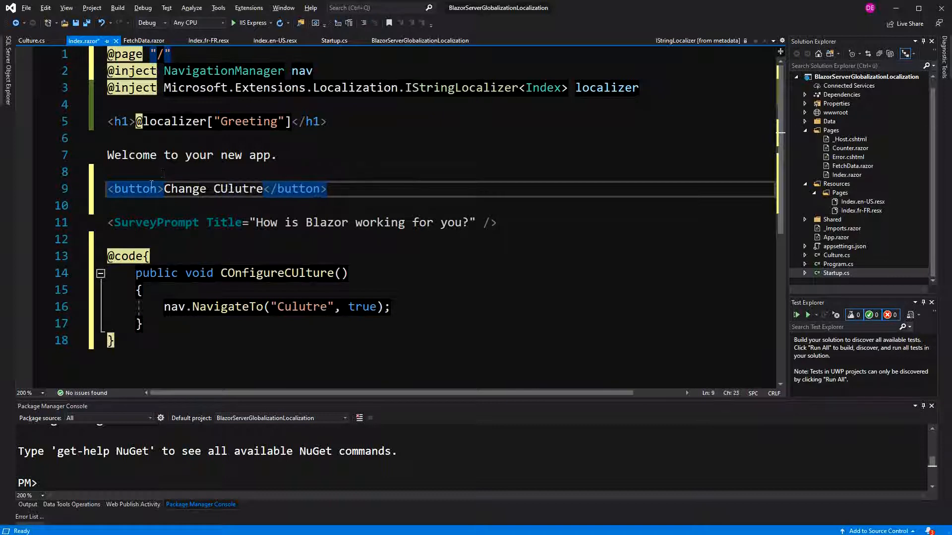
pyautogui.write('class="b')
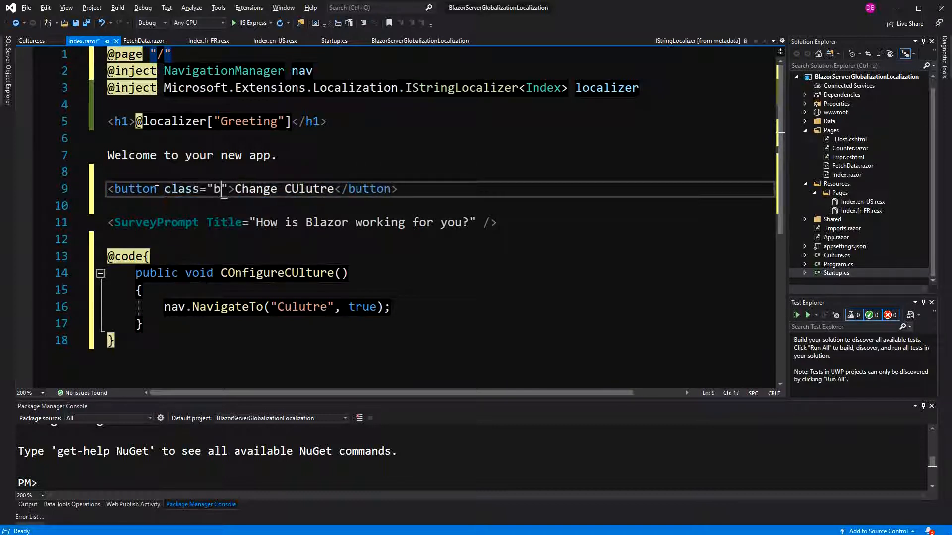
pyautogui.write('tn btn-secondary')
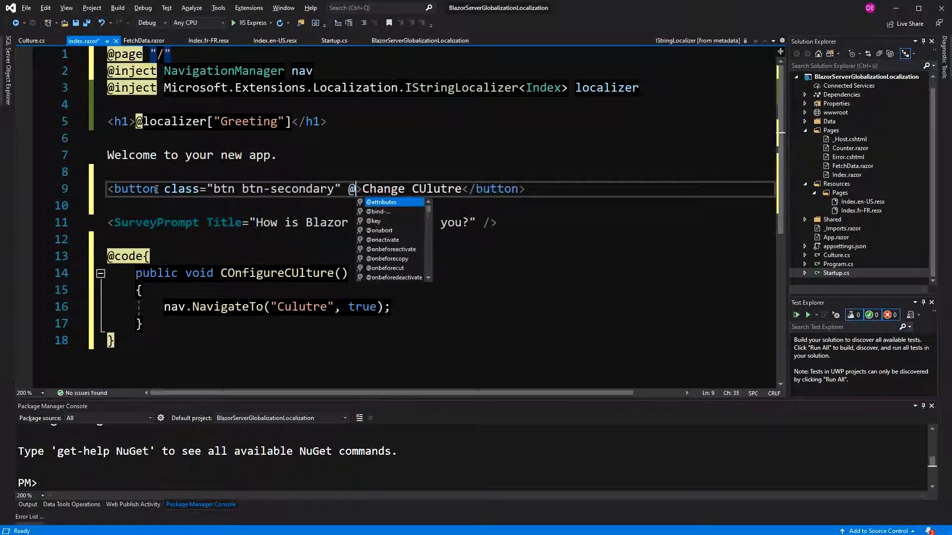
pyautogui.write('onclick="C"')
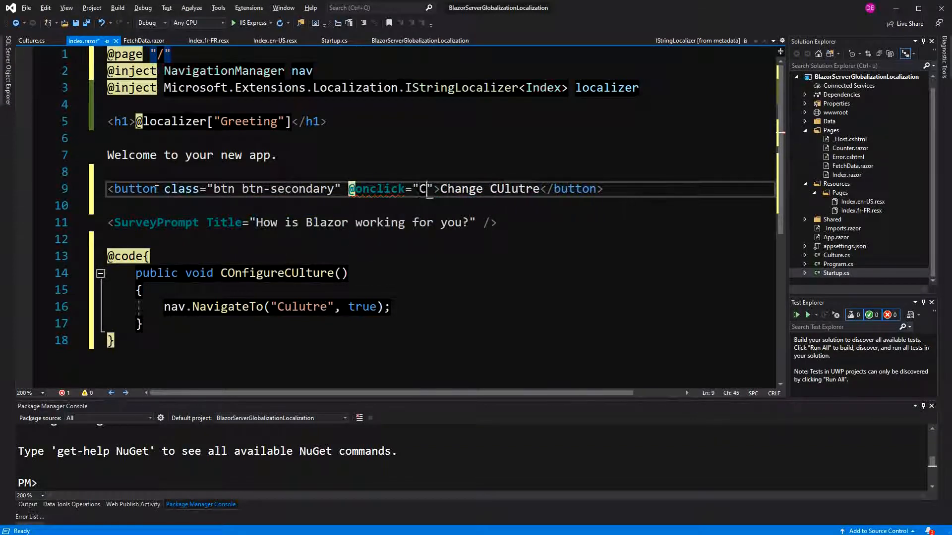
pyautogui.write('ONf')
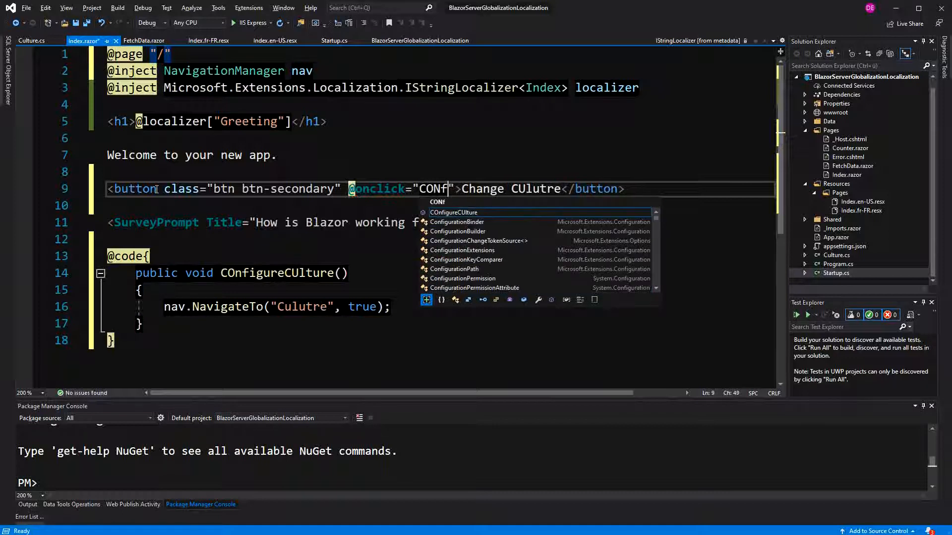
pyautogui.press('Tab')
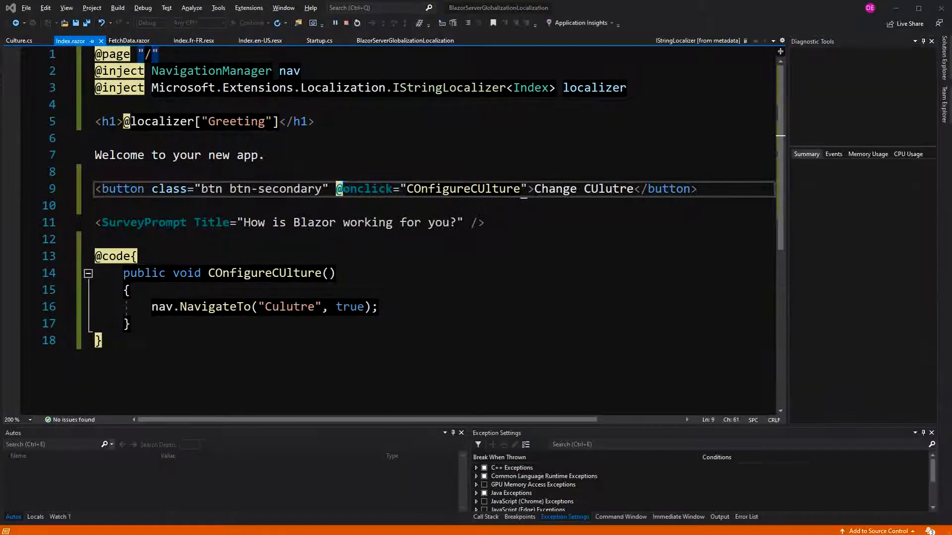
# Stop the running app, fix the route to "Culture", and relaunch with IIS Express
pyautogui.click(278, 22)
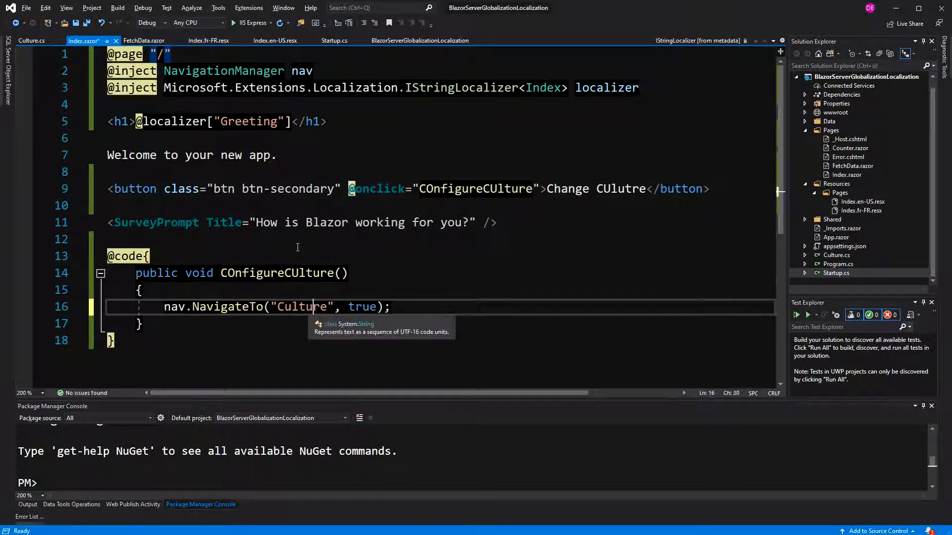
pyautogui.click(233, 23)
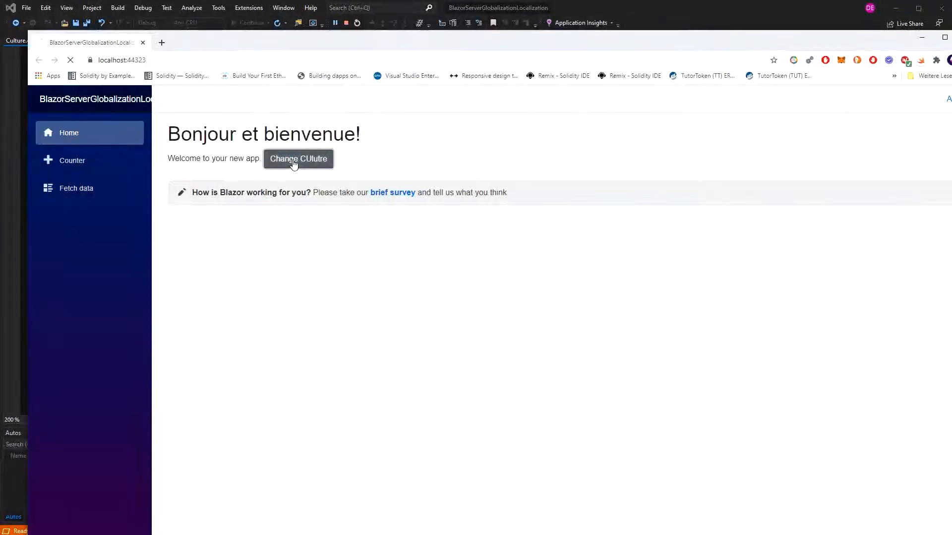
# Toggle the greeting English, French, then English, ending on 'Welcome to our app!'
pyautogui.click(297, 159)
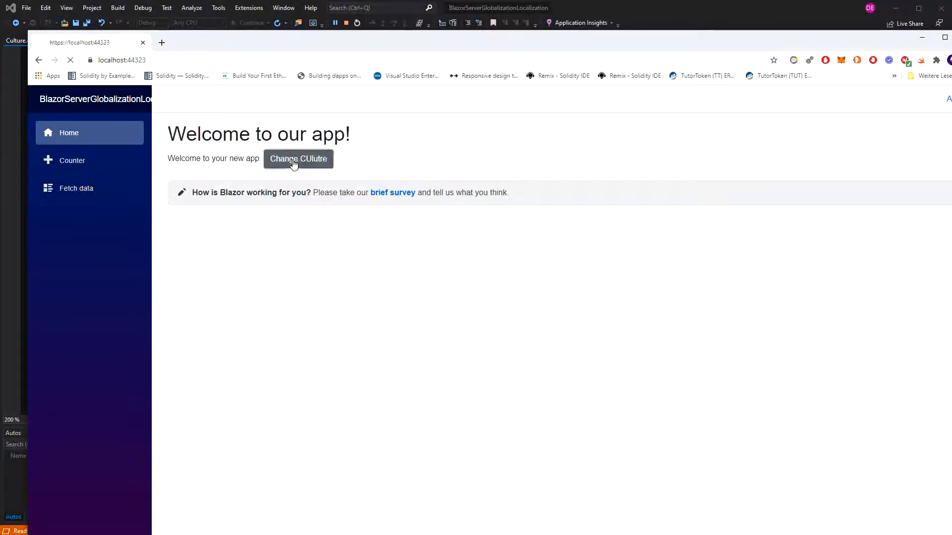
pyautogui.click(298, 159)
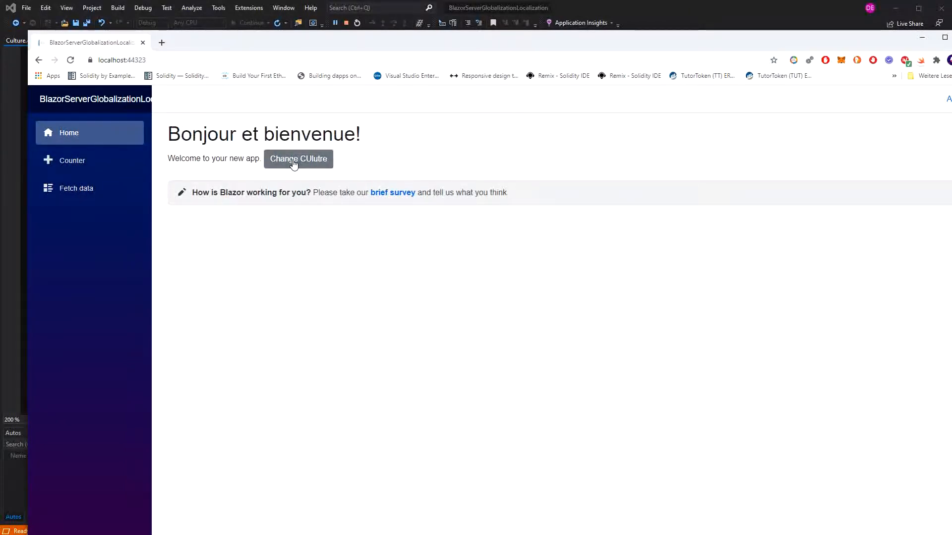
pyautogui.click(297, 159)
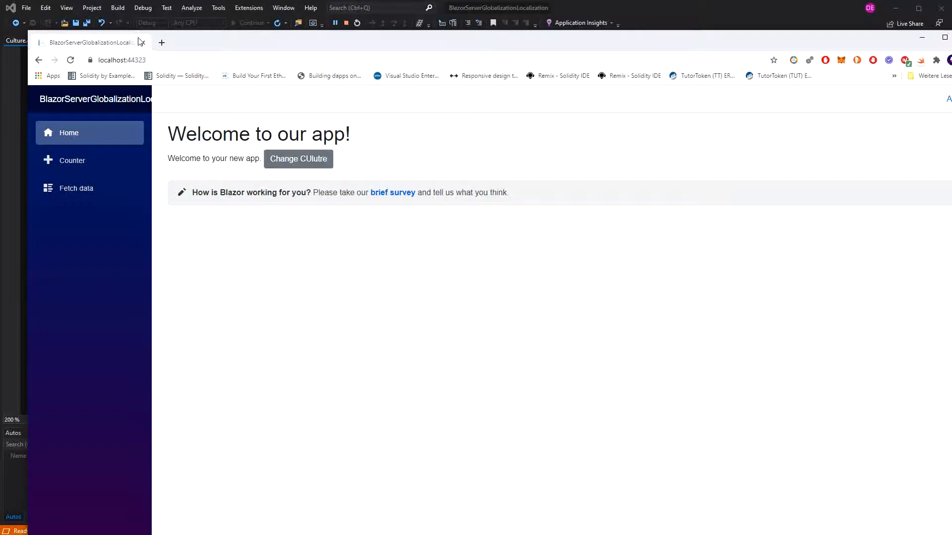